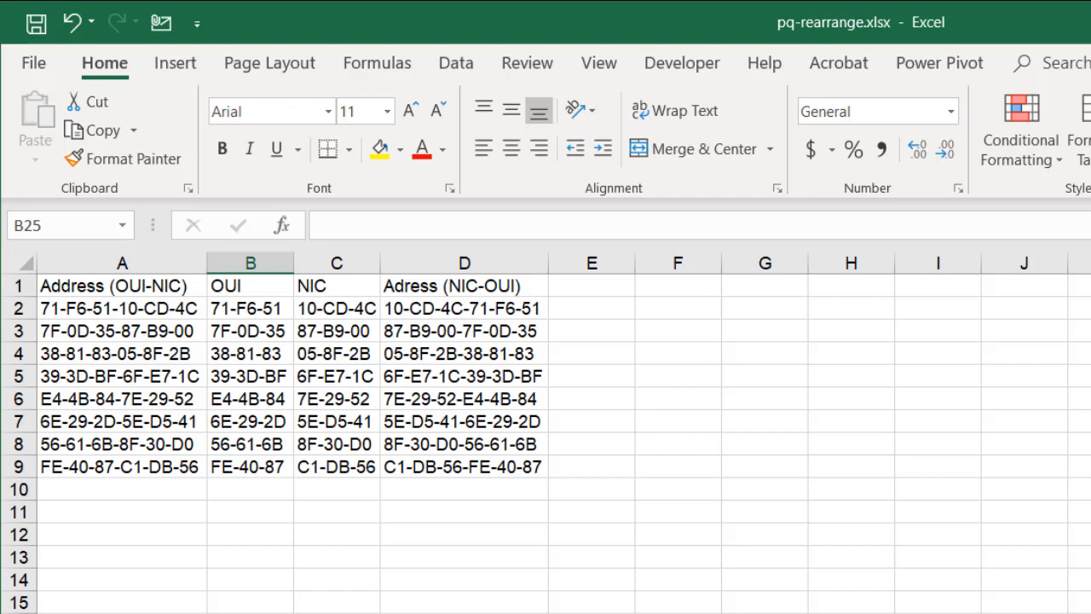
{"action": "mouse_move", "coordinate": [439, 609]}
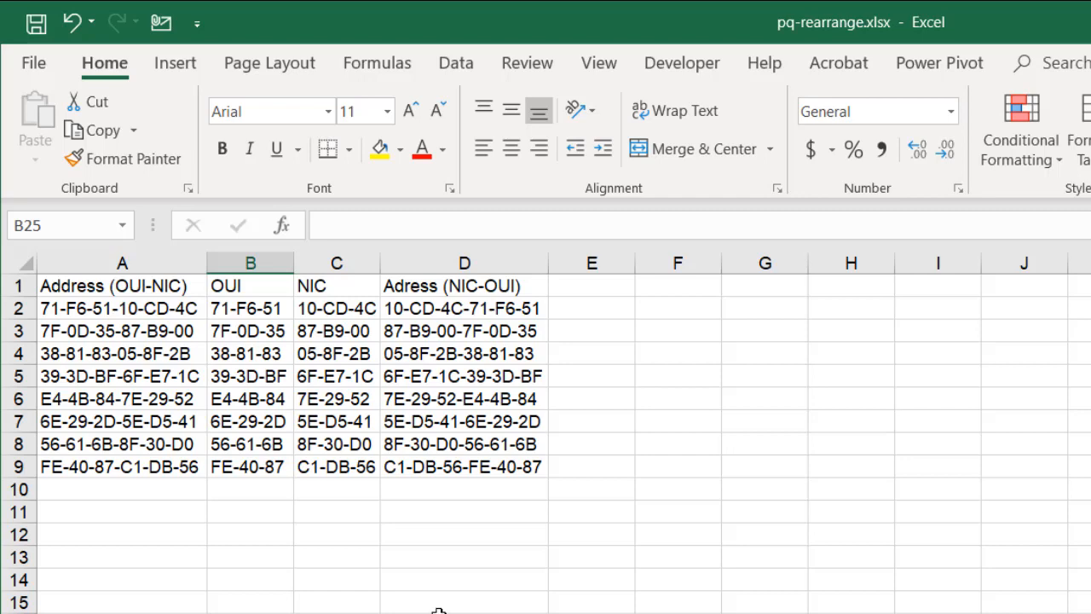
Step: Review the original addresses in column A and the OUI/NIC extraction formulas in B2 and C2
{"action": "left_click", "coordinate": [121, 263]}
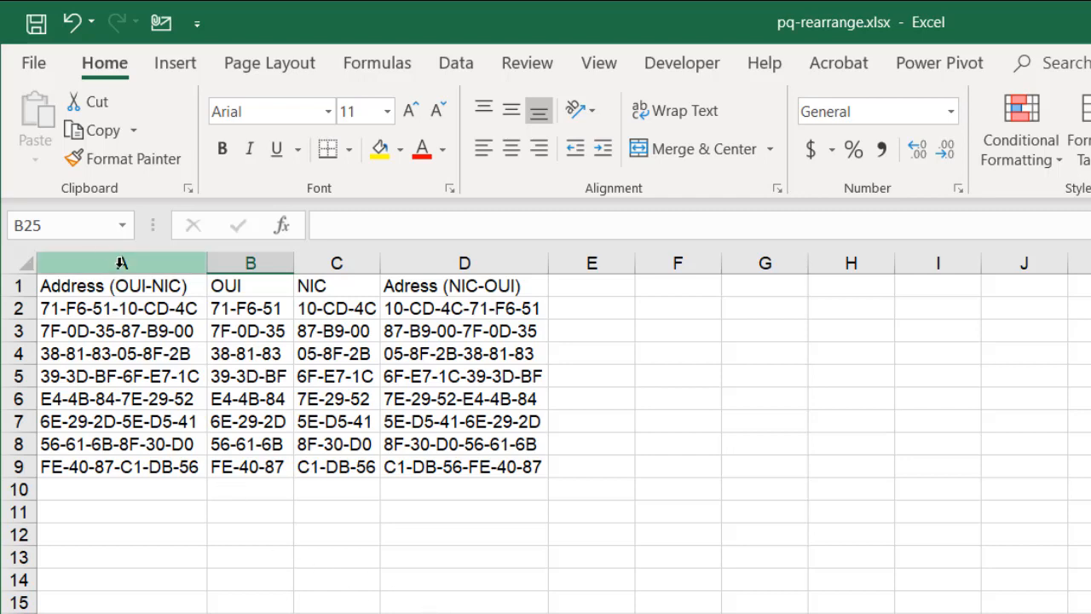
{"action": "left_click", "coordinate": [119, 307]}
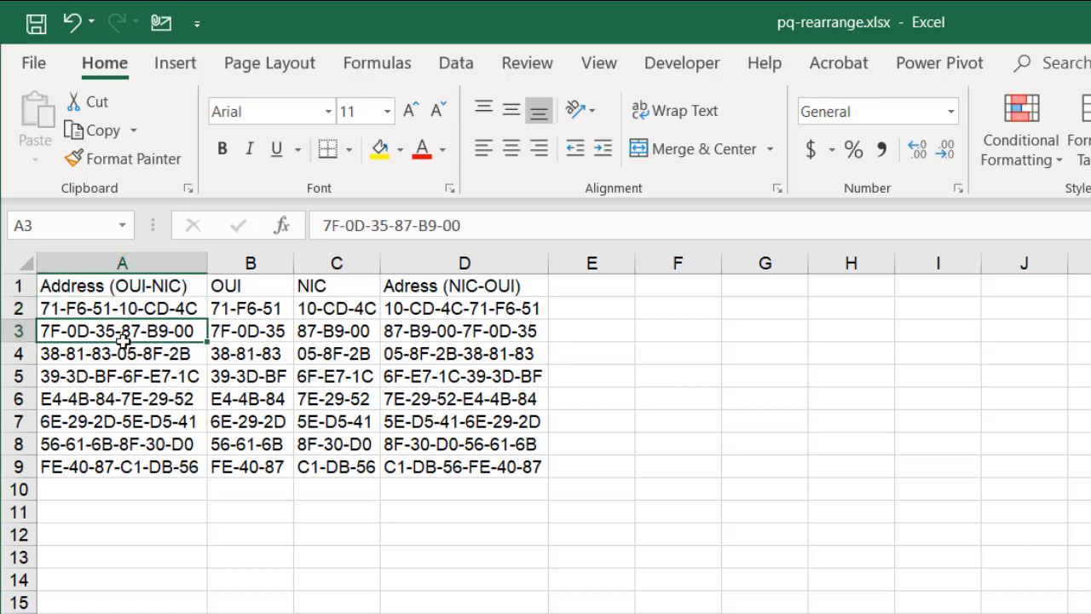
{"action": "left_click", "coordinate": [121, 308]}
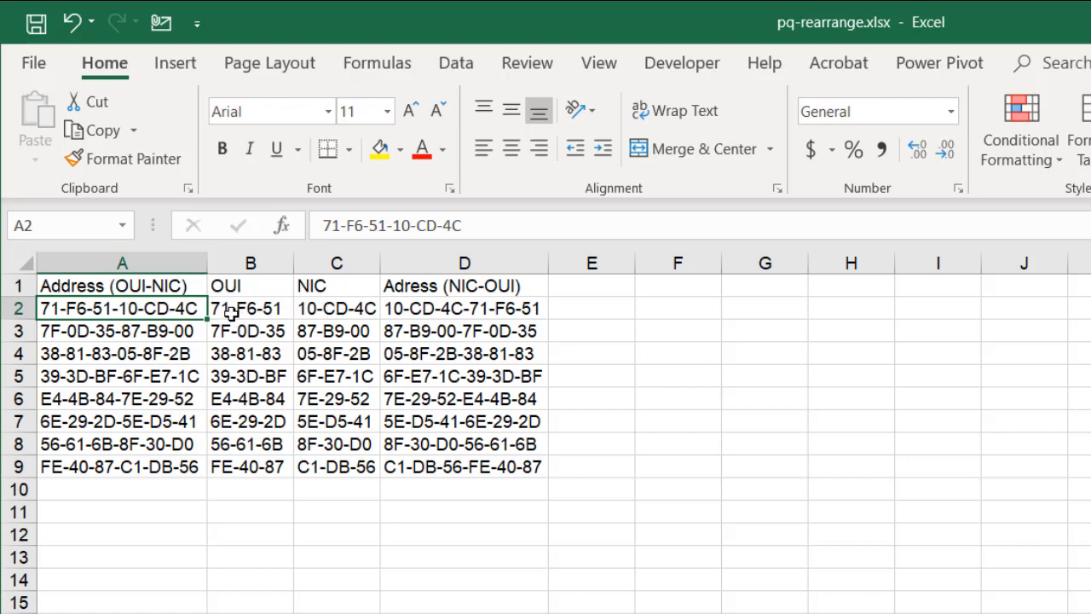
{"action": "left_click", "coordinate": [250, 307]}
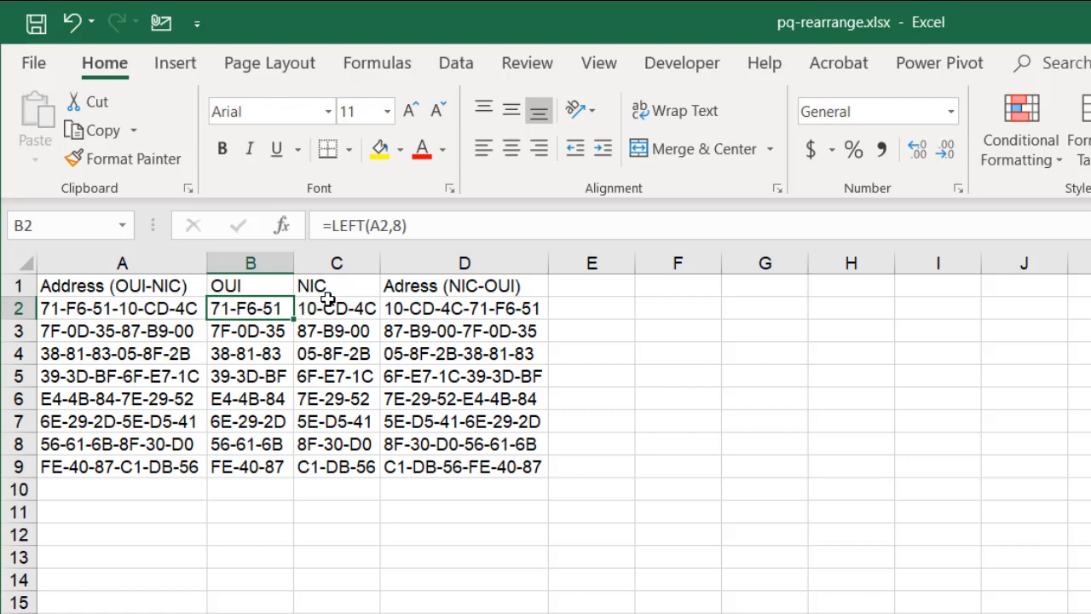
{"action": "left_click", "coordinate": [336, 308]}
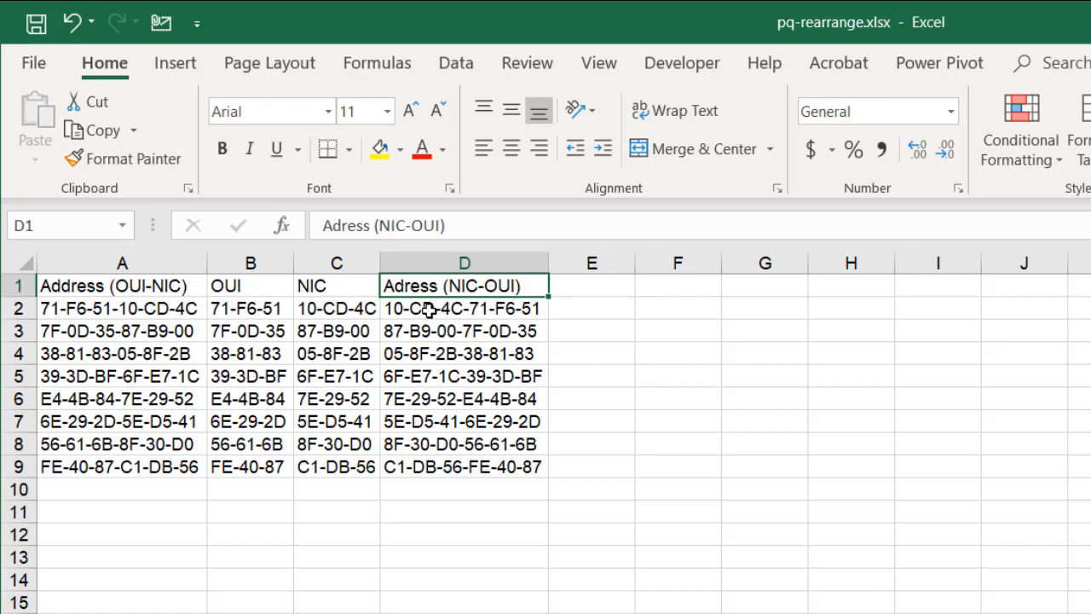
{"action": "left_click", "coordinate": [250, 308]}
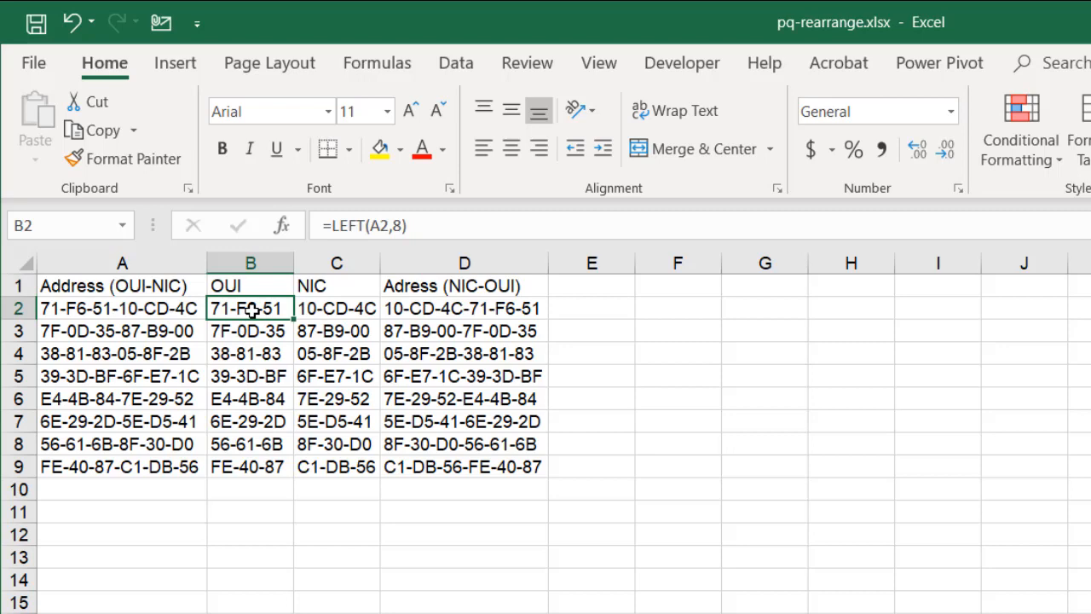
{"action": "left_click", "coordinate": [336, 308]}
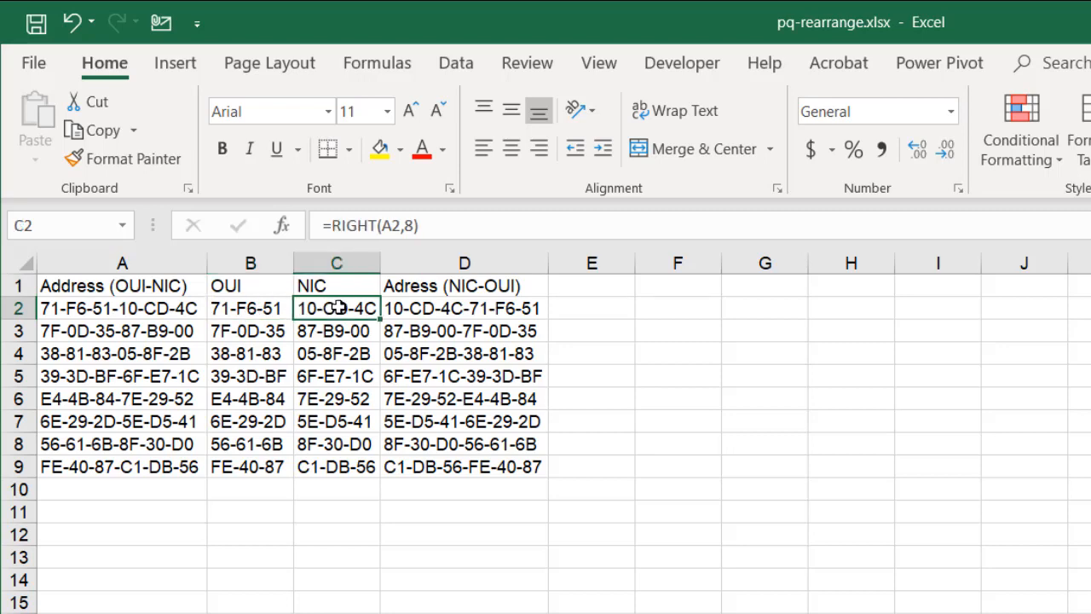
{"action": "mouse_move", "coordinate": [401, 317]}
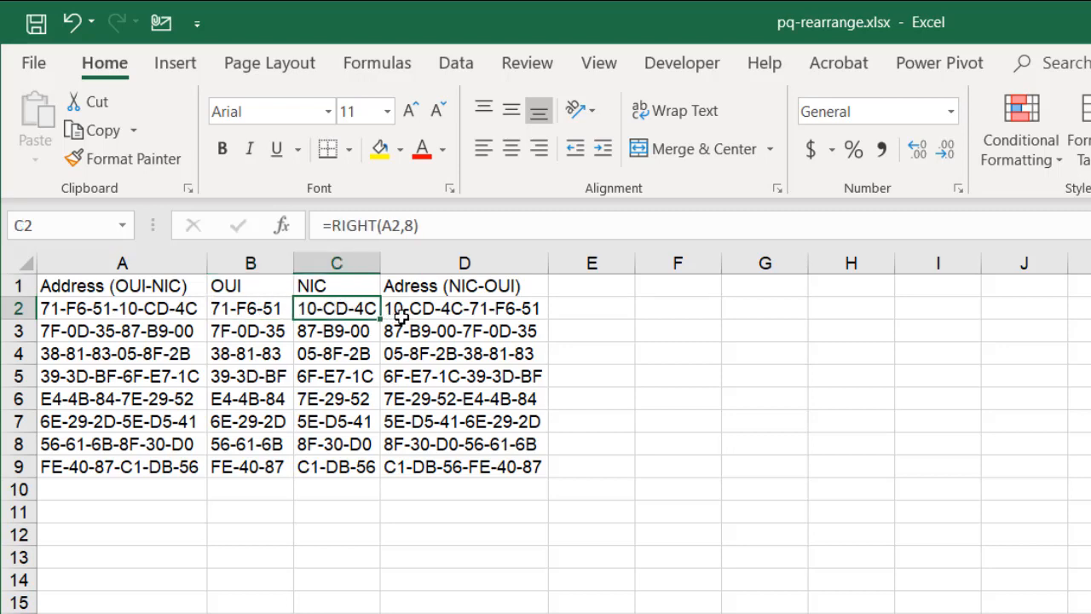
{"action": "left_click", "coordinate": [463, 307]}
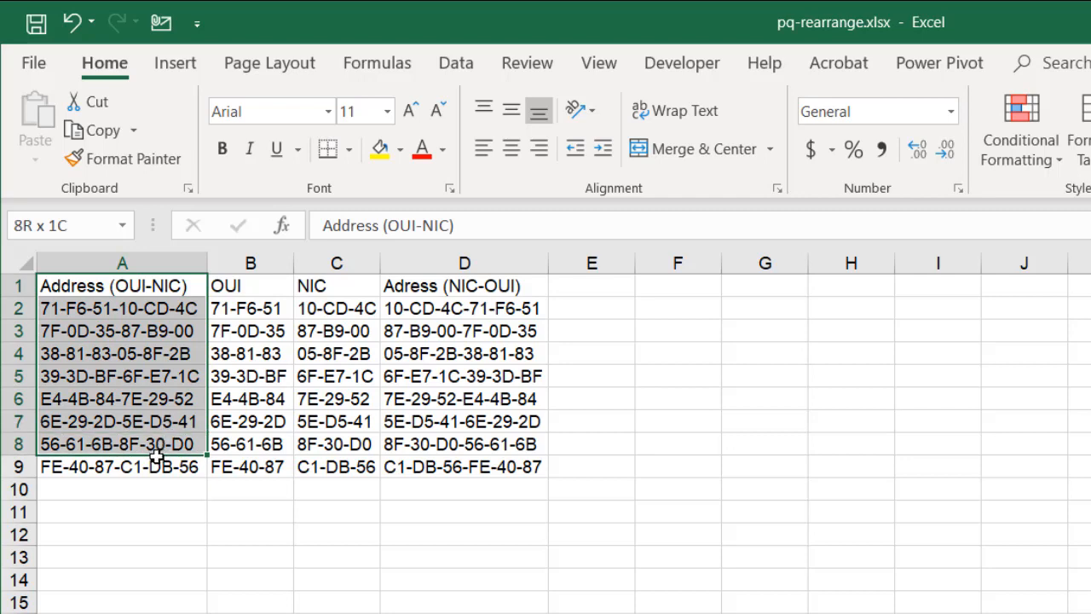
Step: Copy A1:A9 to G1 and load it into Power Query as Table6 with headers
{"action": "key", "text": "ctrl+c"}
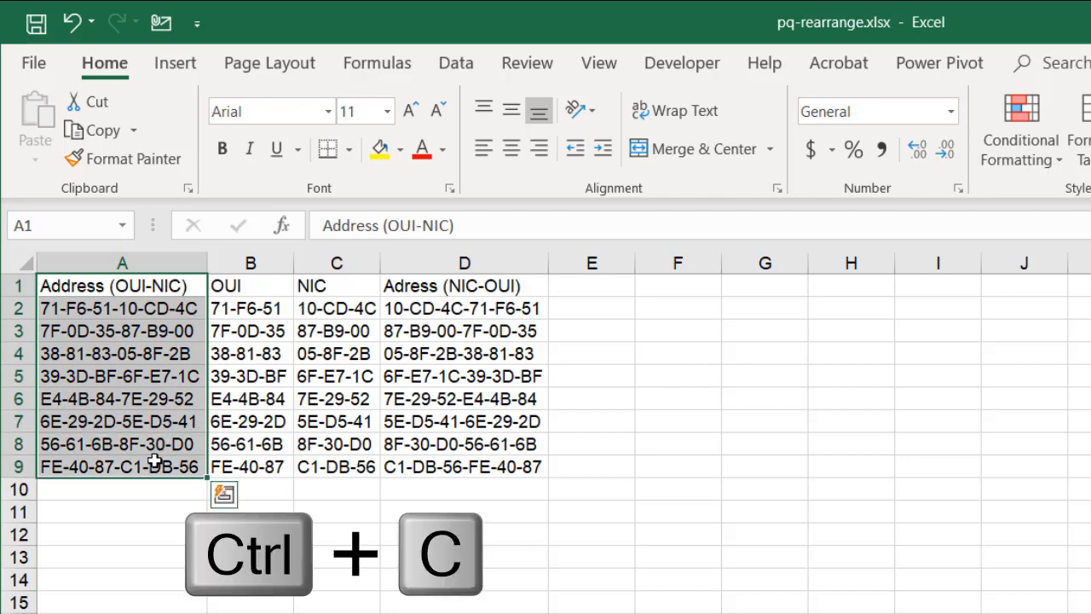
{"action": "left_click", "coordinate": [765, 285]}
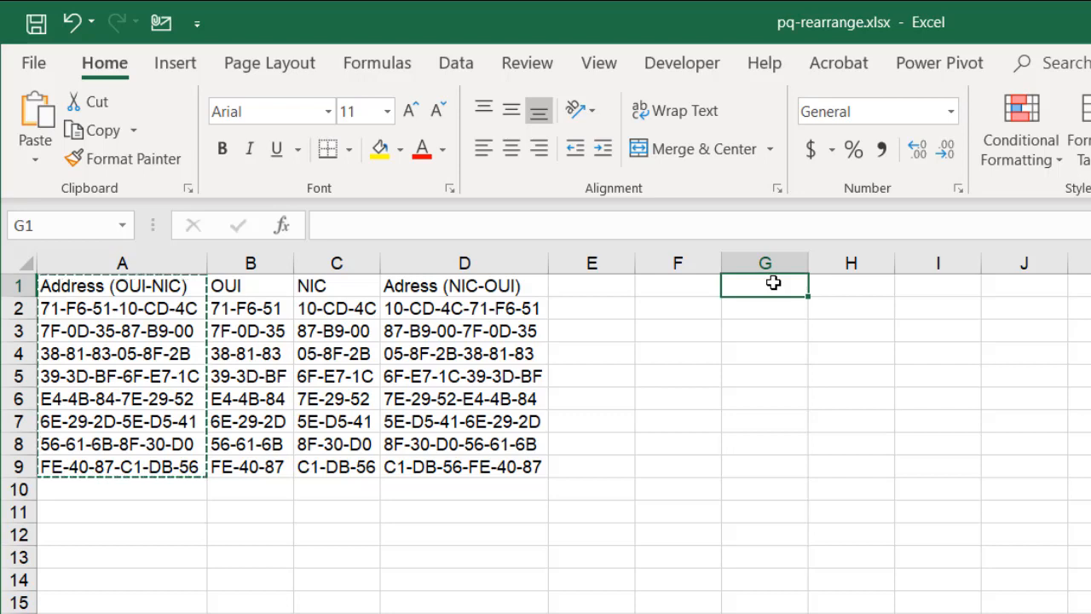
{"action": "key", "text": "ctrl+v"}
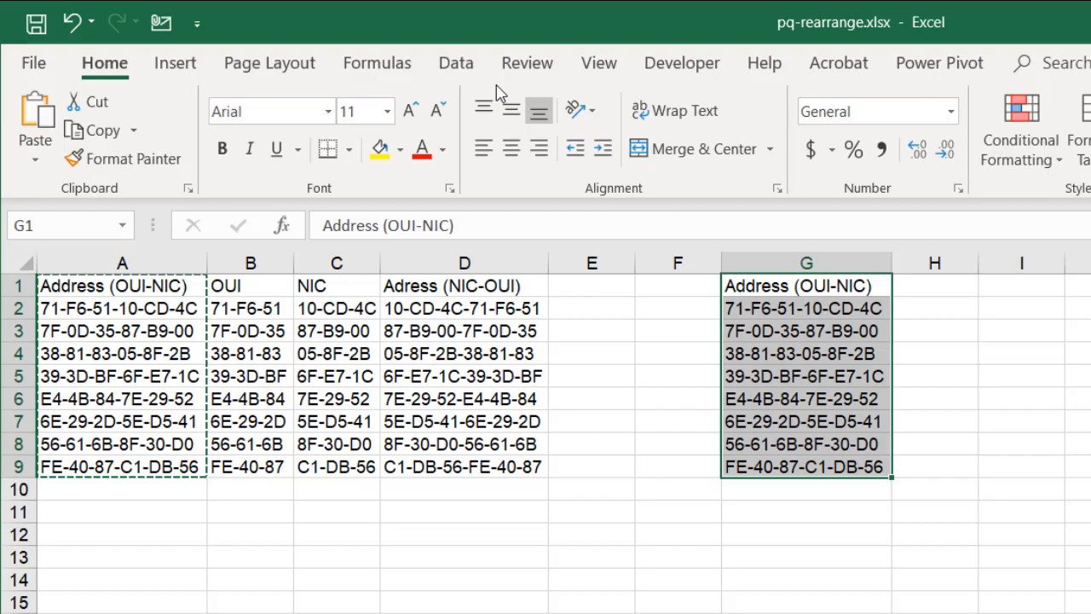
{"action": "left_click", "coordinate": [455, 63]}
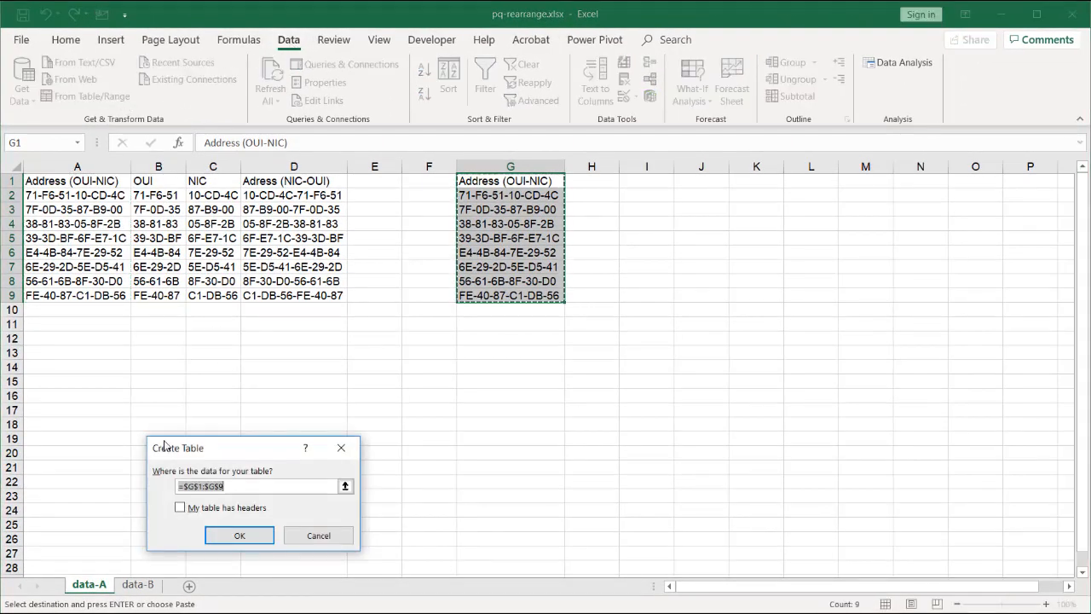
{"action": "left_click", "coordinate": [180, 508]}
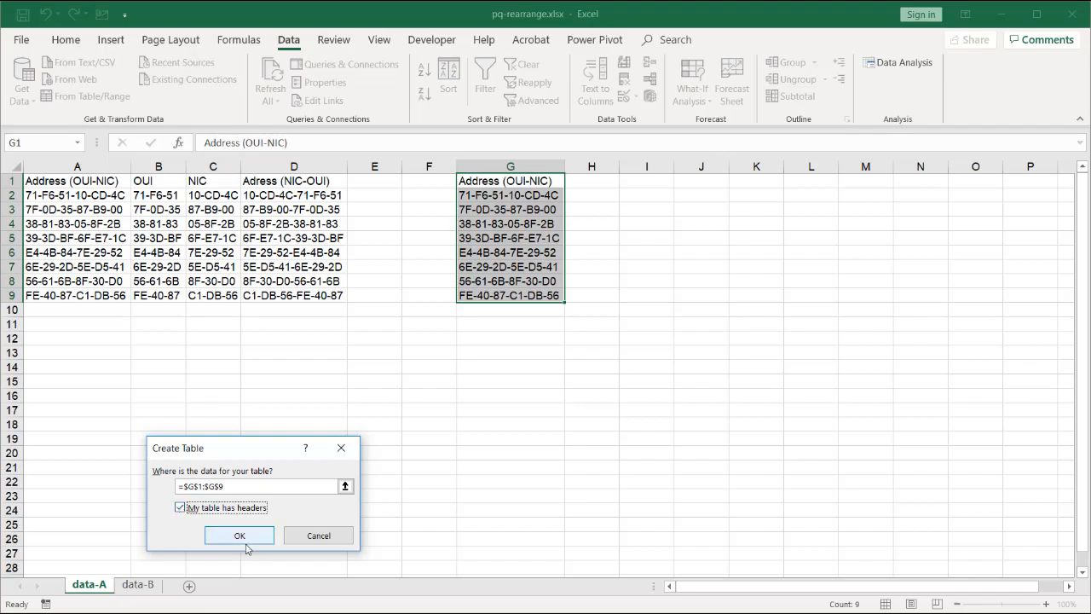
{"action": "left_click", "coordinate": [240, 535]}
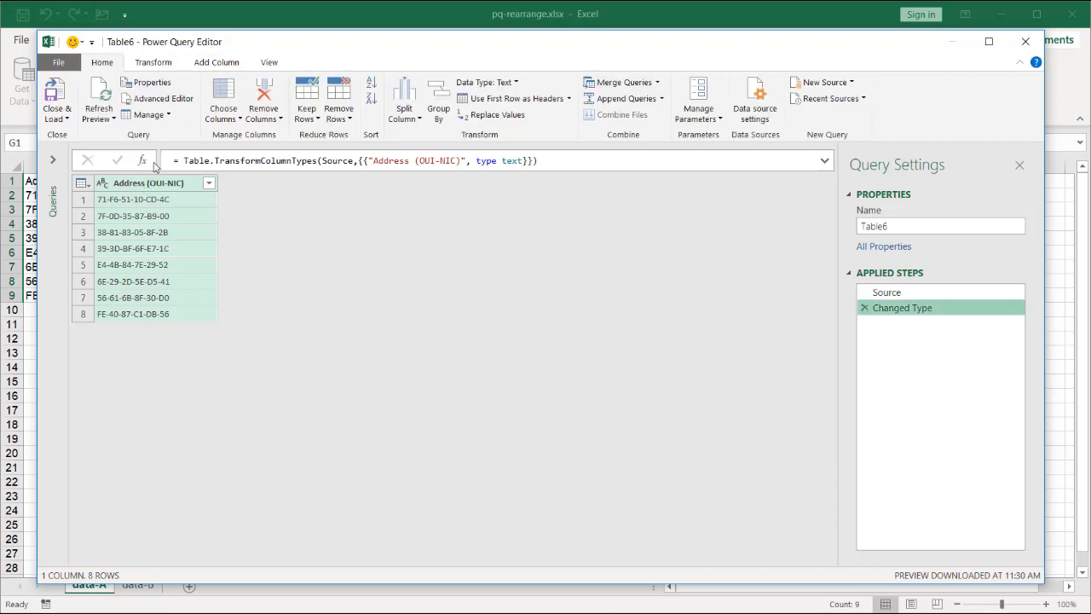
Step: Add a custom column named NIC-OUI and begin its formula with Text.Middle
{"action": "left_click", "coordinate": [216, 61]}
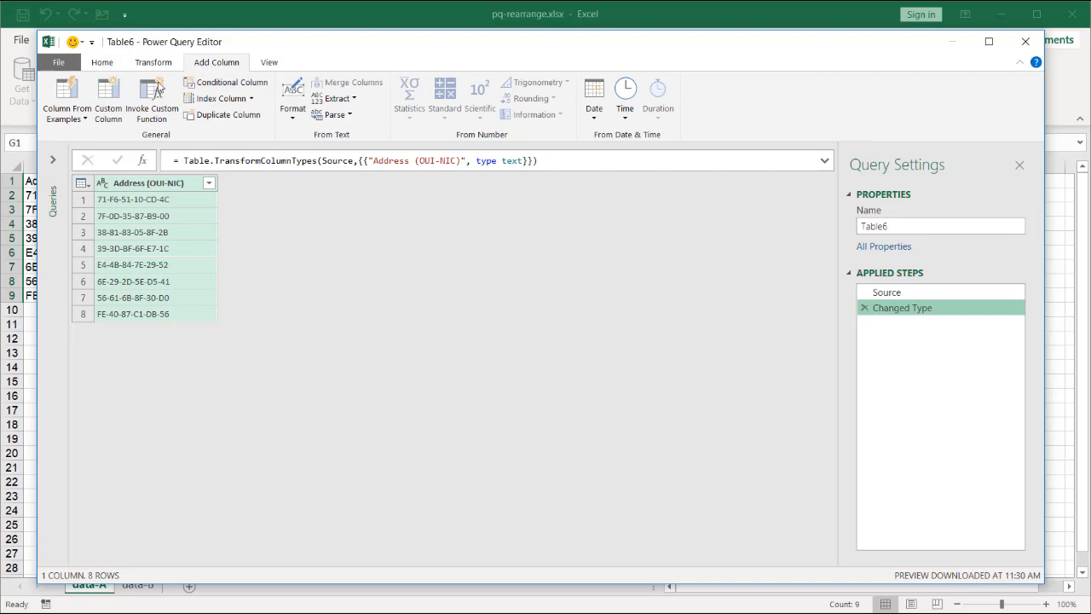
{"action": "left_click", "coordinate": [108, 98]}
{"action": "type", "text": "NI"}
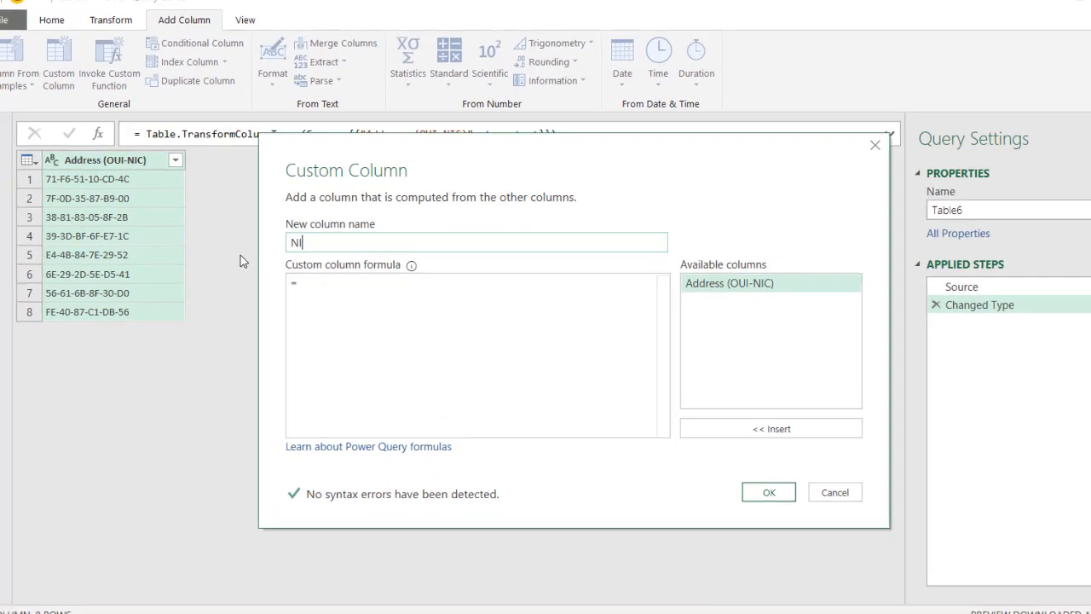
{"action": "type", "text": "C"}
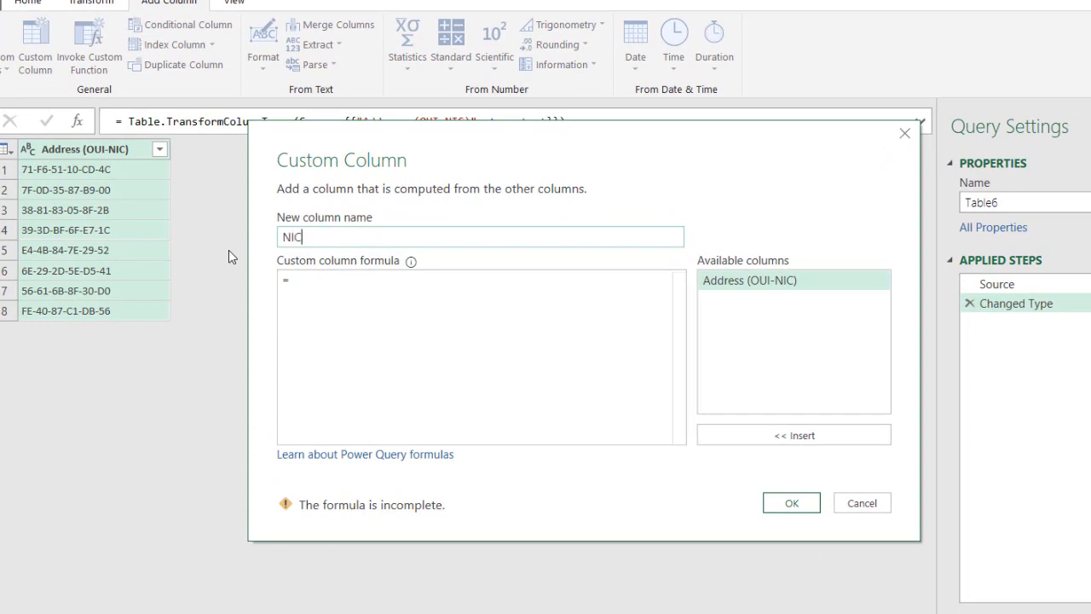
{"action": "type", "text": "-O"}
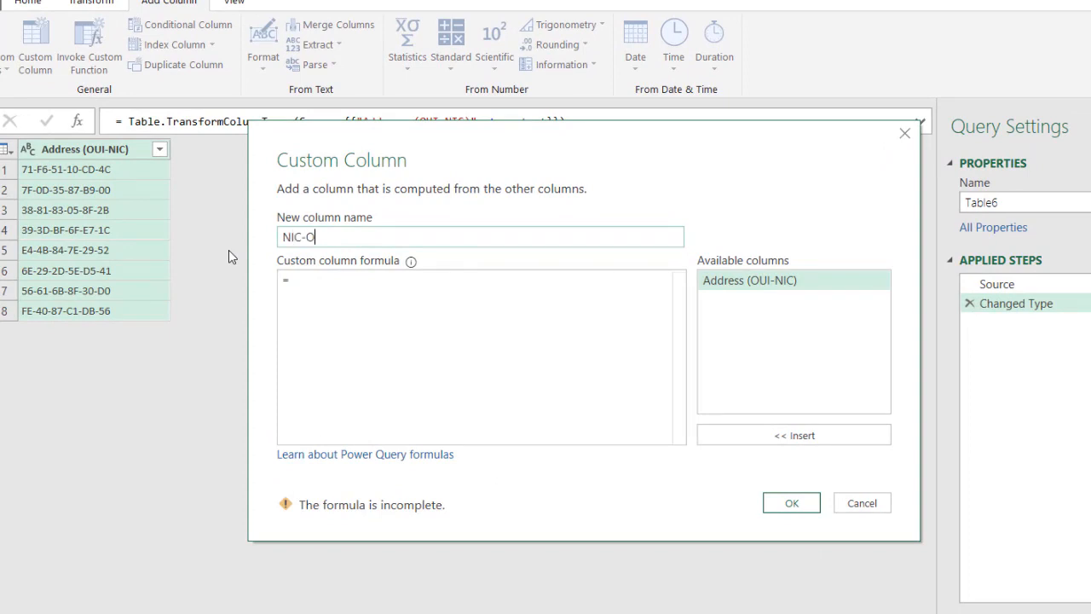
{"action": "type", "text": "UI"}
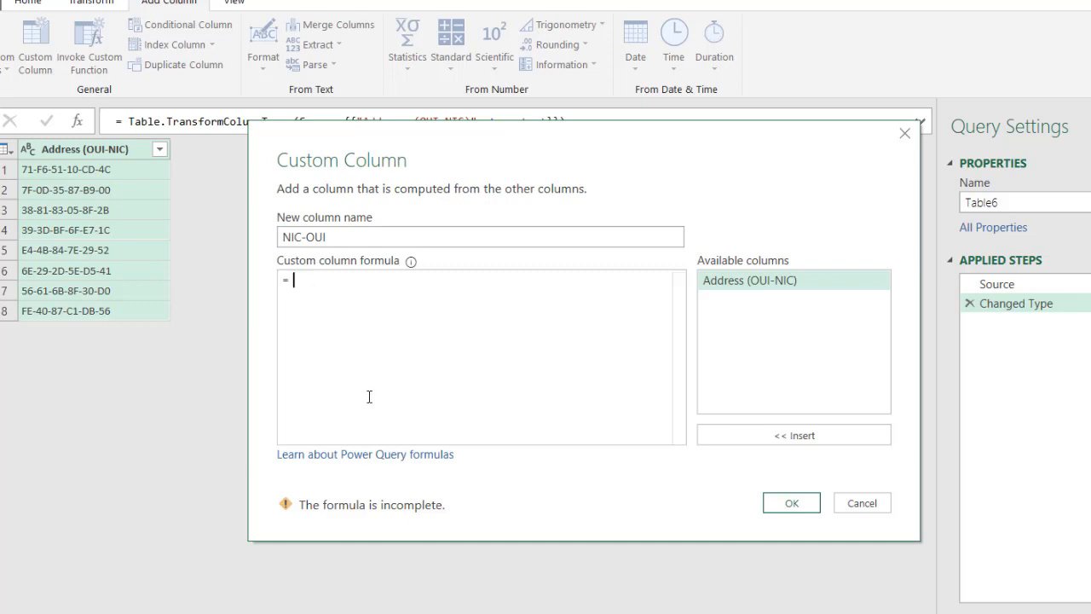
{"action": "type", "text": "Test"}
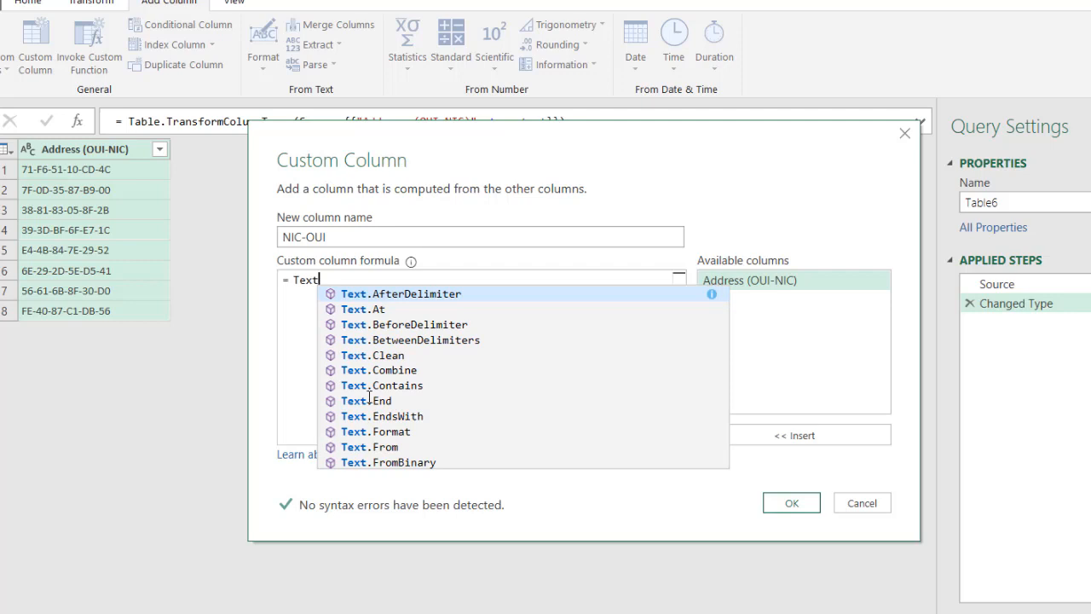
{"action": "type", "text": ".Midd"}
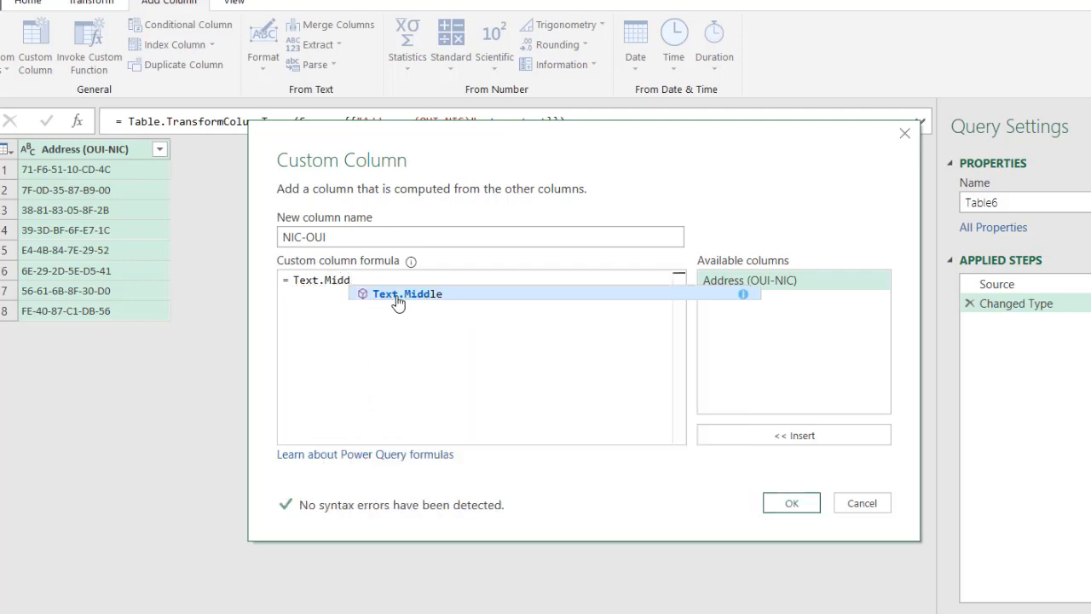
{"action": "left_click", "coordinate": [407, 294]}
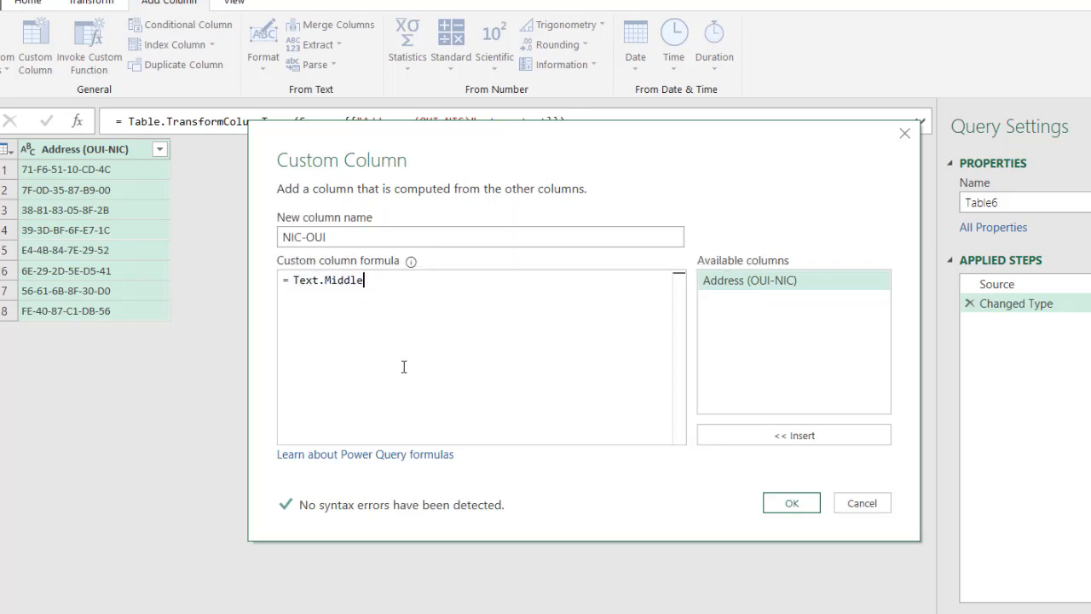
{"action": "mouse_move", "coordinate": [305, 431]}
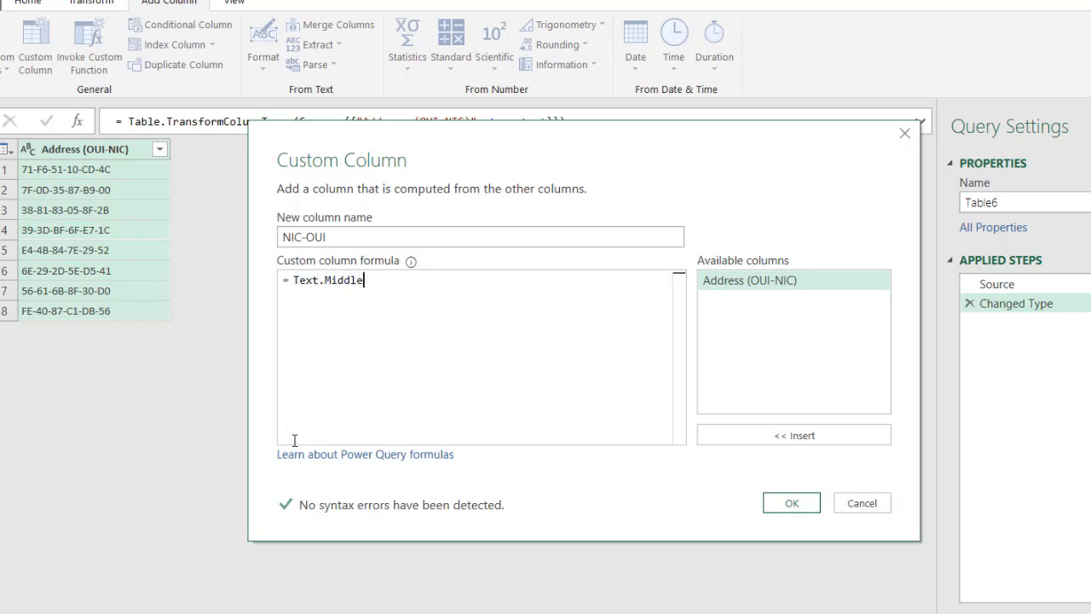
{"action": "left_click", "coordinate": [365, 454]}
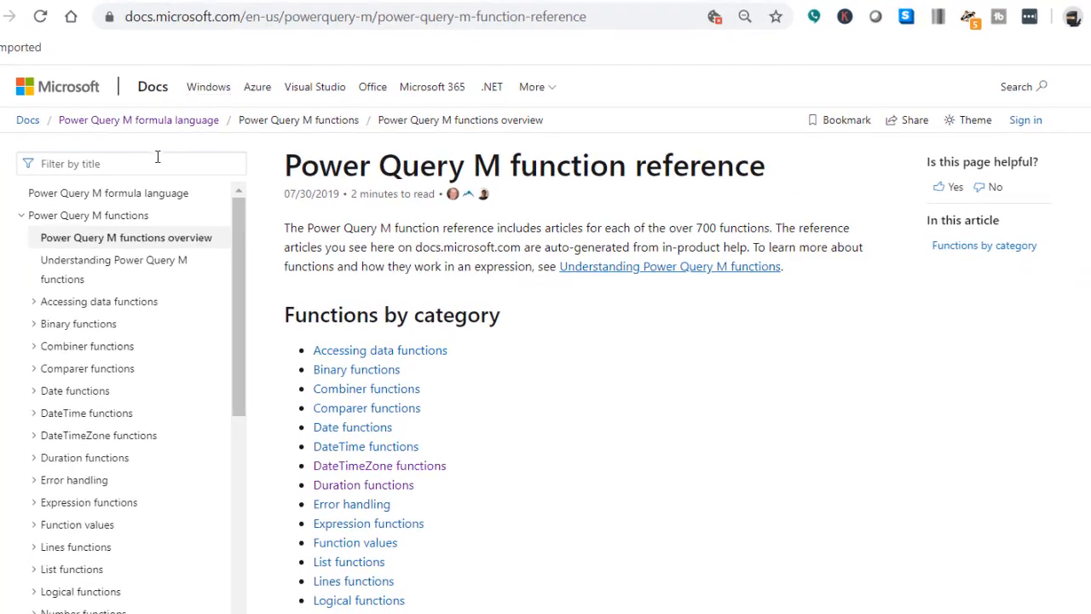
{"action": "type", "text": "text.mid"}
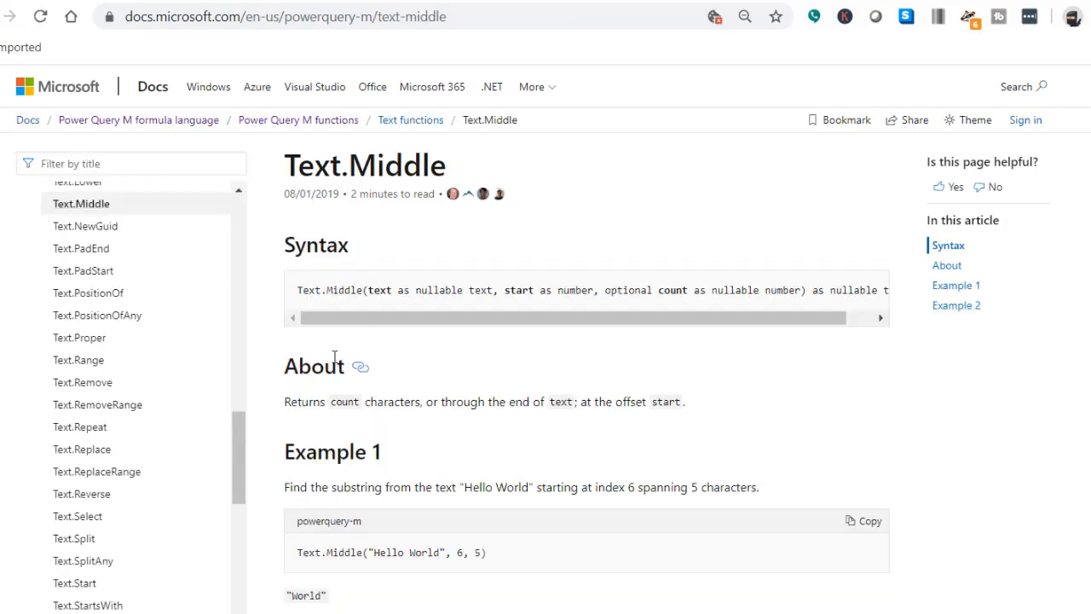
{"action": "mouse_move", "coordinate": [472, 333]}
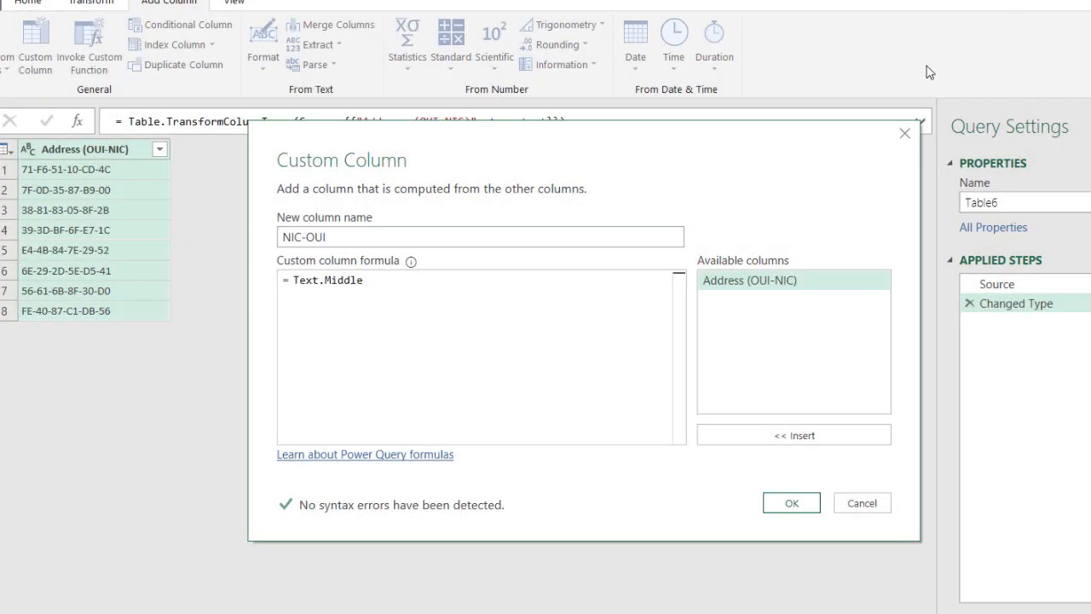
Step: Complete the NIC-OUI formula as =Text.Middle([#"Address (OUI-NIC)"],9)
{"action": "left_click", "coordinate": [366, 280]}
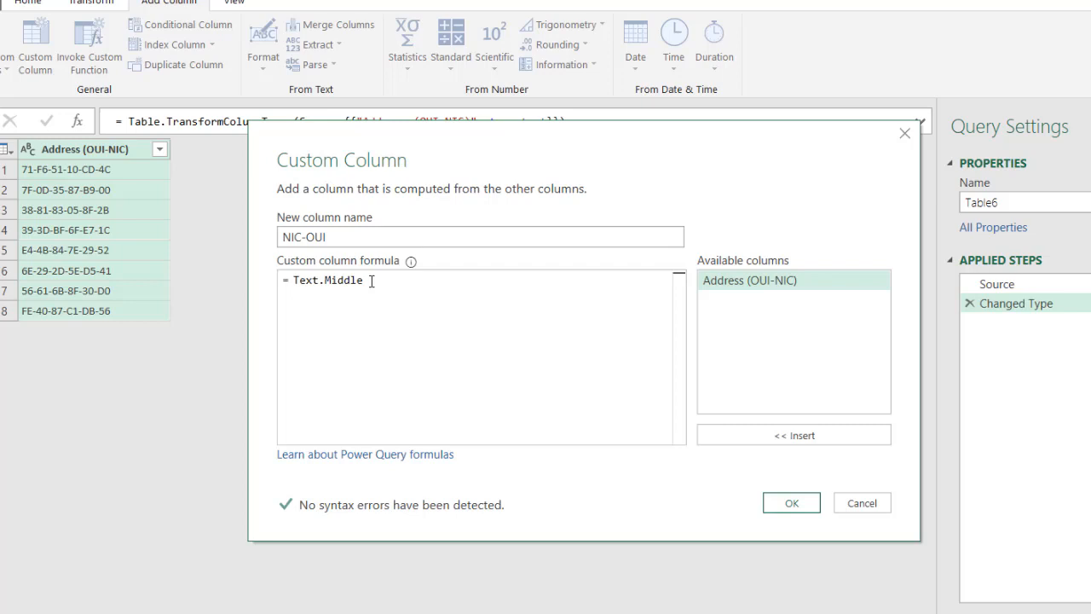
{"action": "type", "text": "("}
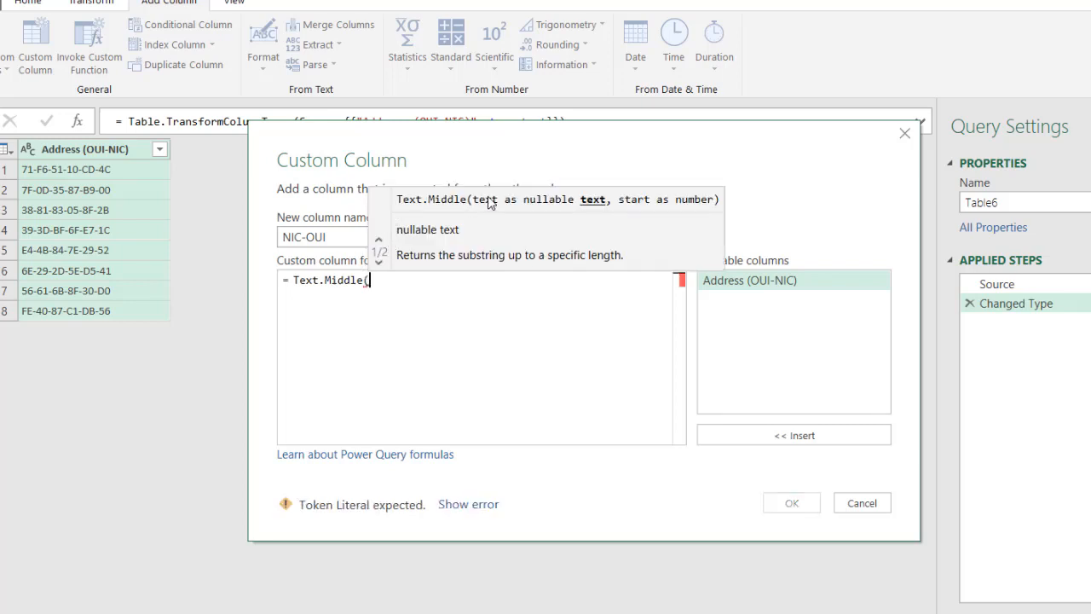
{"action": "mouse_move", "coordinate": [582, 205]}
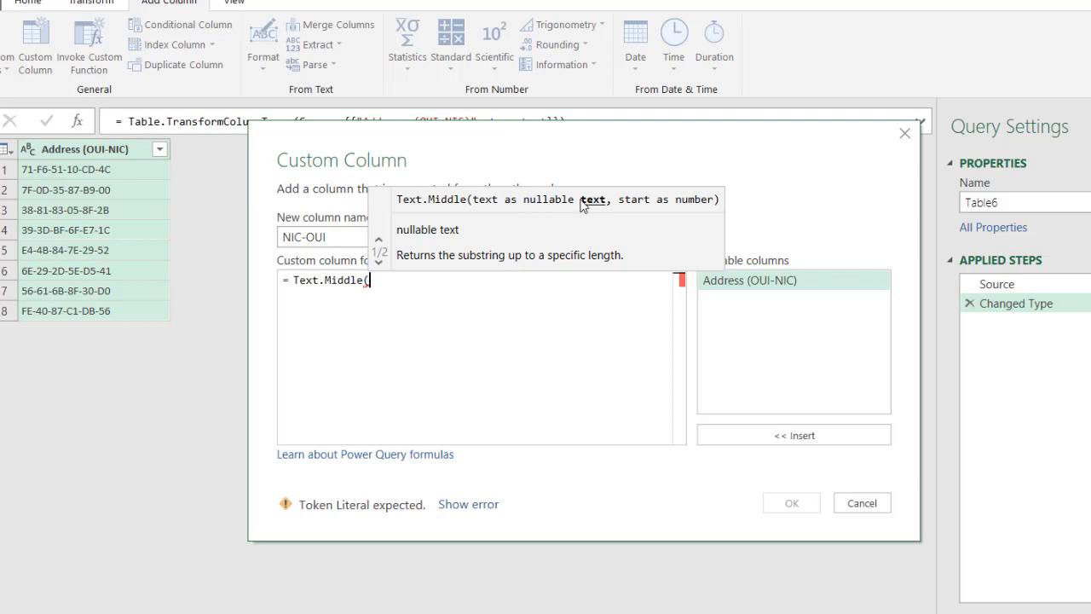
{"action": "mouse_move", "coordinate": [220, 239]}
{"action": "type", "text": "[#\"Address (OUI-NIC"}
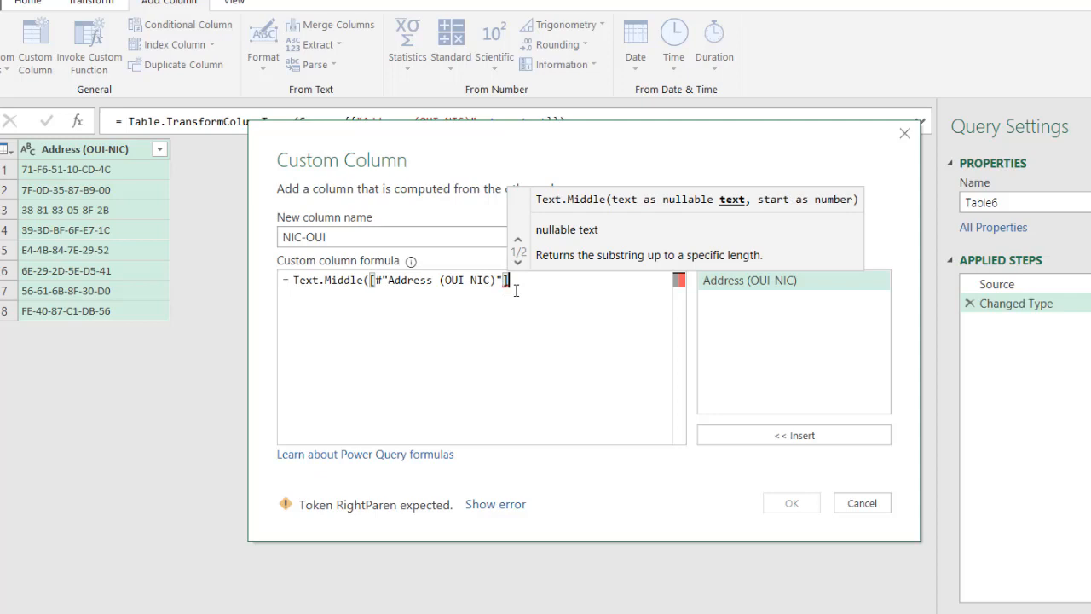
{"action": "type", "text": ","}
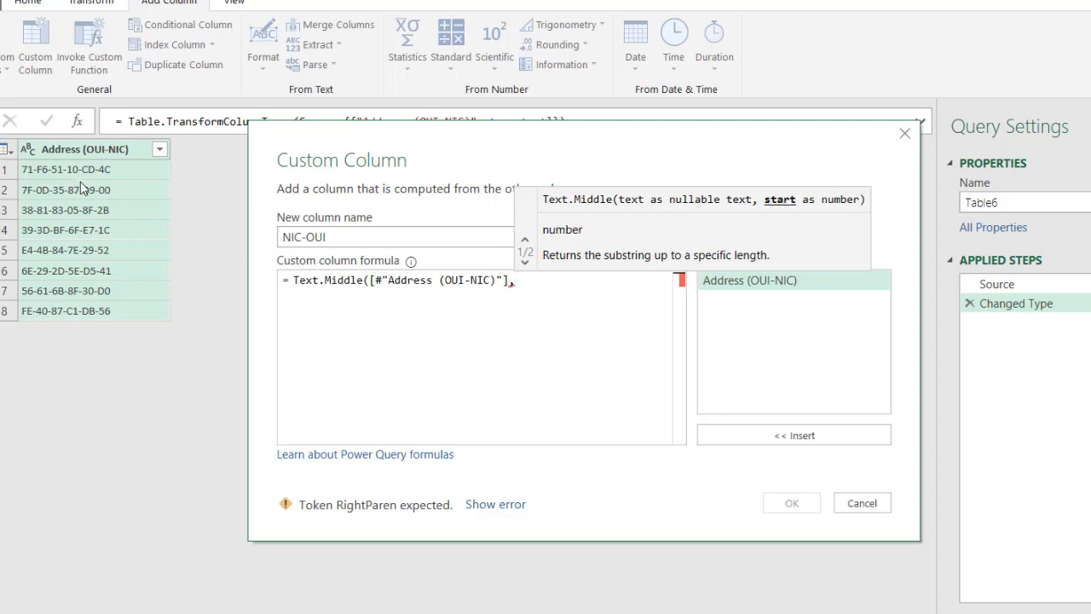
{"action": "mouse_move", "coordinate": [74, 210]}
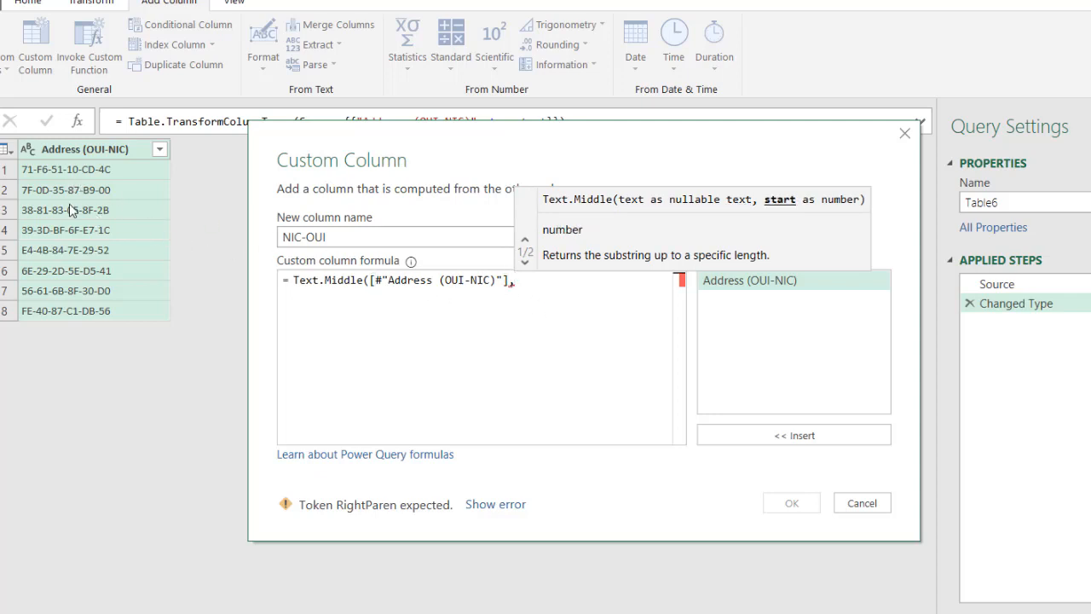
{"action": "mouse_move", "coordinate": [33, 176]}
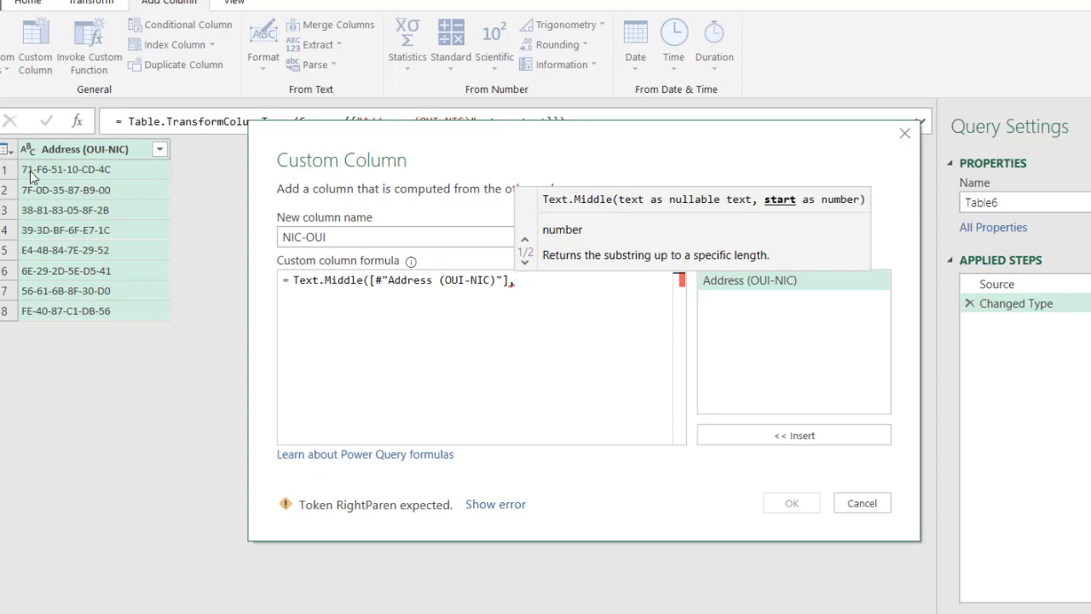
{"action": "mouse_move", "coordinate": [61, 174]}
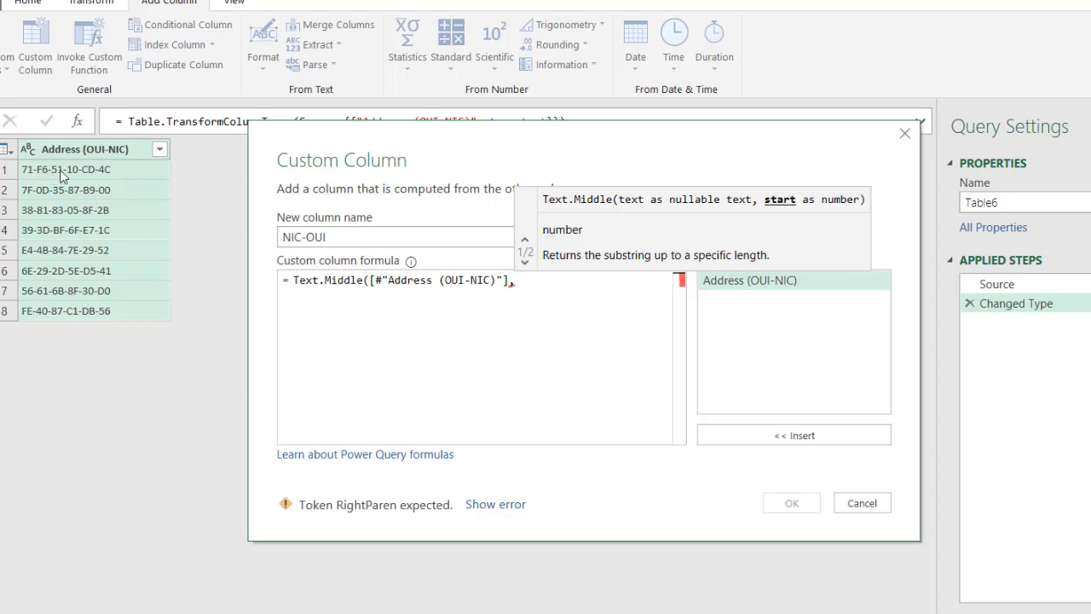
{"action": "mouse_move", "coordinate": [347, 256]}
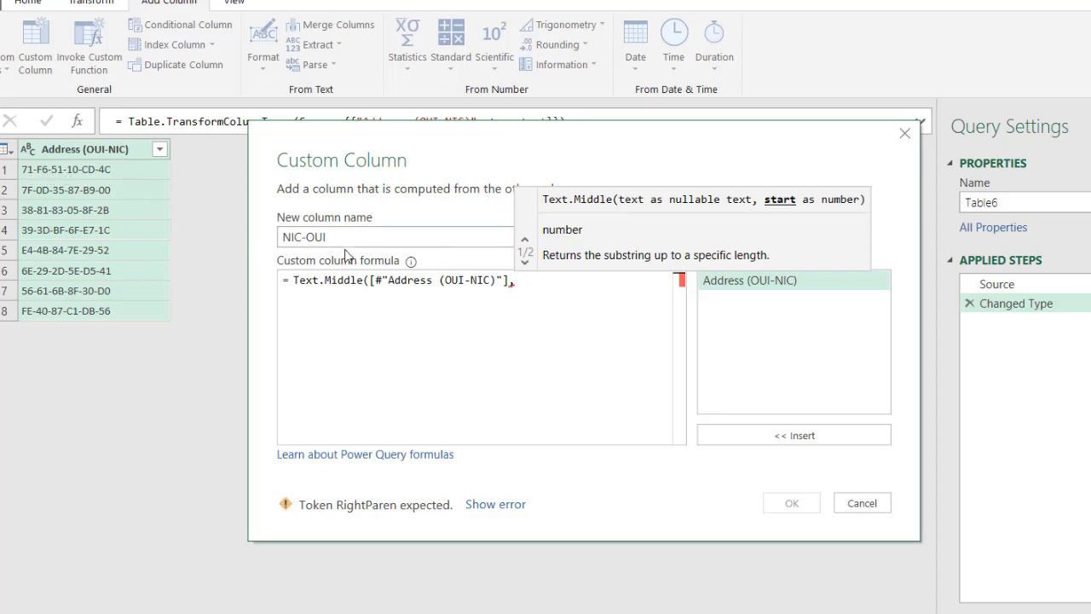
{"action": "type", "text": "9)"}
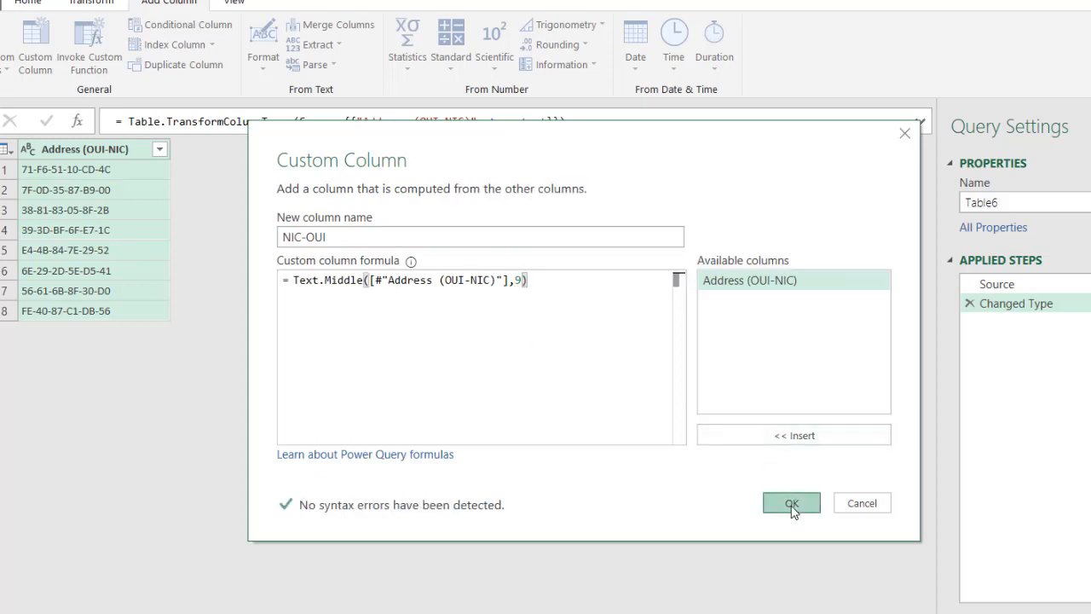
Step: Confirm NIC-OUI, then extend its formula with &"-"&Text.Start([#"Address (OUI-NIC)"],8) and confirm
{"action": "left_click", "coordinate": [791, 502]}
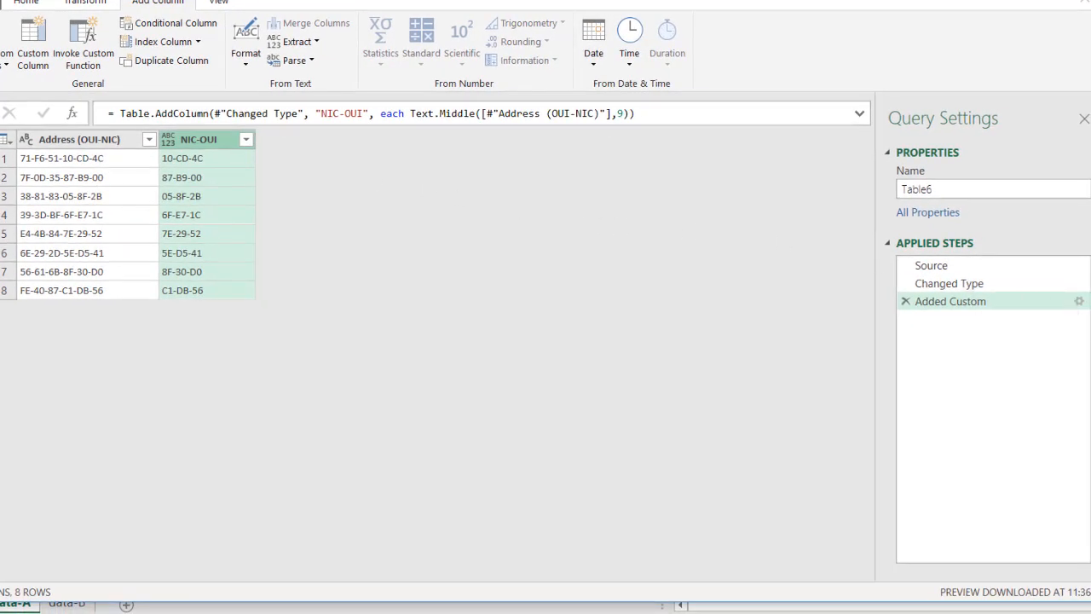
{"action": "left_click", "coordinate": [1078, 300]}
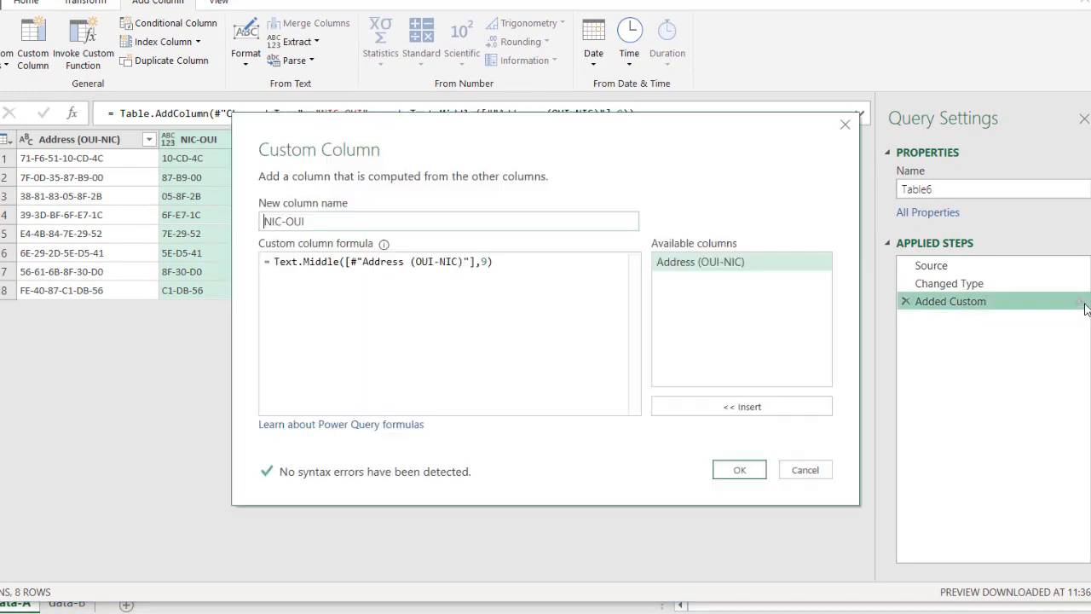
{"action": "mouse_move", "coordinate": [518, 271]}
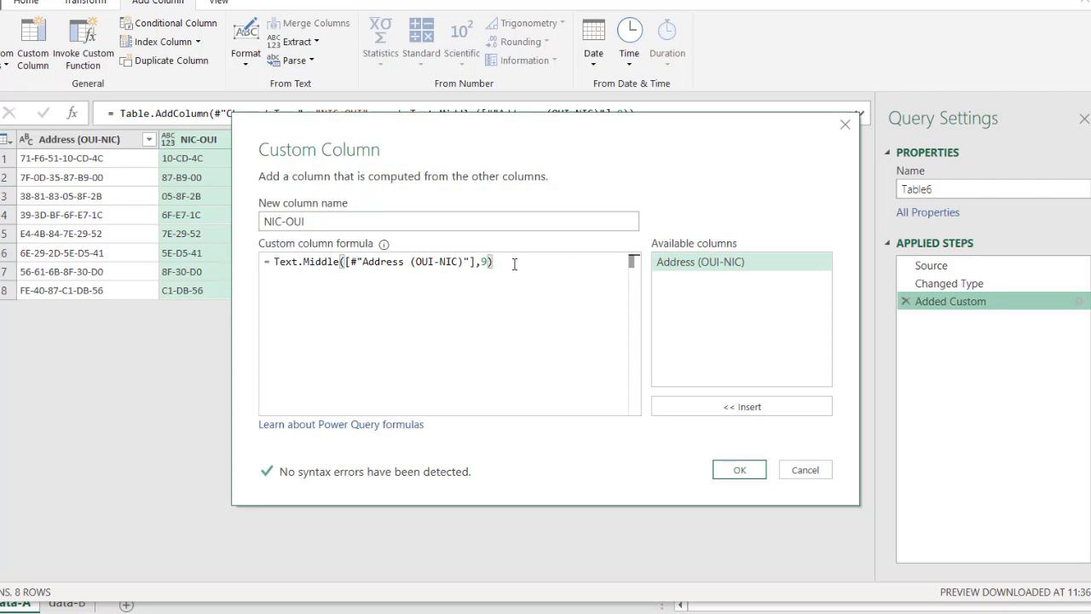
{"action": "type", "text": "8"}
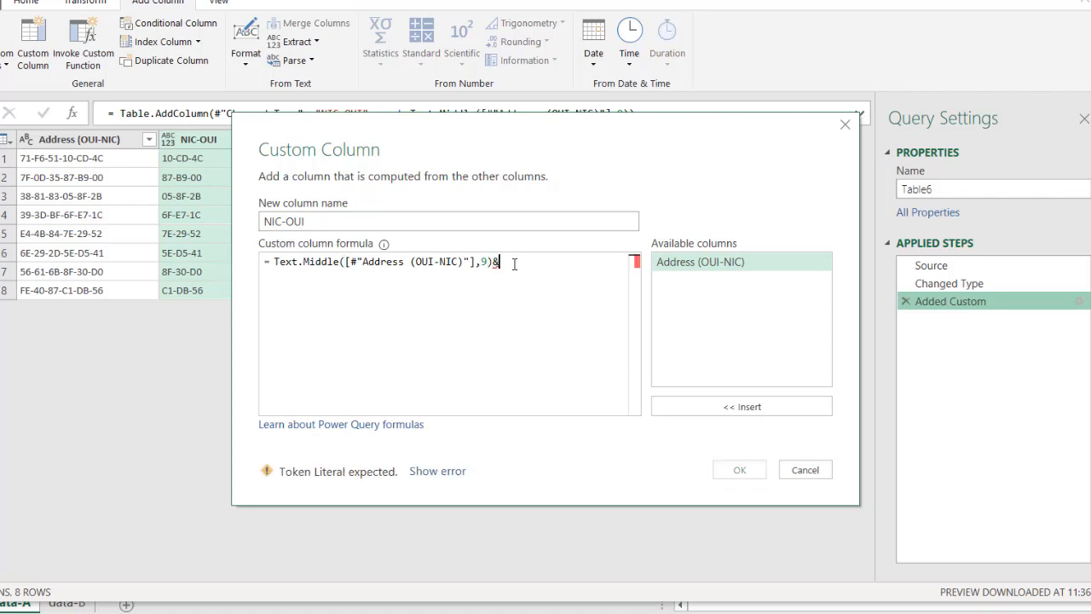
{"action": "type", "text": "&\"\""}
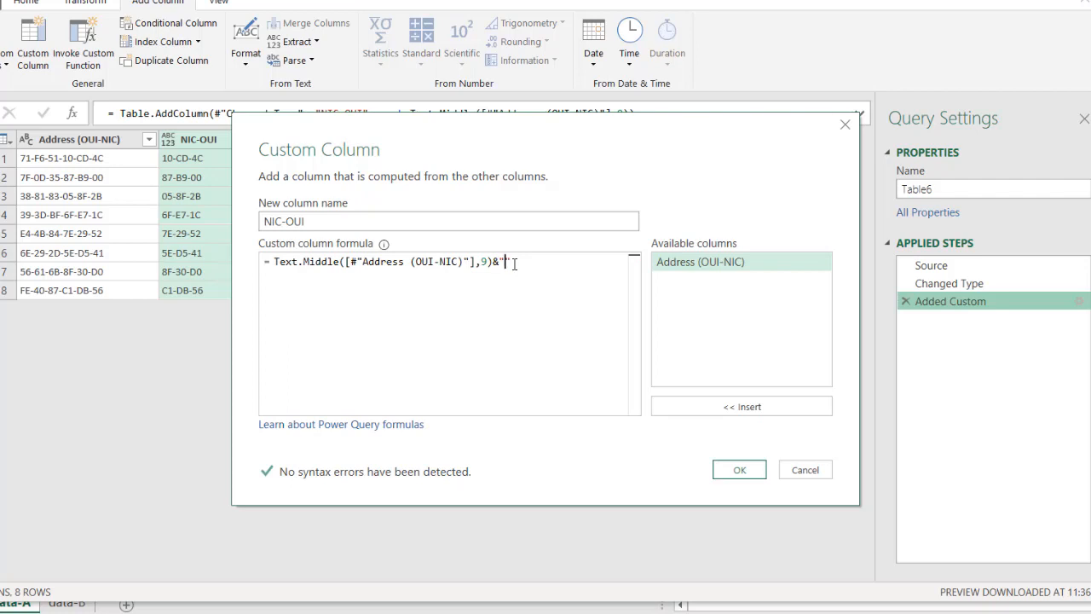
{"action": "type", "text": "-"}
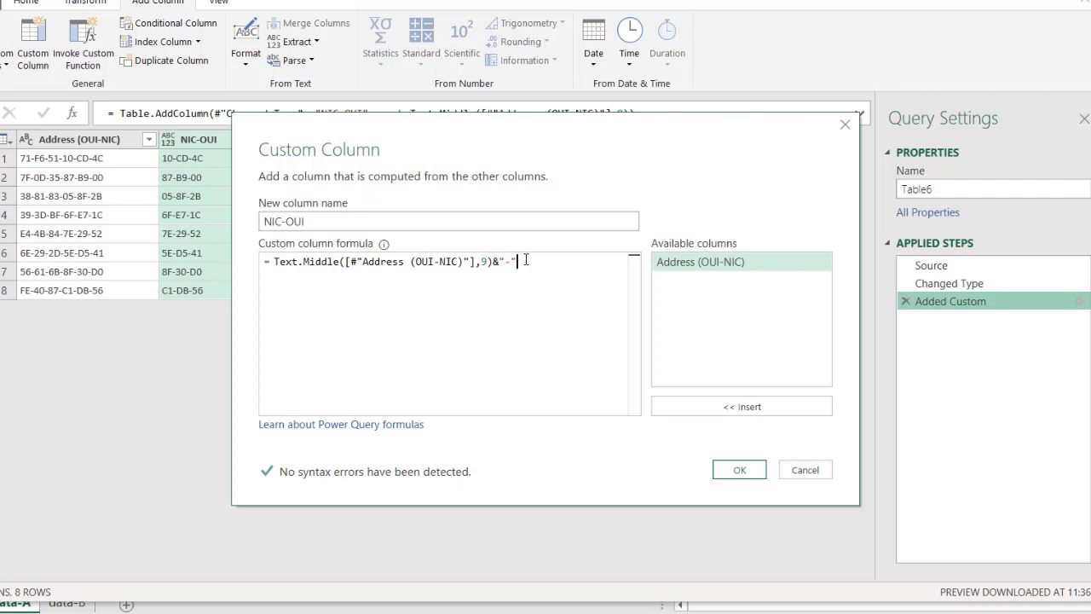
{"action": "type", "text": "&"}
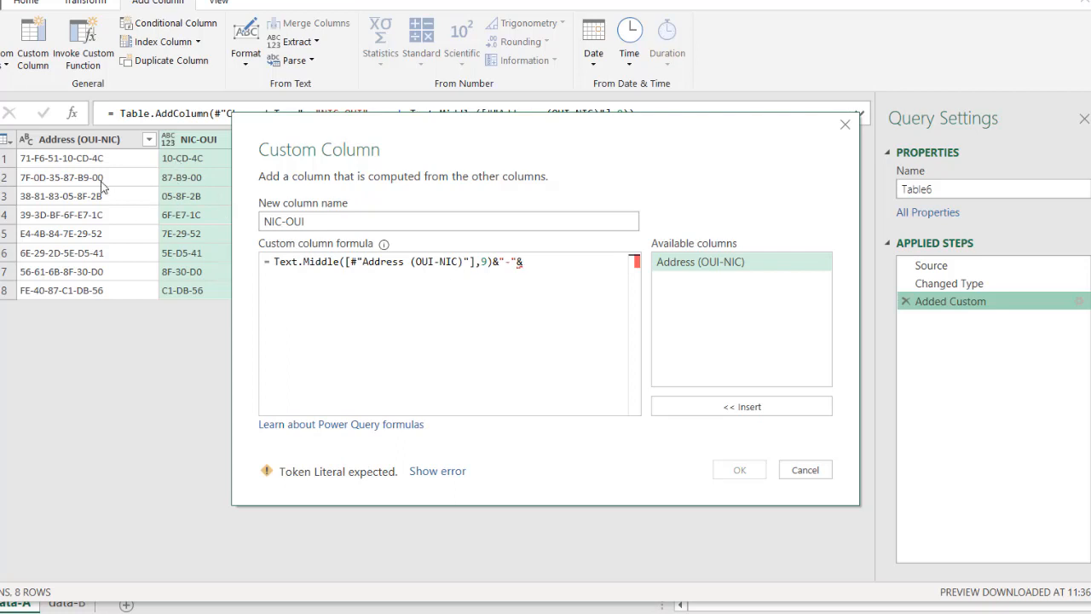
{"action": "mouse_move", "coordinate": [556, 268]}
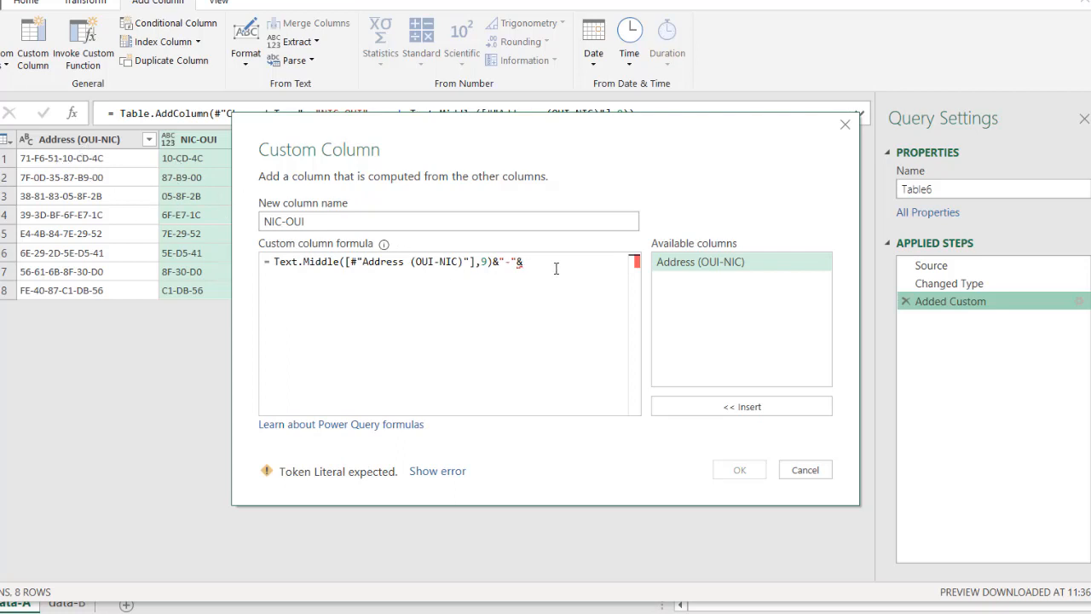
{"action": "type", "text": "Text.S"}
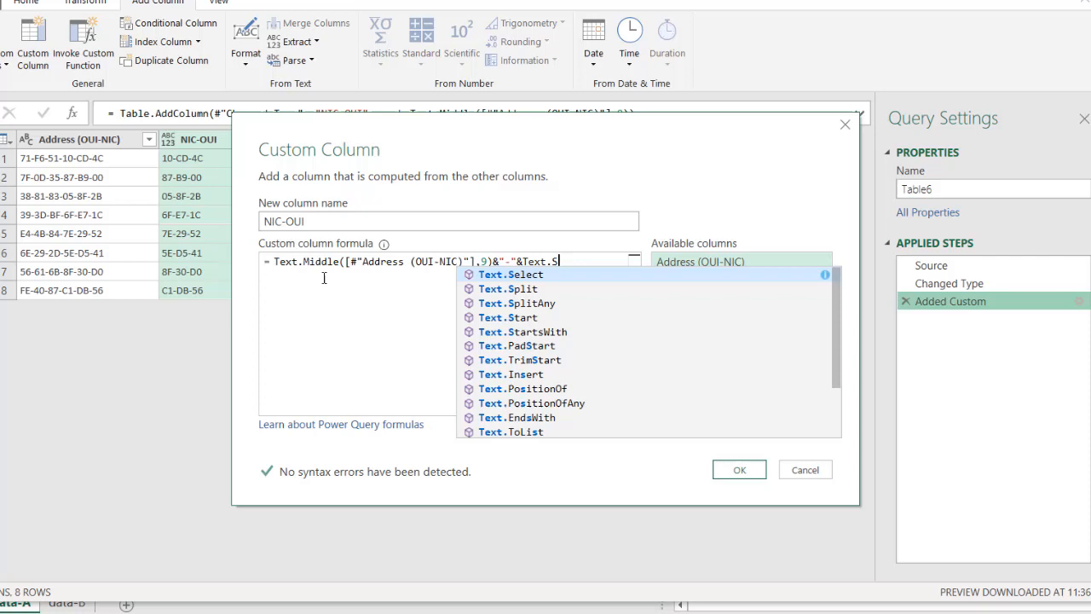
{"action": "type", "text": "t"}
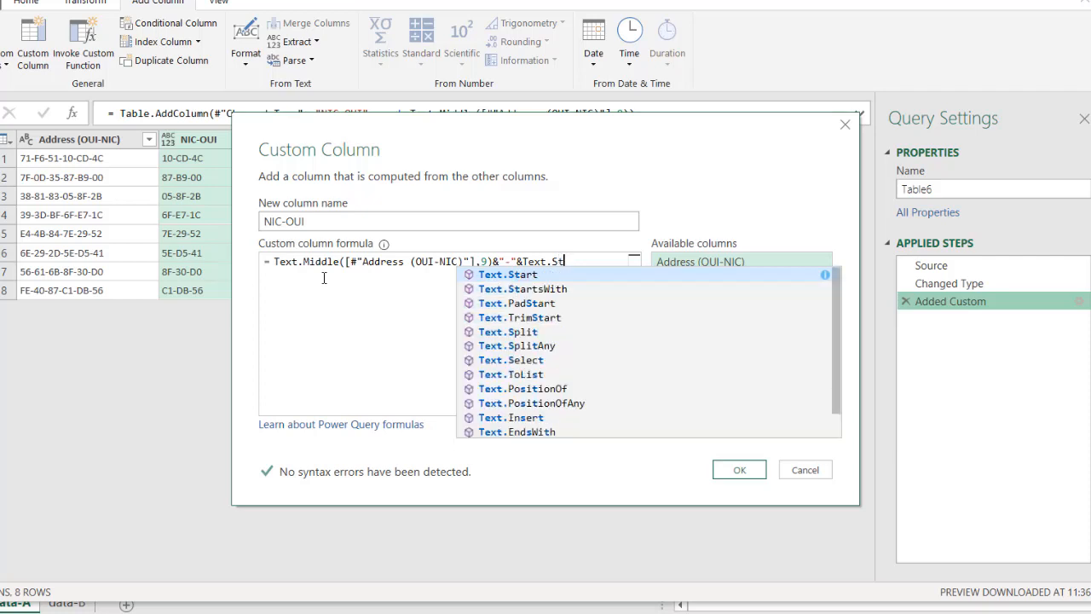
{"action": "mouse_move", "coordinate": [508, 275]}
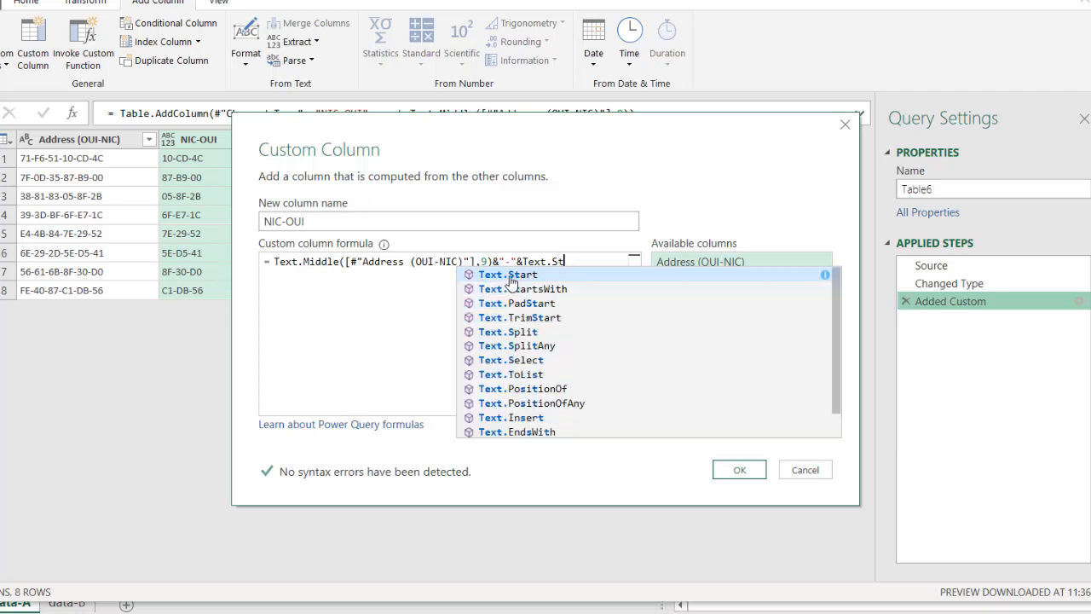
{"action": "left_click", "coordinate": [507, 273]}
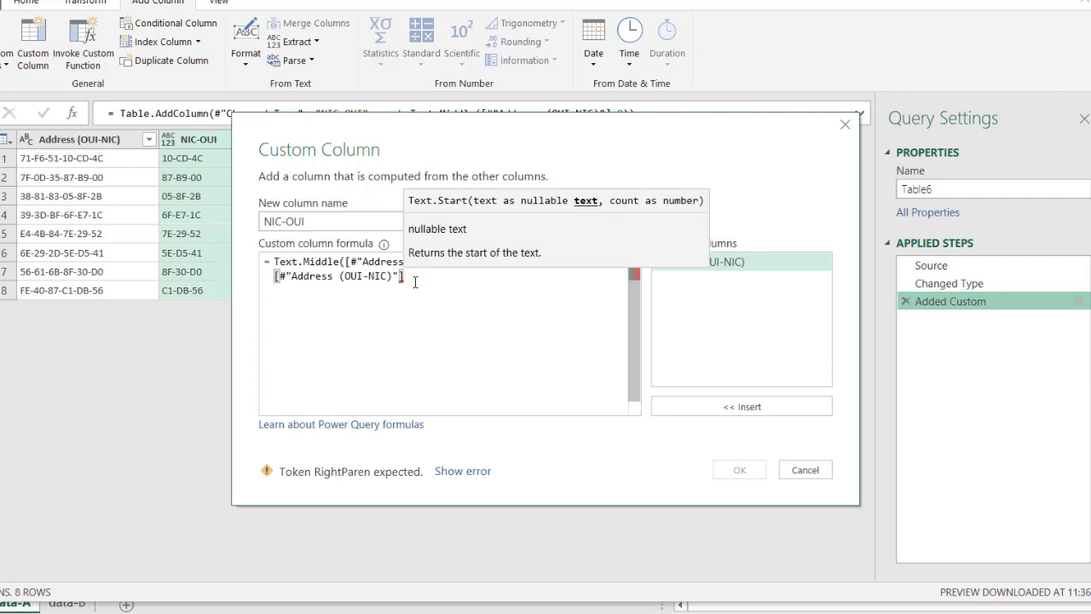
{"action": "type", "text": ",8)"}
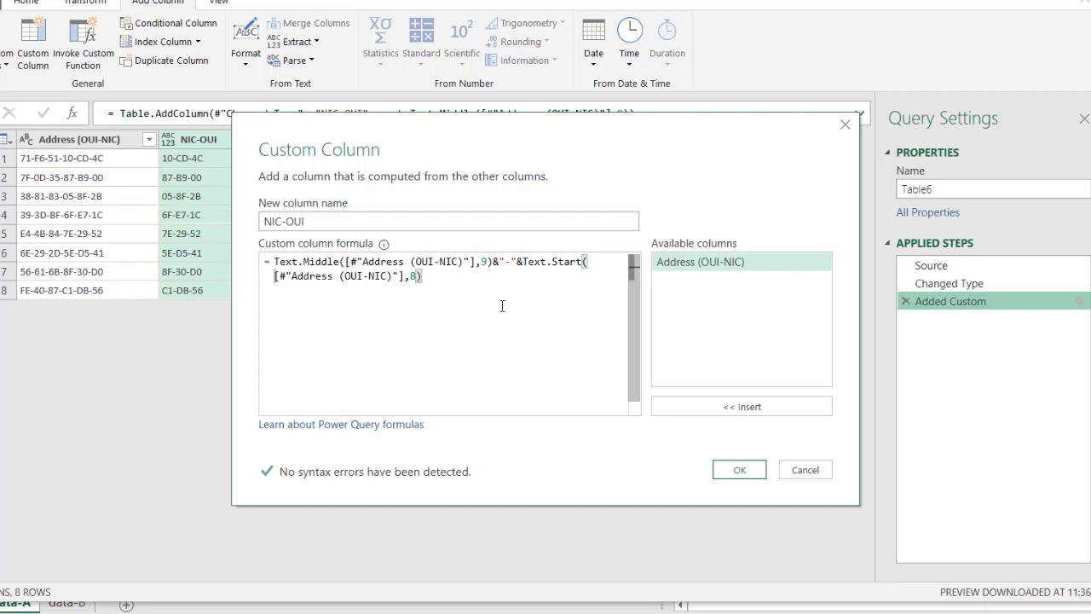
{"action": "left_click", "coordinate": [738, 470]}
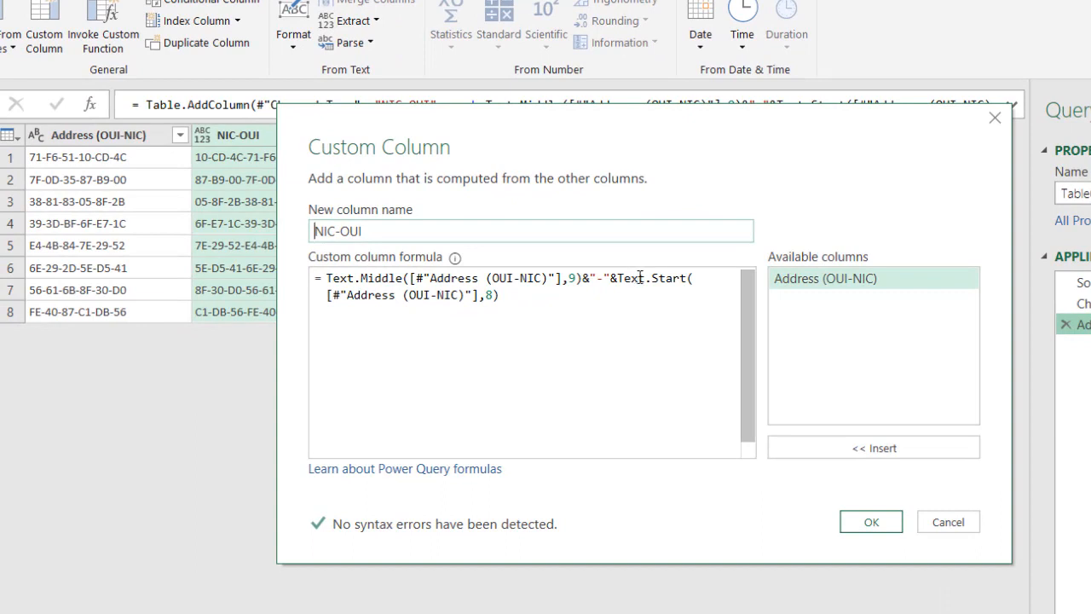
{"action": "mouse_move", "coordinate": [658, 275]}
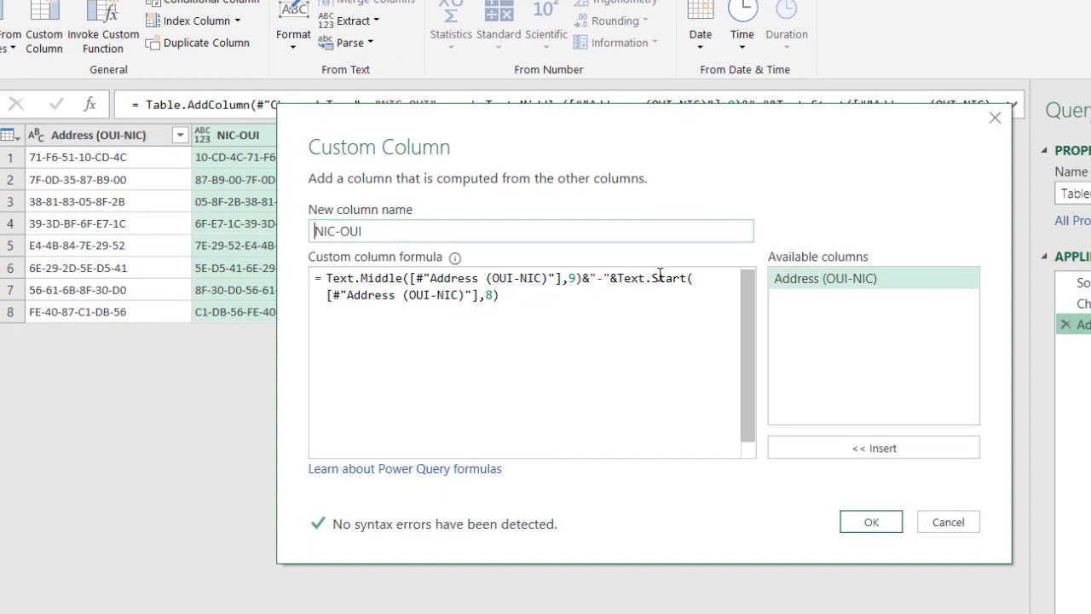
{"action": "mouse_move", "coordinate": [636, 290]}
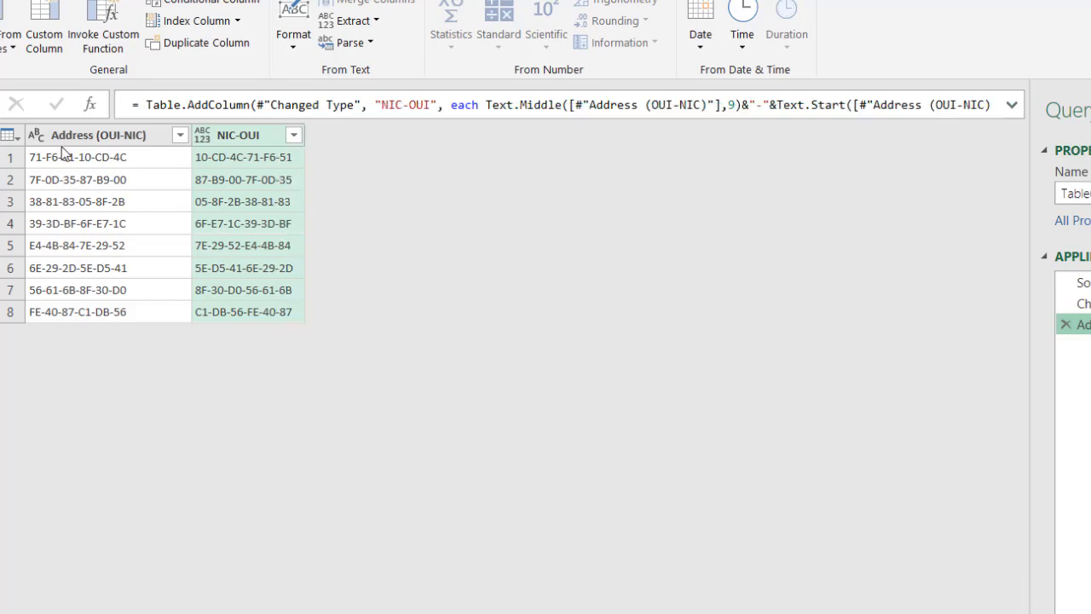
Step: Remove the Address column and load the query into cell H1 on data-A
{"action": "right_click", "coordinate": [98, 134]}
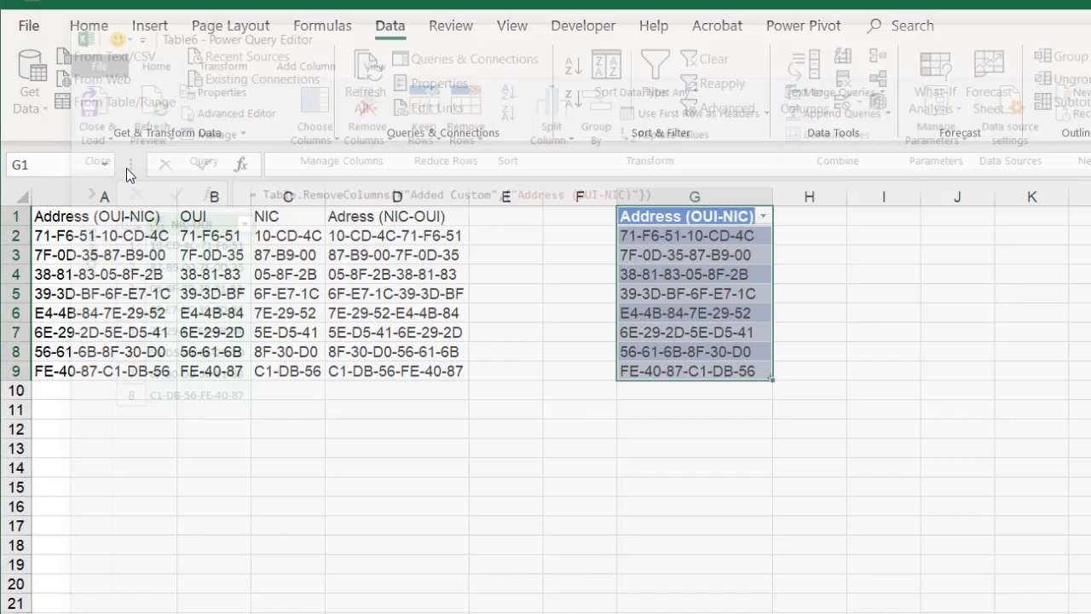
{"action": "left_click", "coordinate": [96, 120]}
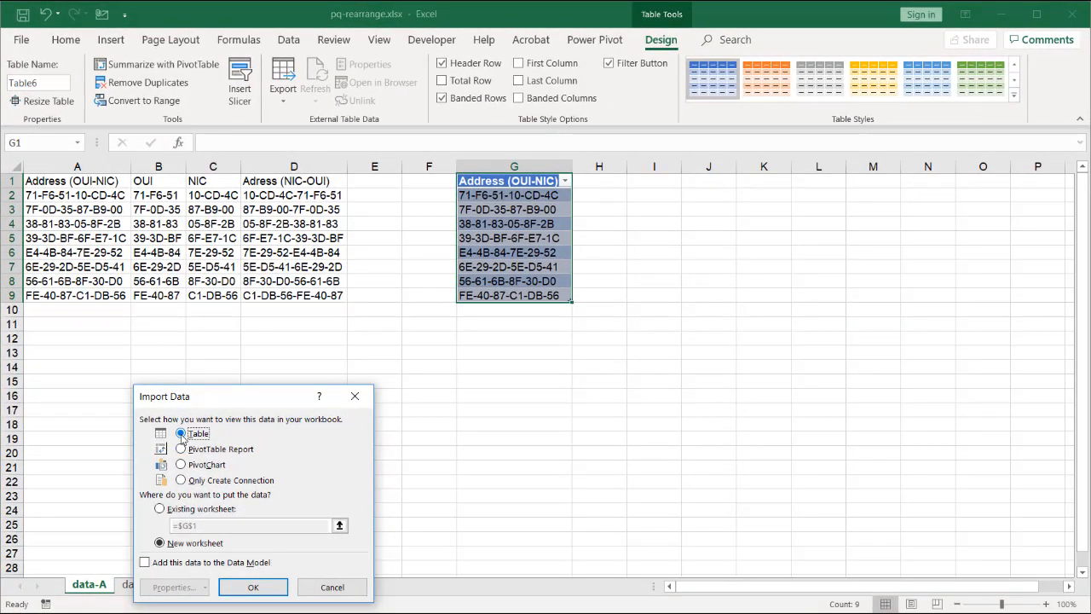
{"action": "left_click", "coordinate": [160, 508]}
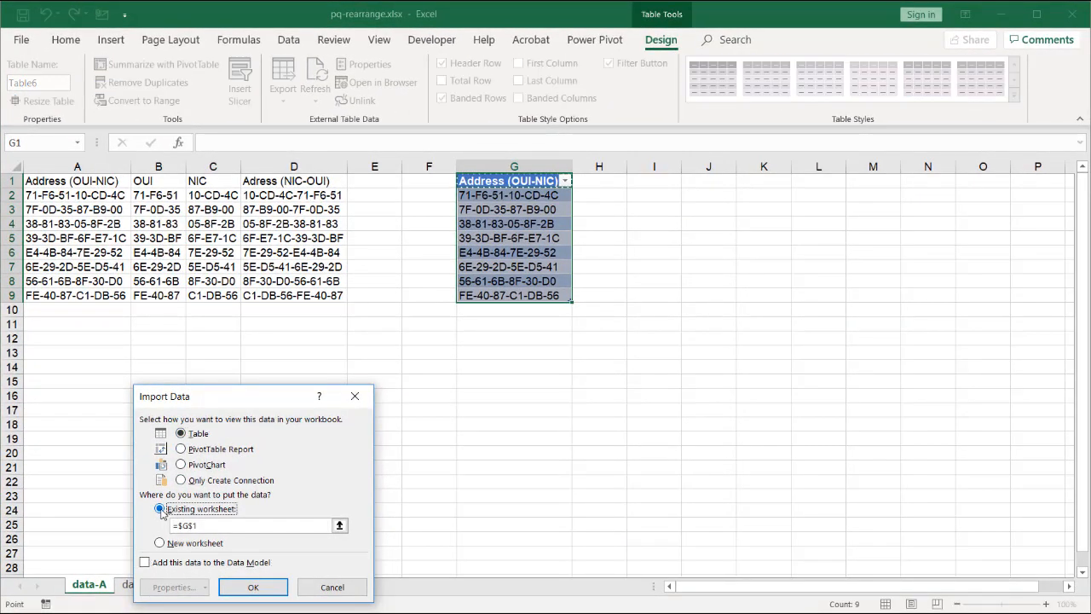
{"action": "left_click", "coordinate": [598, 180]}
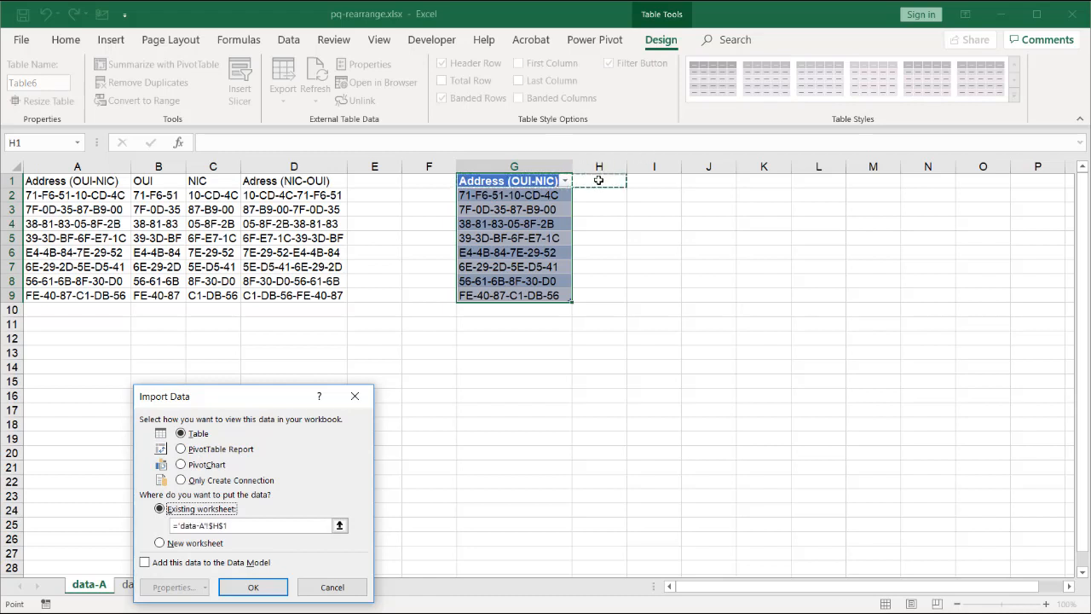
{"action": "left_click", "coordinate": [252, 586]}
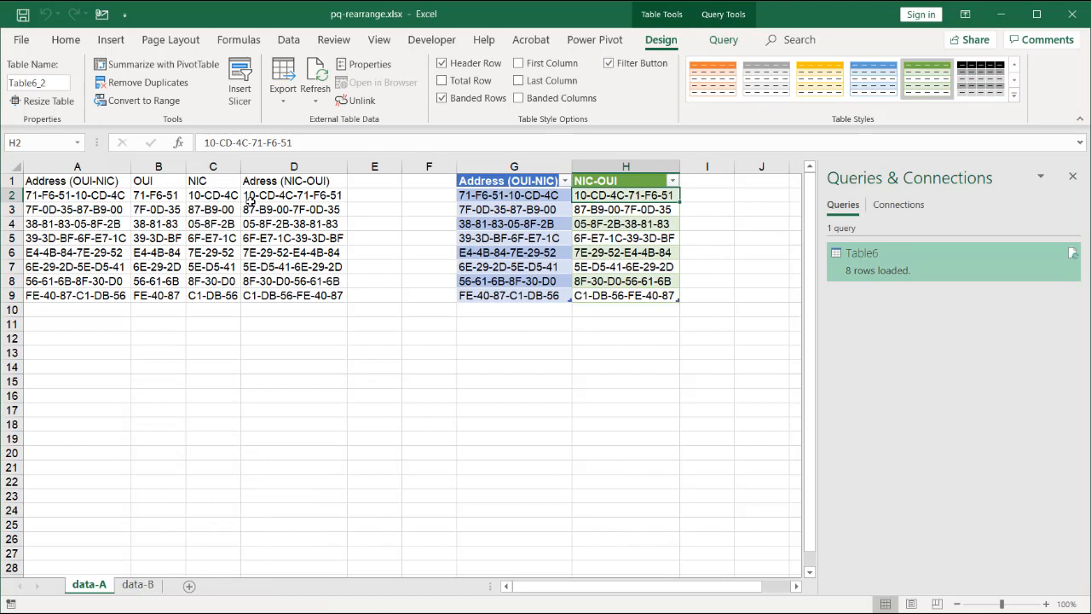
{"action": "left_click", "coordinate": [626, 296]}
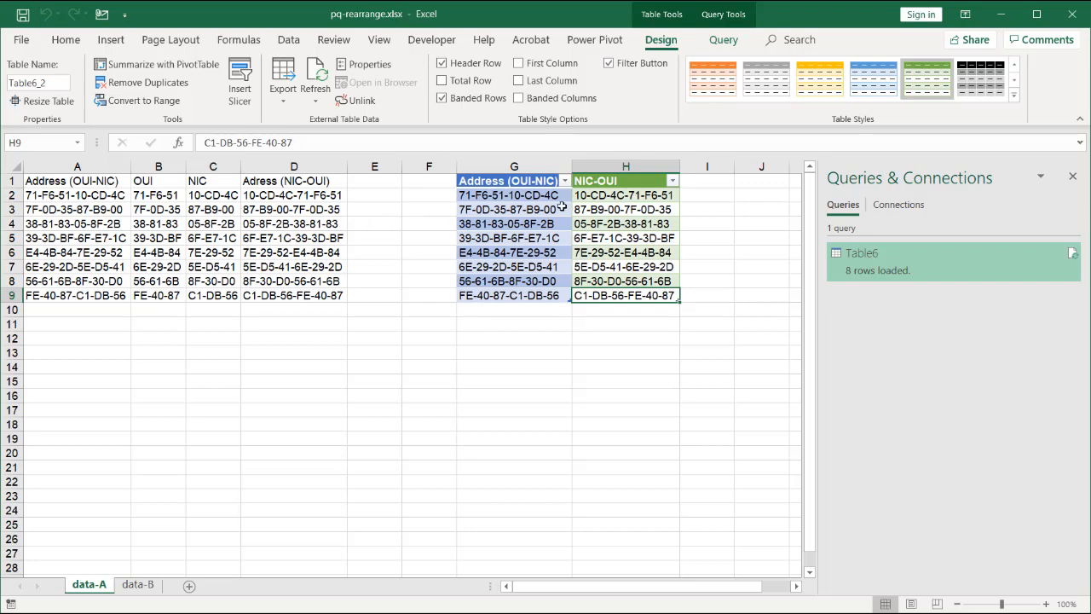
{"action": "mouse_move", "coordinate": [141, 566]}
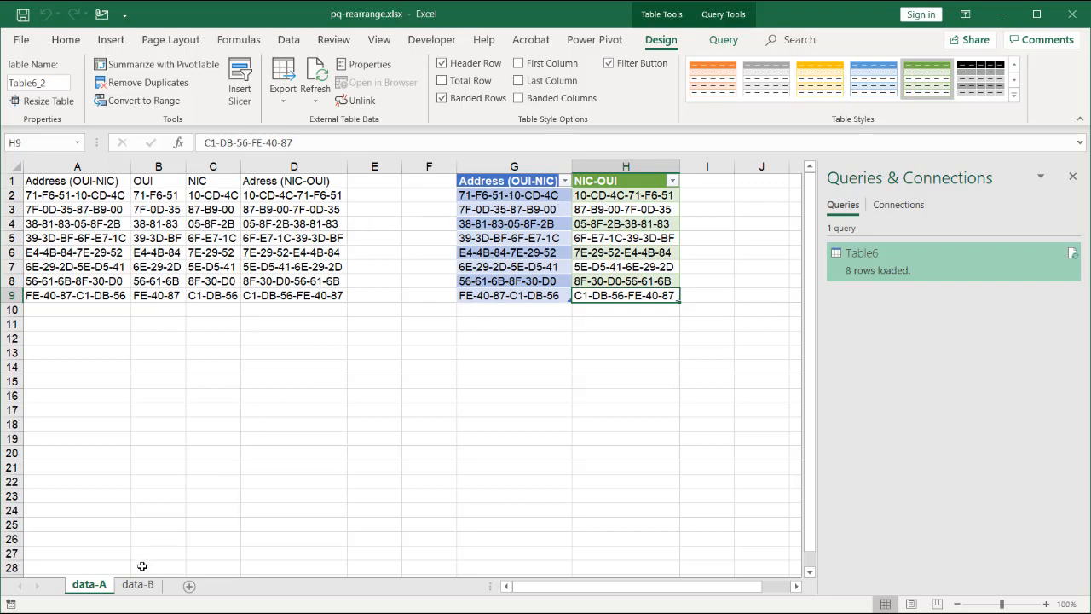
{"action": "left_click", "coordinate": [138, 585]}
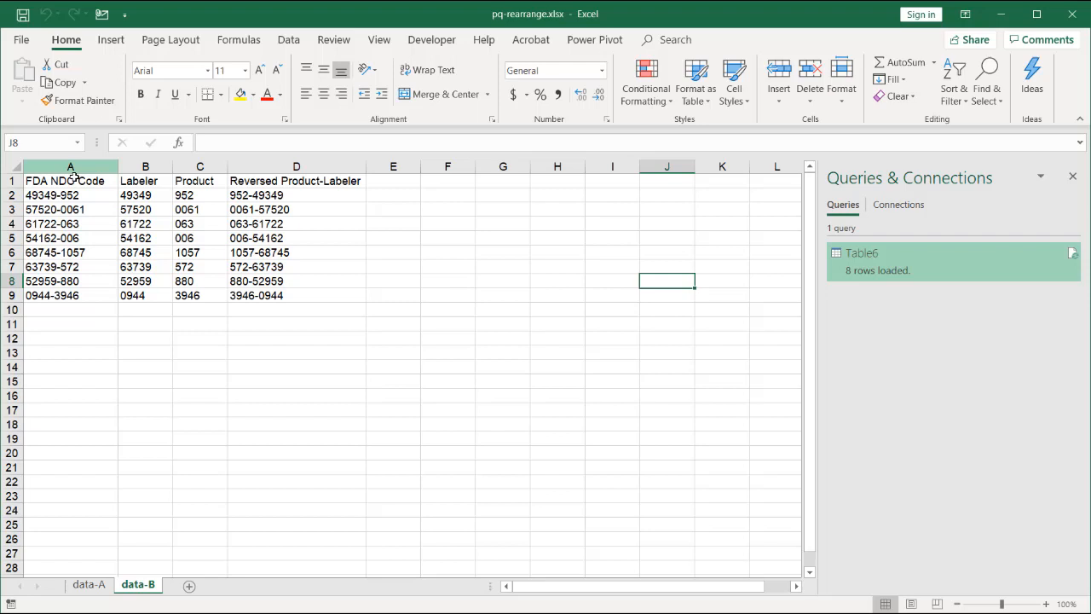
{"action": "left_click", "coordinate": [70, 194]}
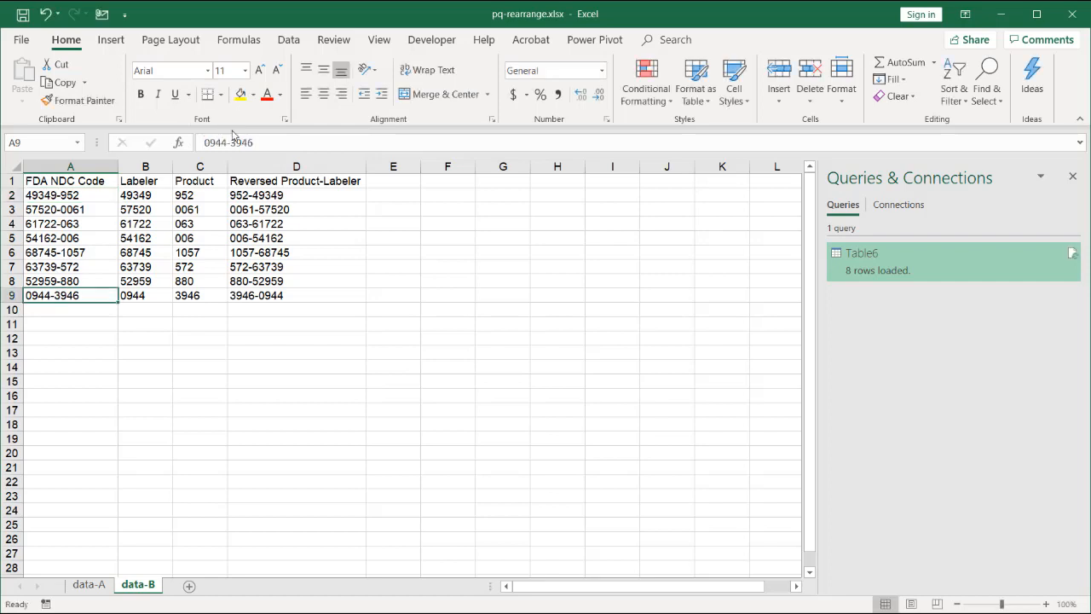
{"action": "left_click", "coordinate": [200, 337]}
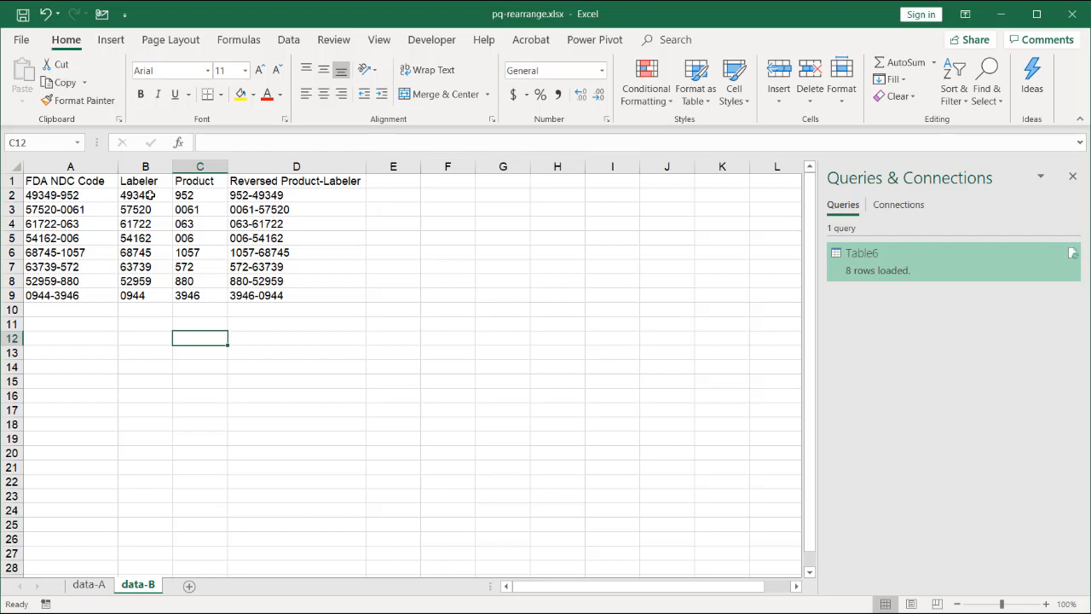
{"action": "left_click", "coordinate": [146, 196]}
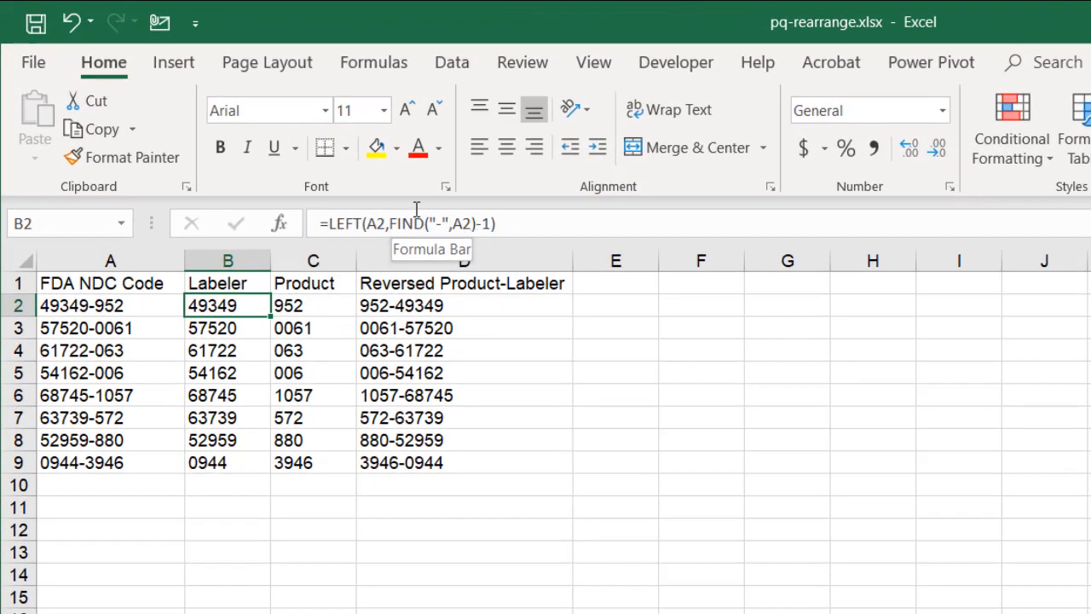
{"action": "mouse_move", "coordinate": [300, 282]}
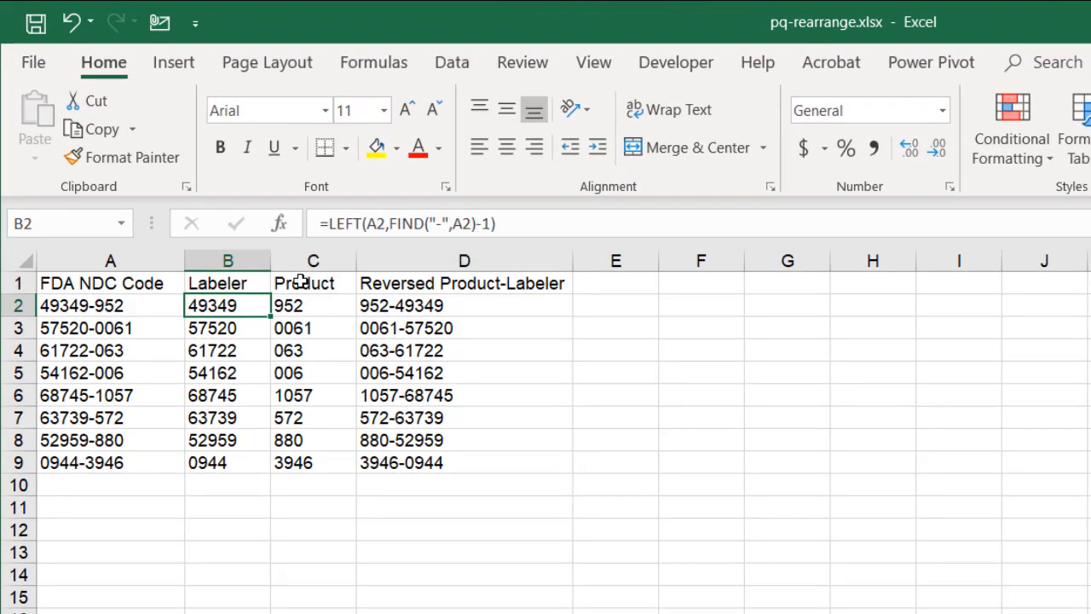
{"action": "left_click", "coordinate": [228, 328]}
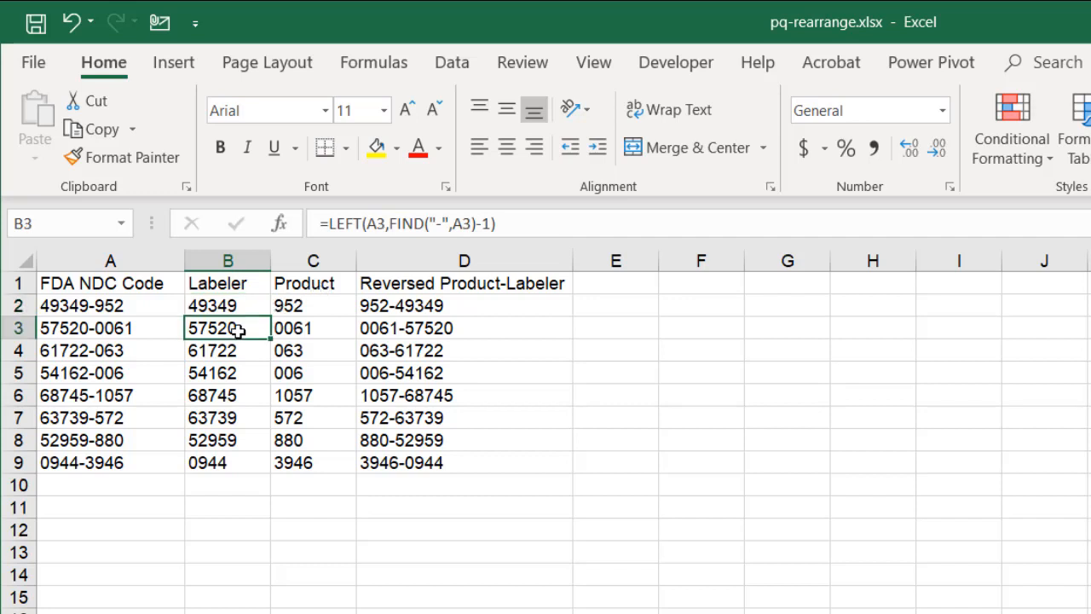
{"action": "left_click", "coordinate": [313, 306]}
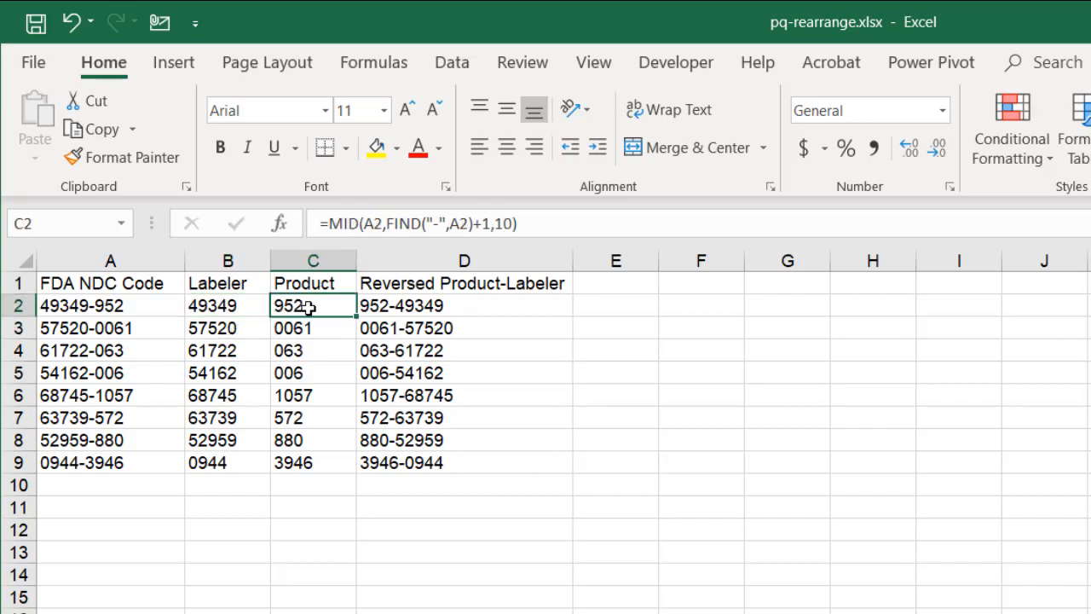
{"action": "mouse_move", "coordinate": [435, 222]}
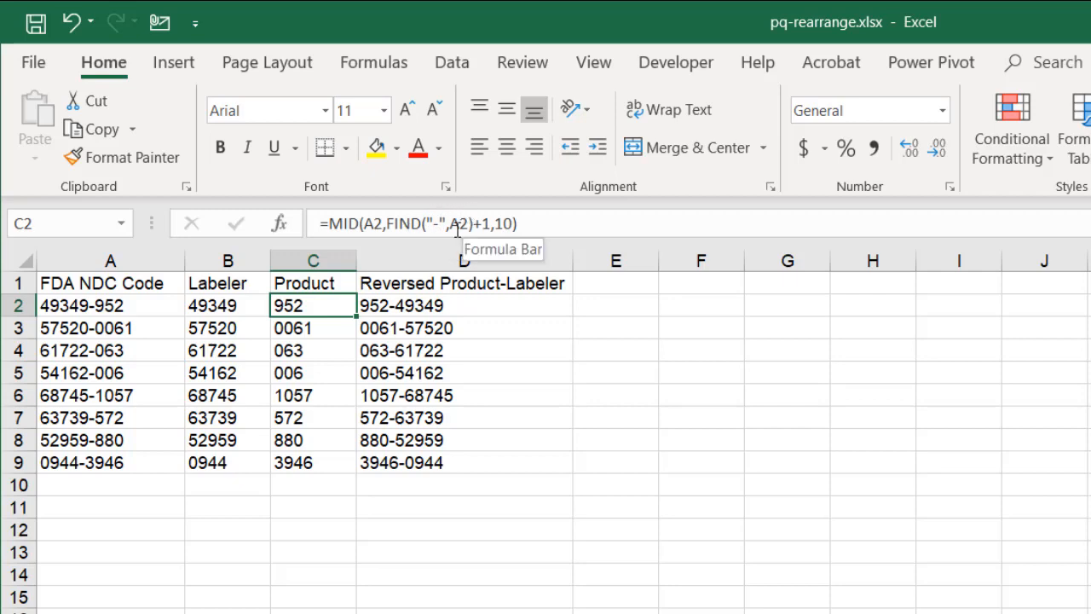
{"action": "mouse_move", "coordinate": [431, 239]}
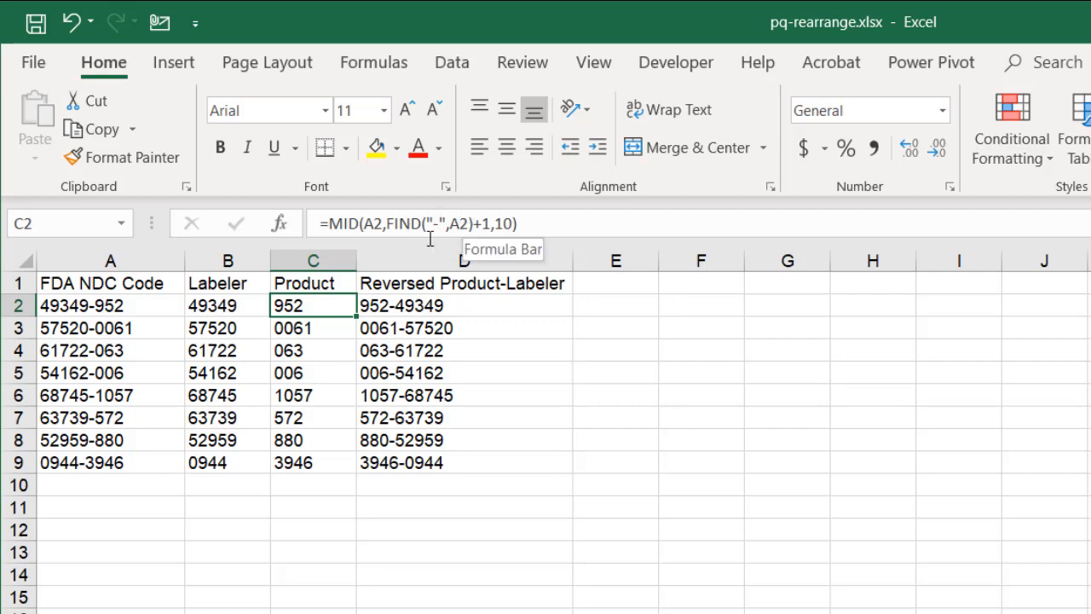
{"action": "mouse_move", "coordinate": [328, 276]}
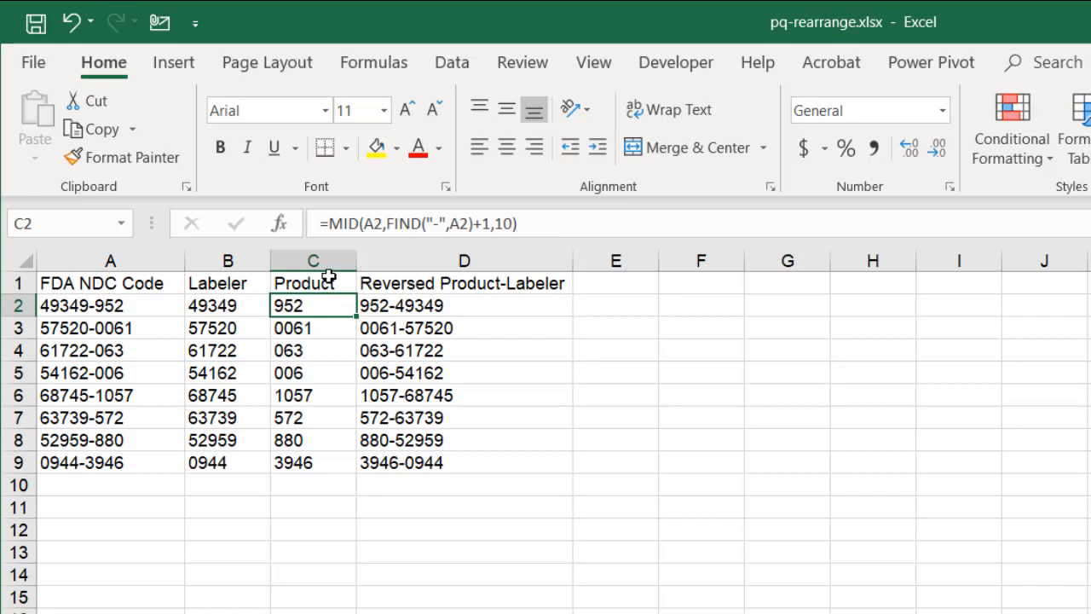
{"action": "left_click", "coordinate": [499, 223]}
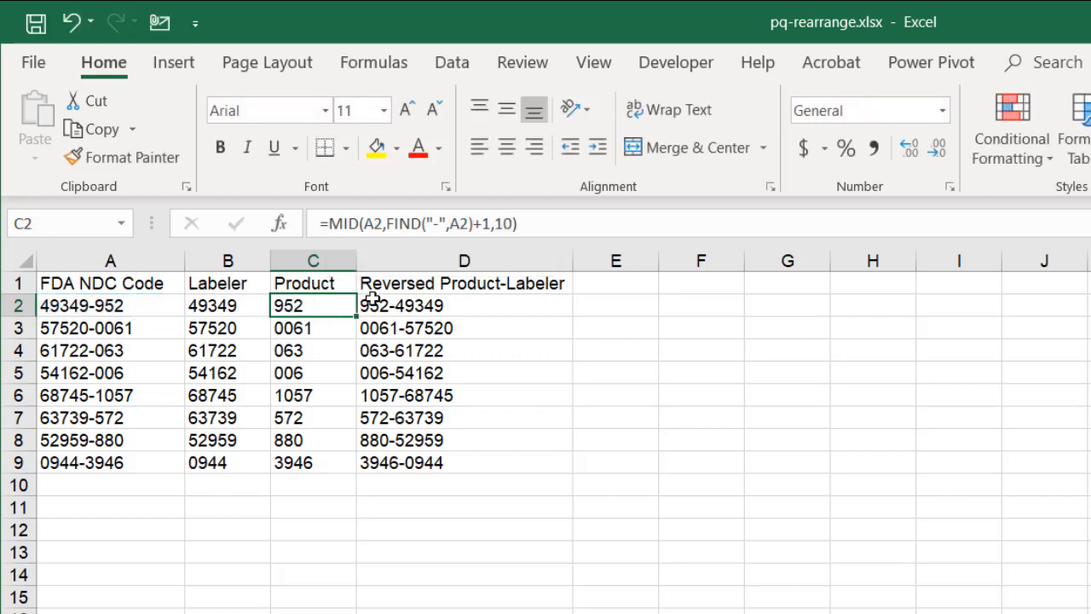
{"action": "left_click", "coordinate": [464, 305]}
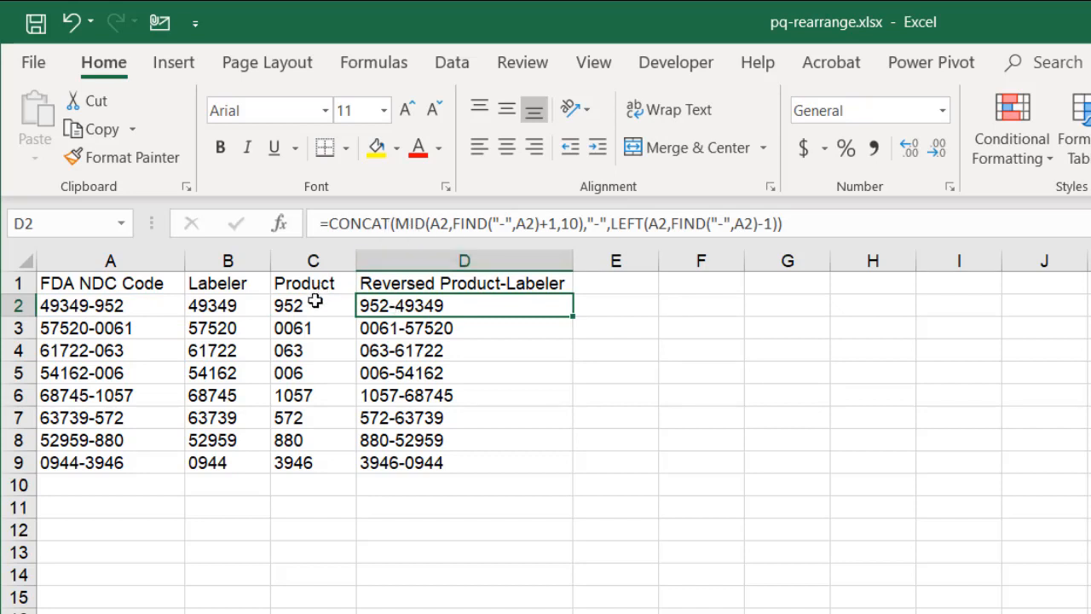
{"action": "mouse_move", "coordinate": [588, 363]}
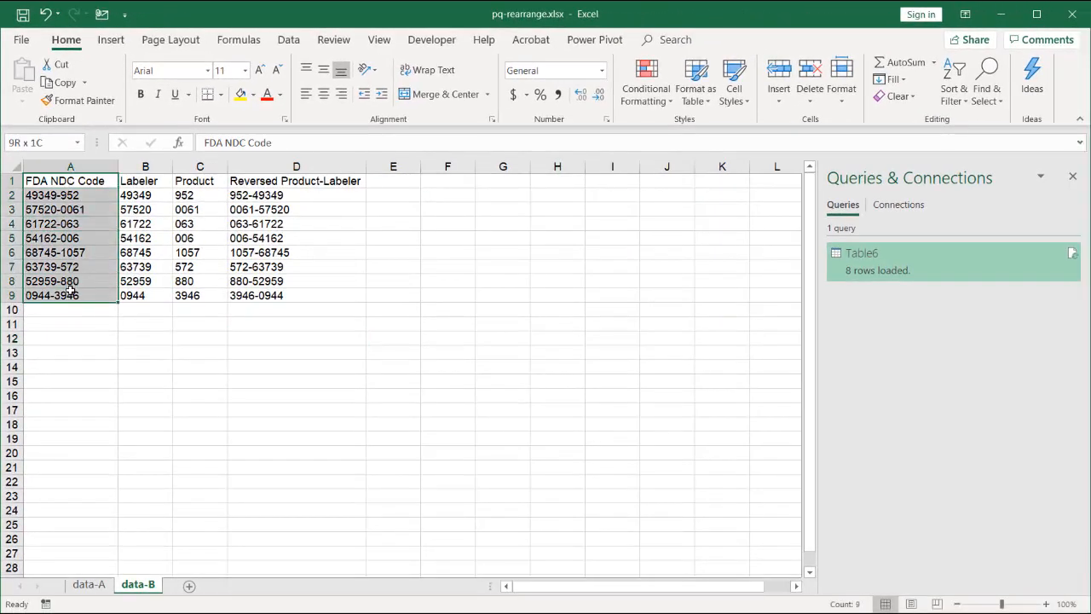
Step: Copy the FDA NDC Code column to G1 and load it into Power Query as Table8 with headers
{"action": "key", "text": "ctrl+c"}
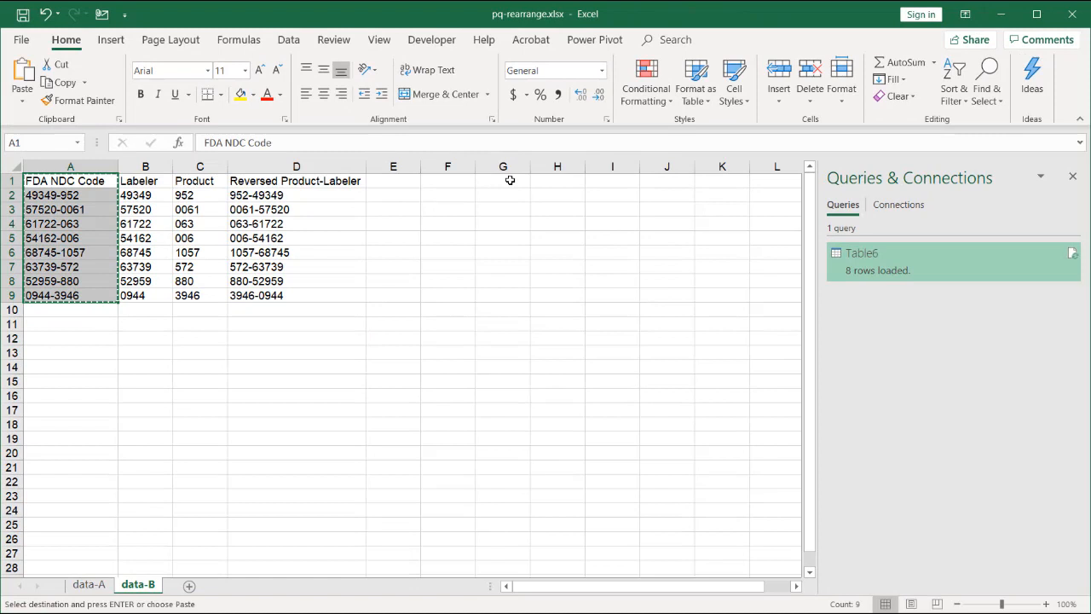
{"action": "left_click", "coordinate": [503, 180]}
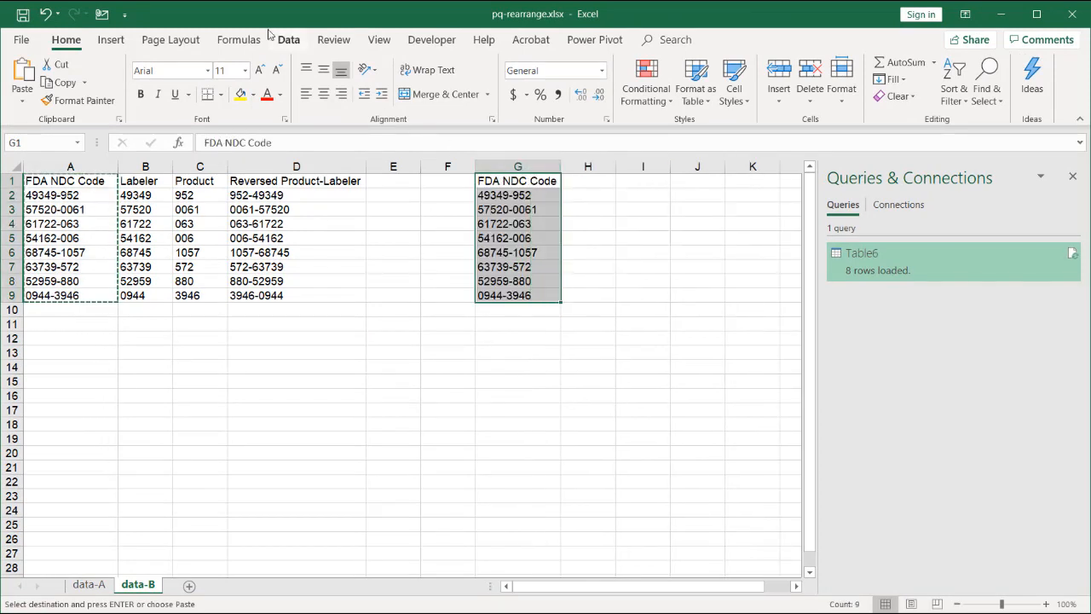
{"action": "left_click", "coordinate": [288, 39]}
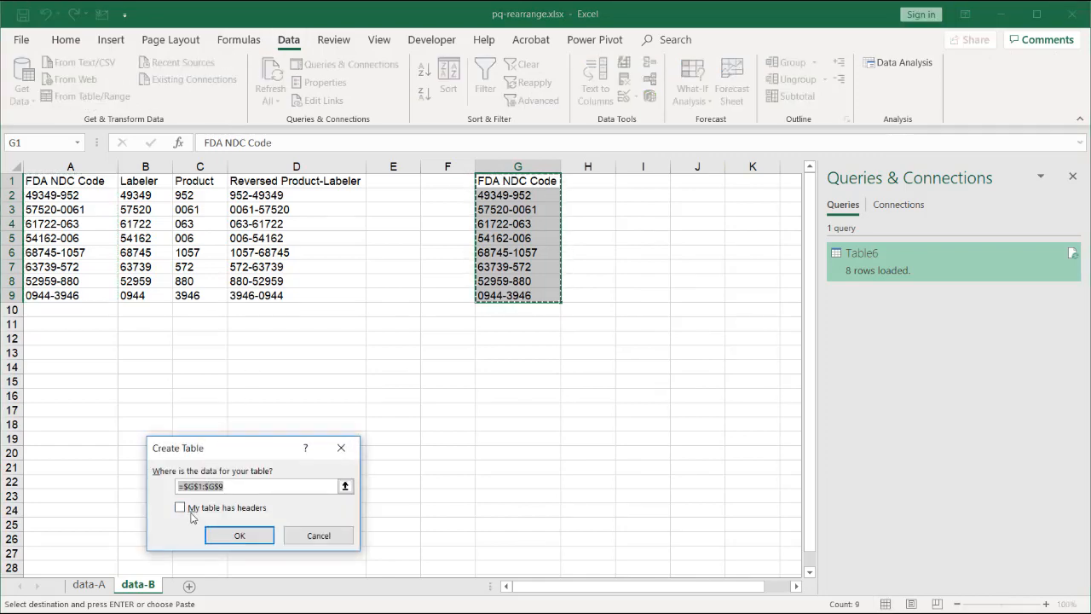
{"action": "left_click", "coordinate": [240, 535]}
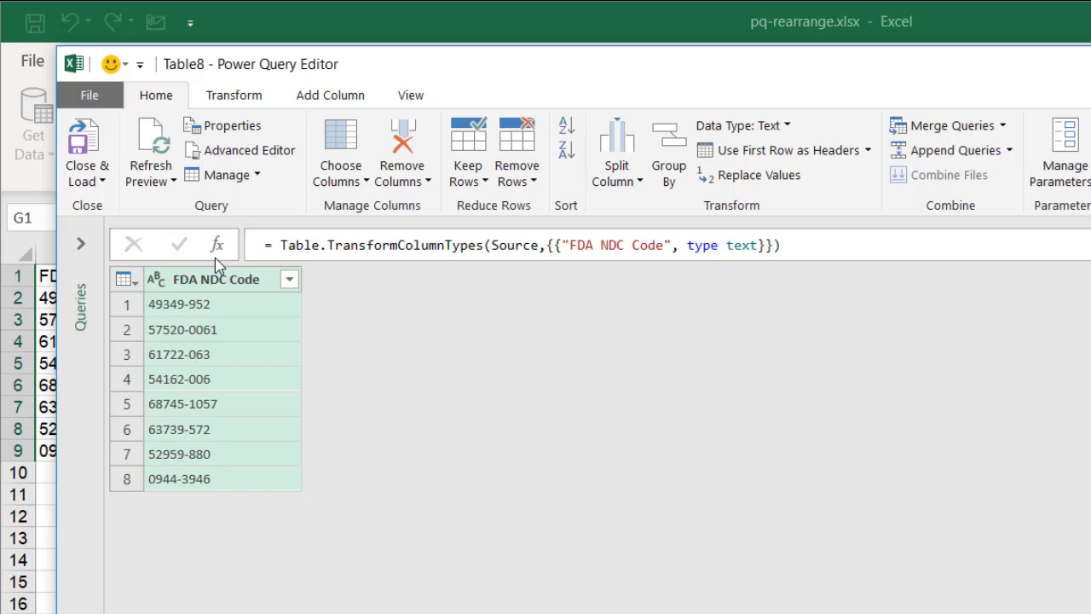
Step: Duplicate the FDA NDC Code column and split the copy at '-' into Copy.1 and Copy.2
{"action": "right_click", "coordinate": [216, 279]}
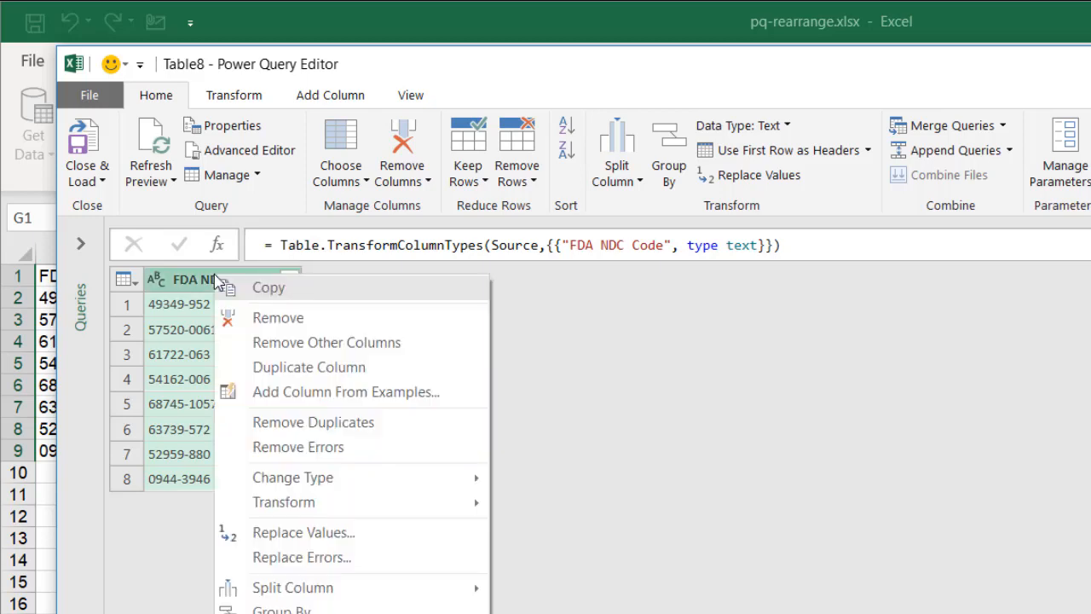
{"action": "mouse_move", "coordinate": [309, 367]}
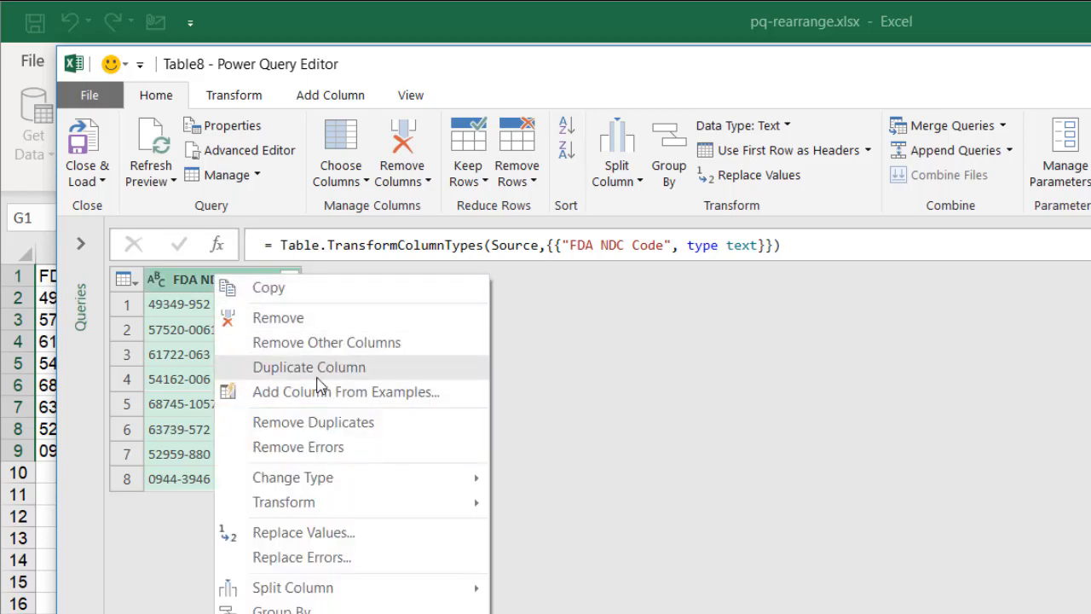
{"action": "left_click", "coordinate": [309, 367]}
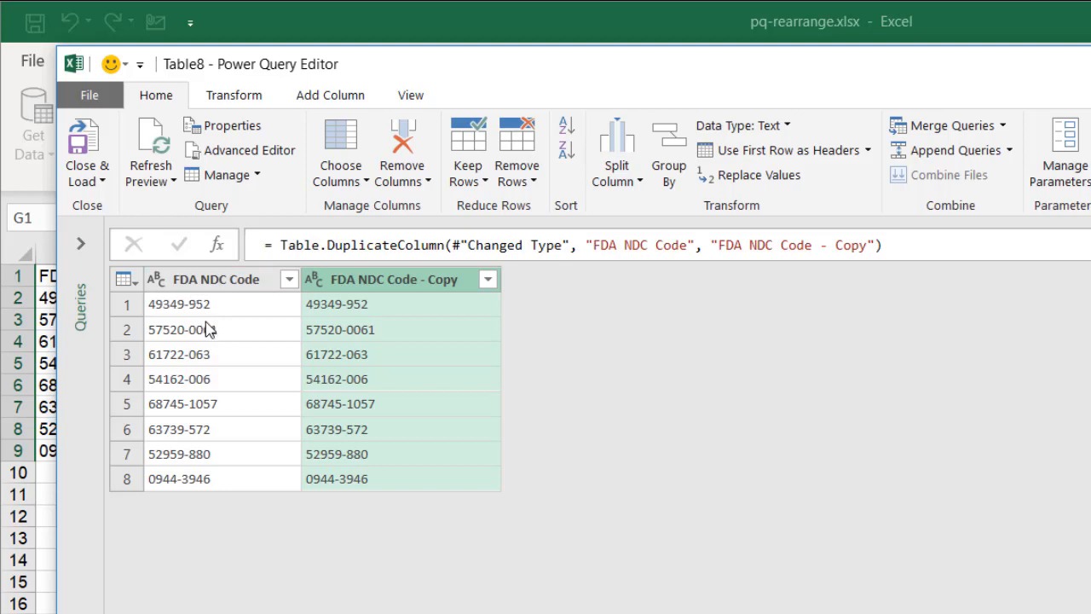
{"action": "mouse_move", "coordinate": [382, 286]}
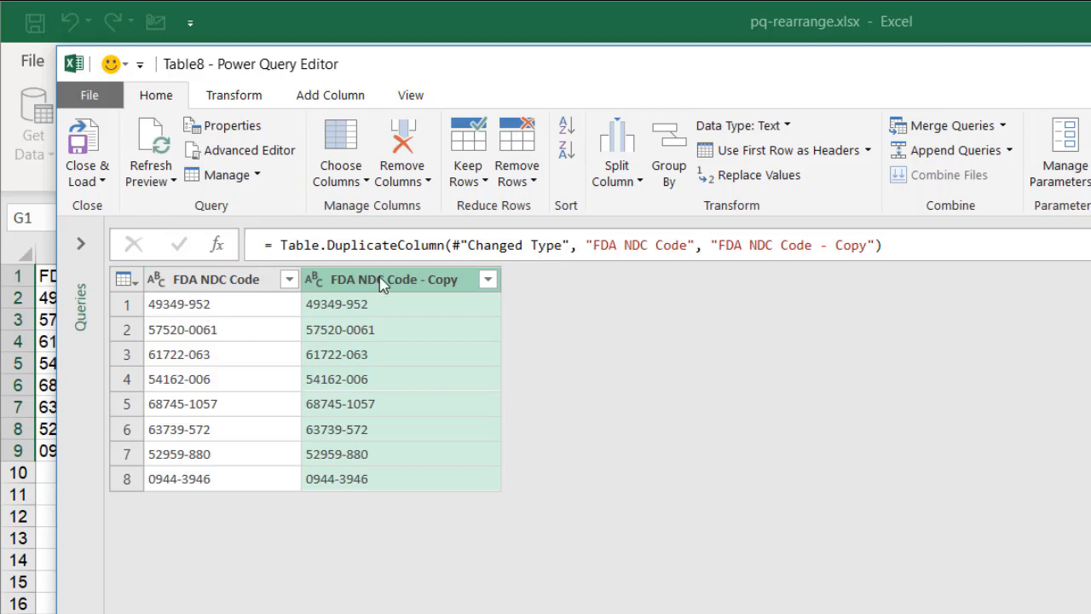
{"action": "right_click", "coordinate": [384, 280]}
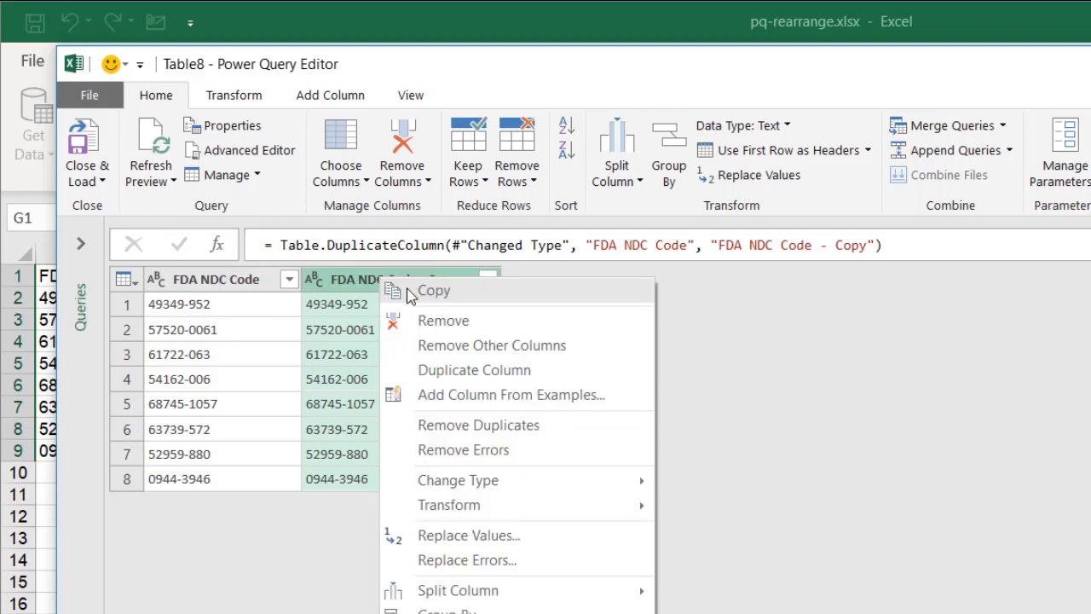
{"action": "mouse_move", "coordinate": [525, 560]}
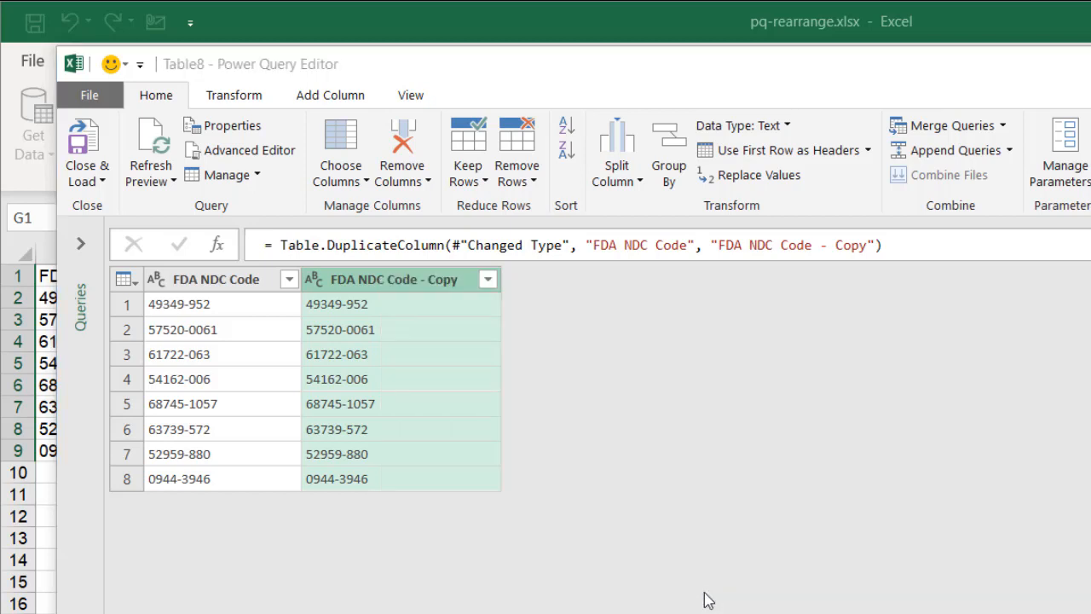
{"action": "mouse_move", "coordinate": [601, 382]}
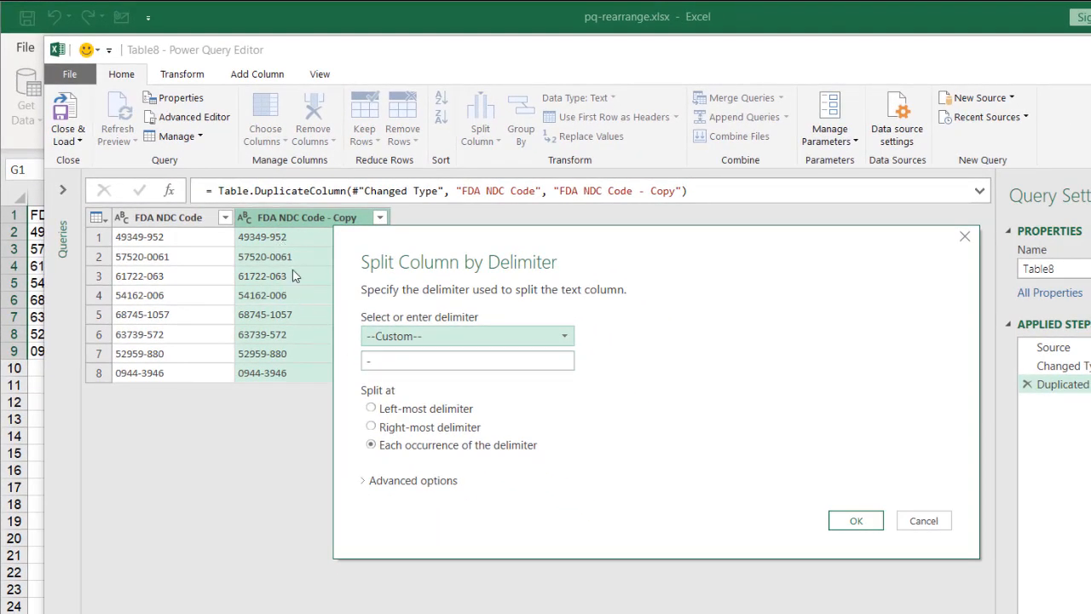
{"action": "mouse_move", "coordinate": [856, 520]}
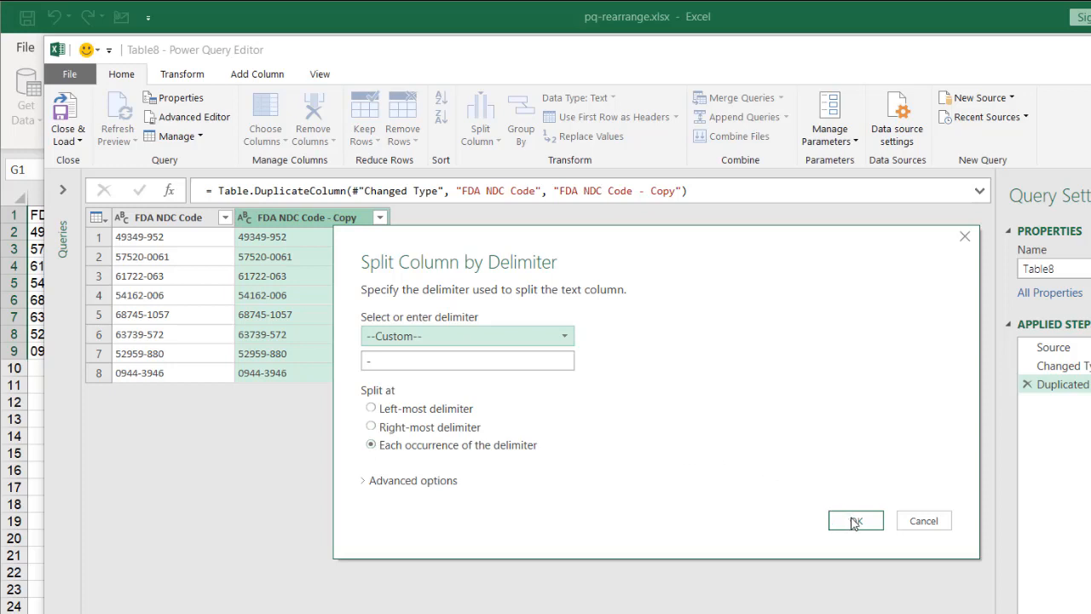
{"action": "left_click", "coordinate": [856, 520]}
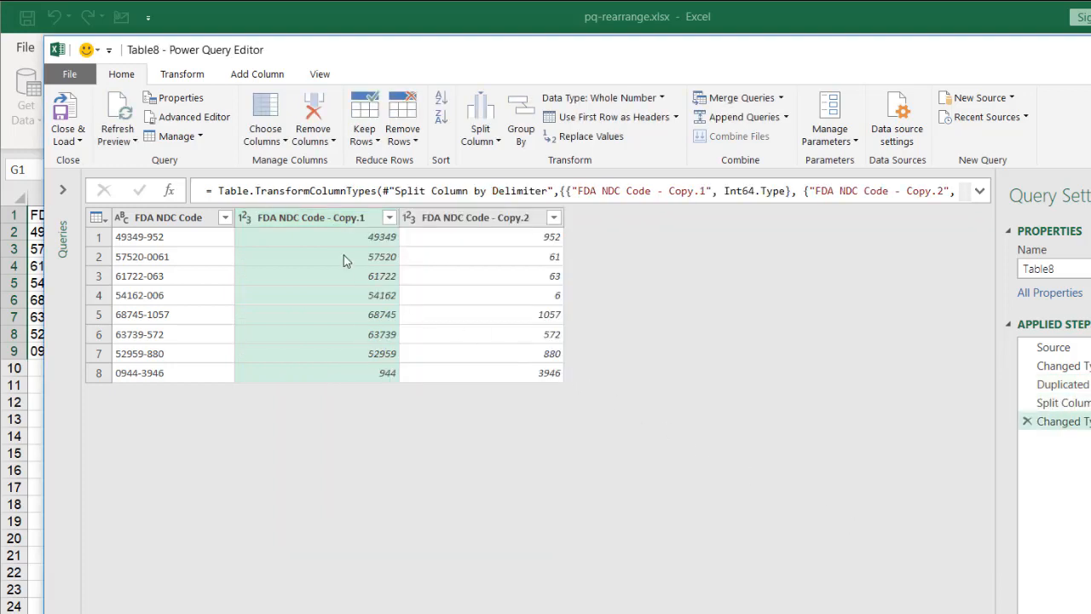
{"action": "mouse_move", "coordinate": [426, 235]}
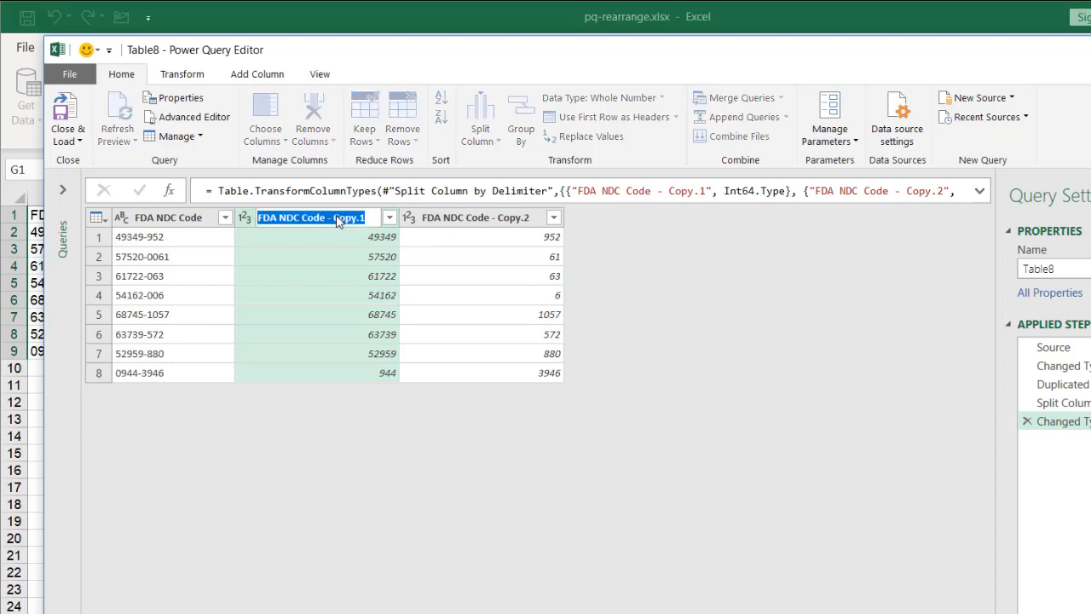
Step: Rename the two split columns Labeler and Product
{"action": "type", "text": "Labeler"}
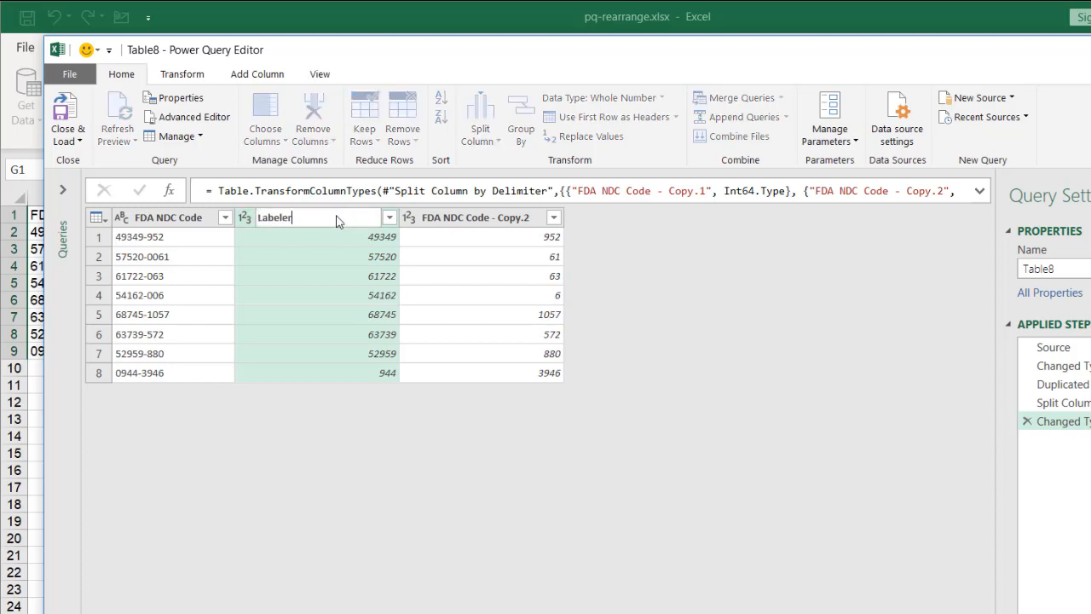
{"action": "key", "text": "Return"}
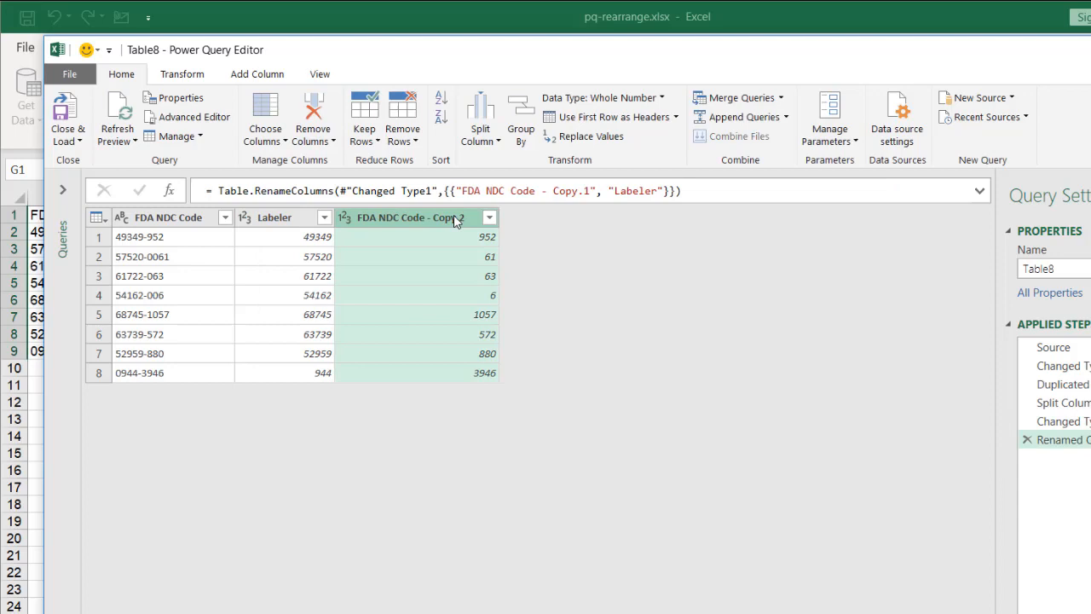
{"action": "type", "text": "Product"}
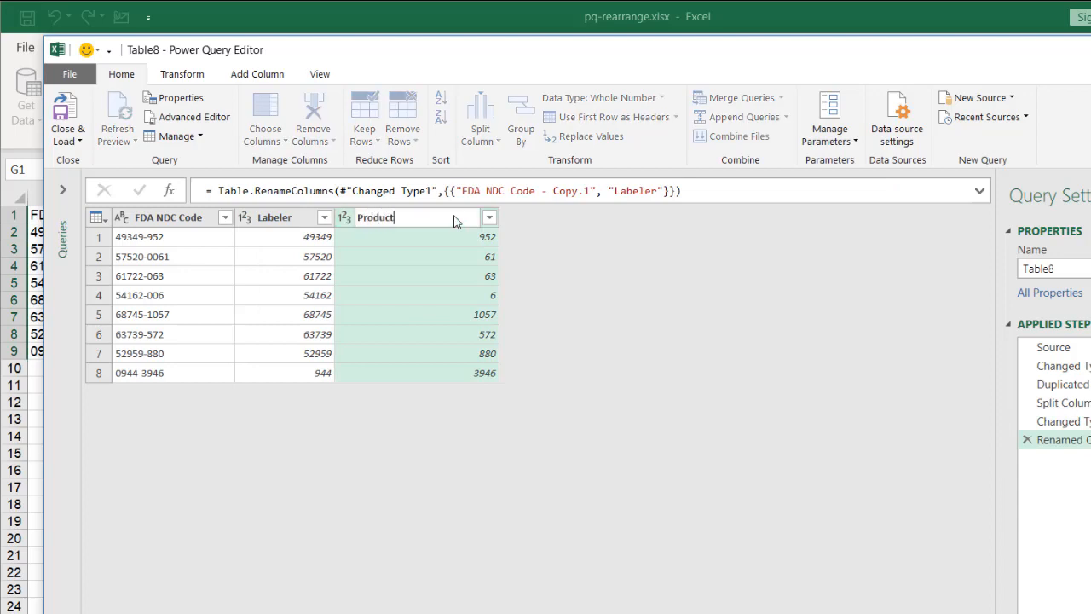
{"action": "key", "text": "Return"}
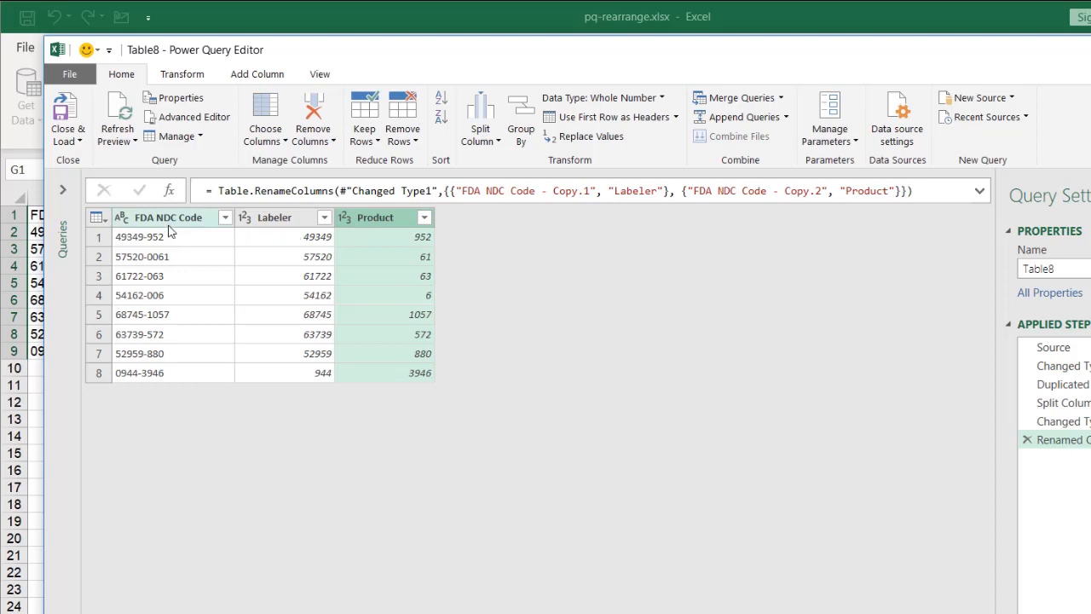
{"action": "mouse_move", "coordinate": [177, 244]}
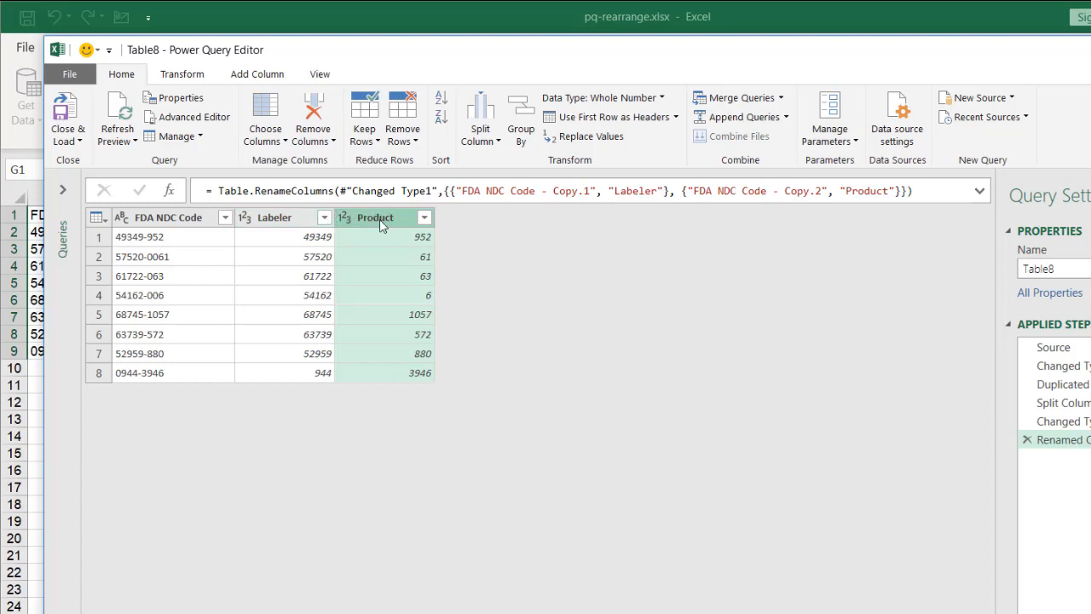
{"action": "key", "text": "ctrl"}
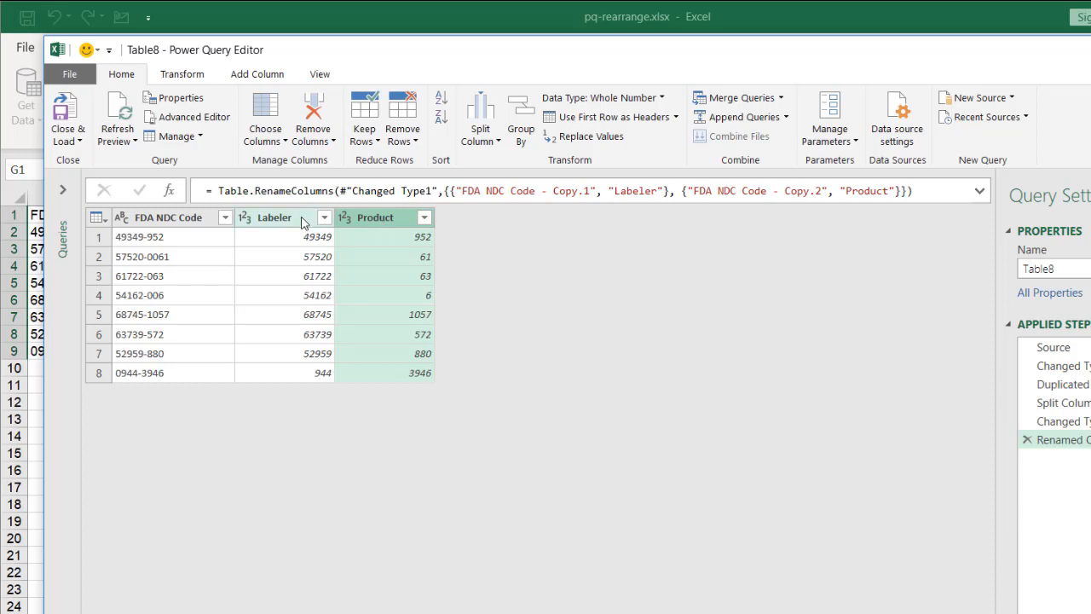
Step: Merge Product and Labeler with a custom '-' separator into a Product-Labeler column
{"action": "left_click", "coordinate": [274, 217]}
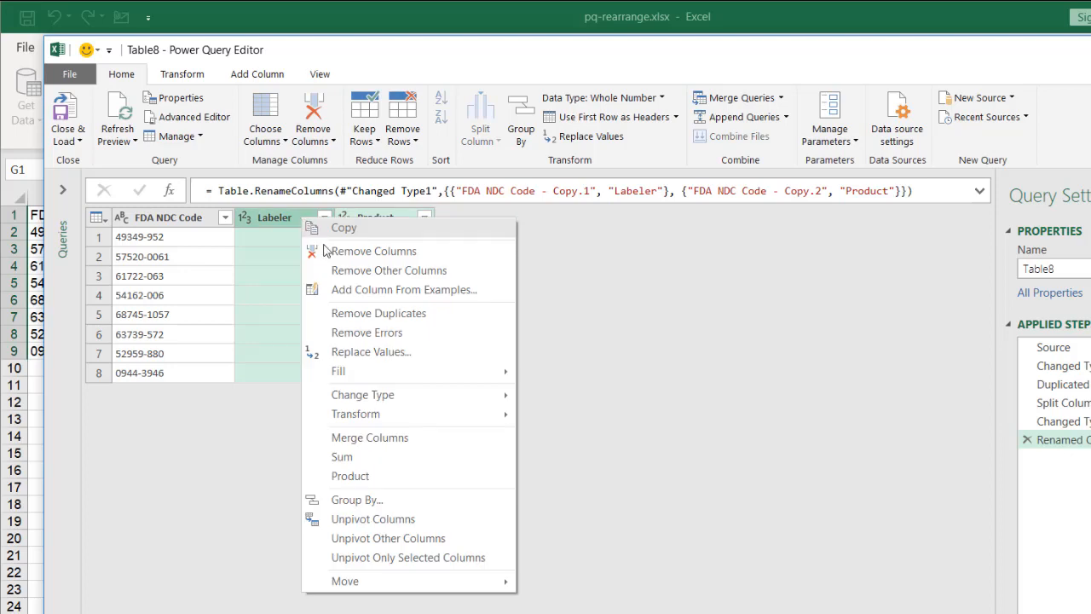
{"action": "left_click", "coordinate": [370, 437]}
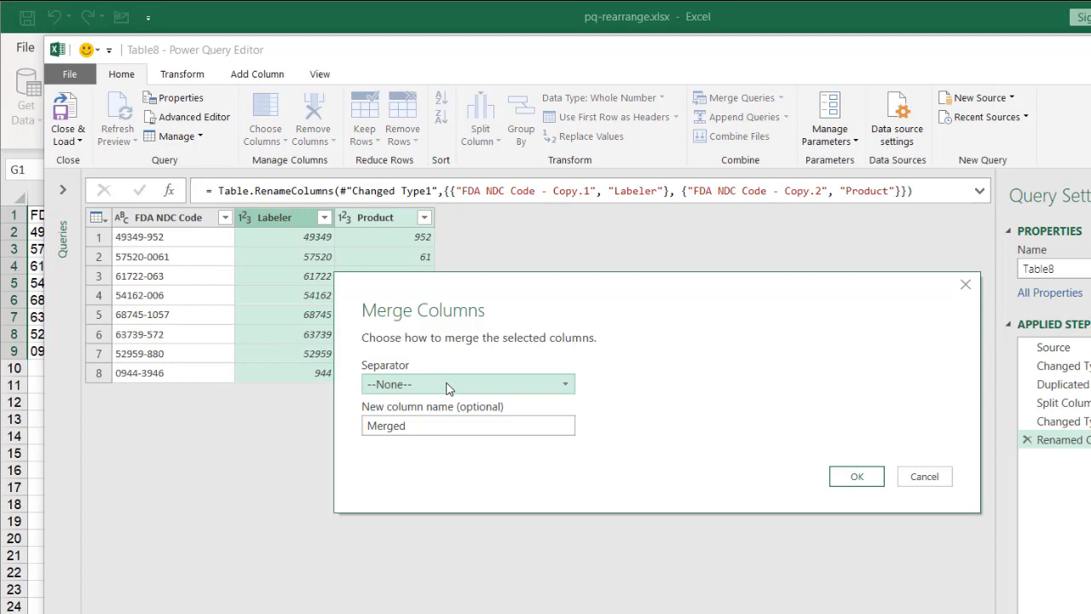
{"action": "left_click", "coordinate": [467, 384]}
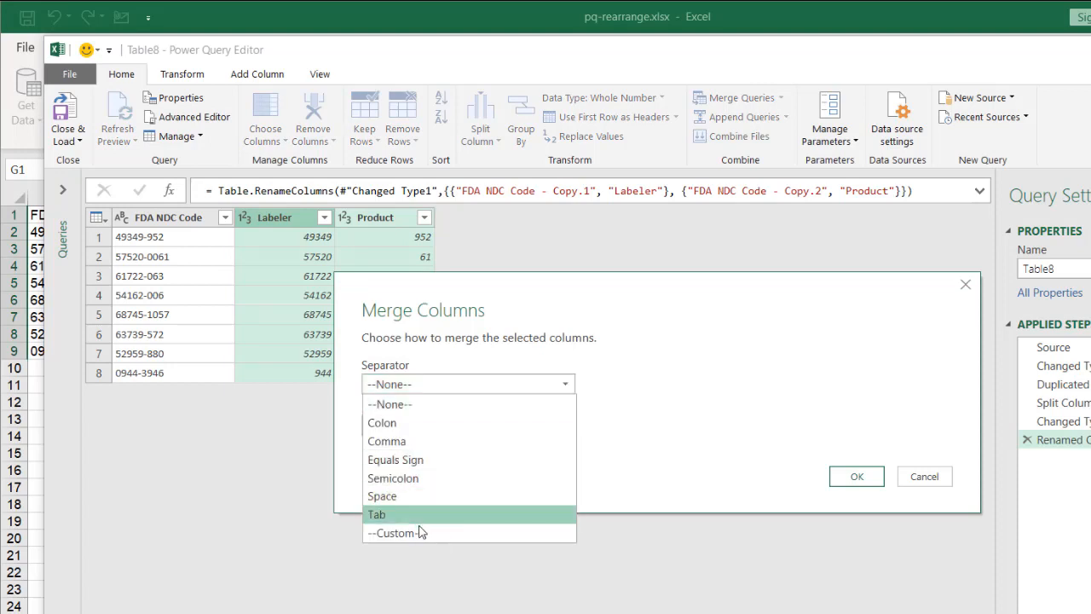
{"action": "left_click", "coordinate": [395, 532]}
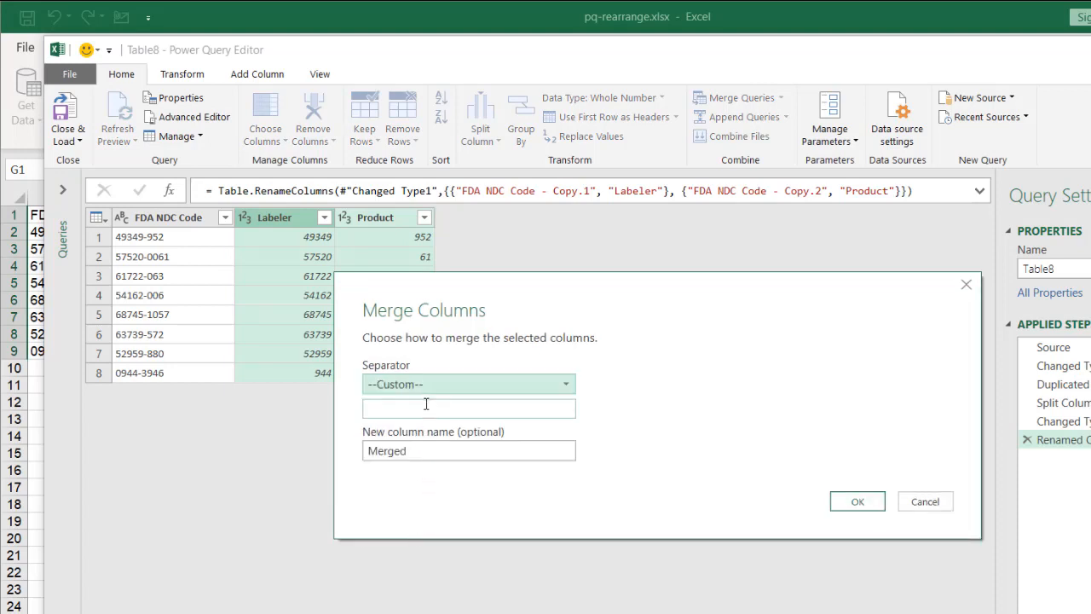
{"action": "type", "text": "-"}
{"action": "left_click", "coordinate": [469, 450]}
{"action": "type", "text": "Product-Labeler"}
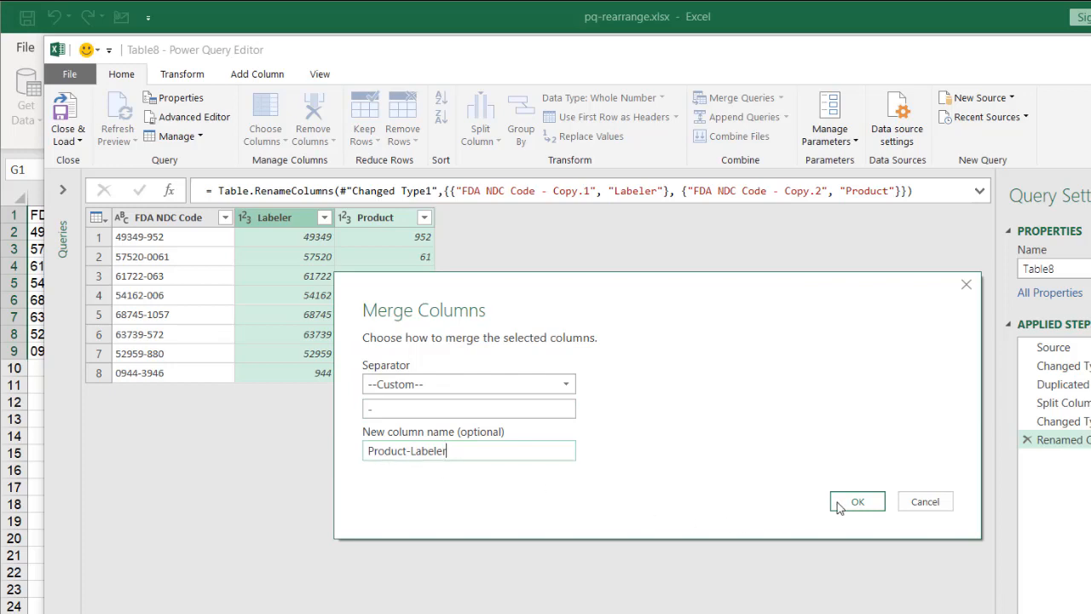
{"action": "left_click", "coordinate": [857, 502]}
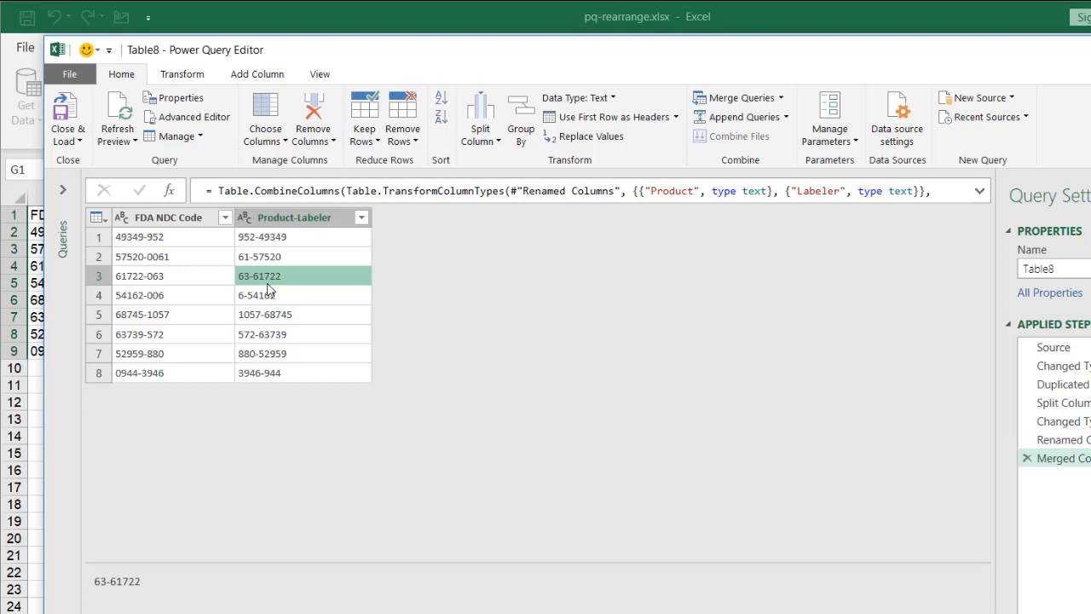
Step: Remove the FDA NDC Code column and choose Close & Load To… for the results
{"action": "left_click", "coordinate": [303, 314]}
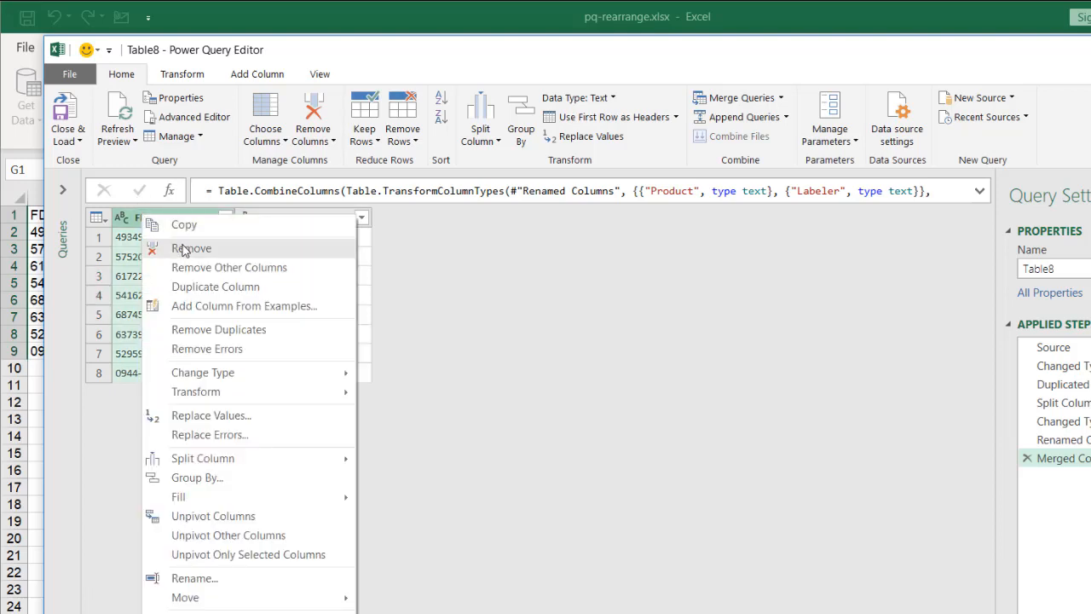
{"action": "left_click", "coordinate": [191, 248]}
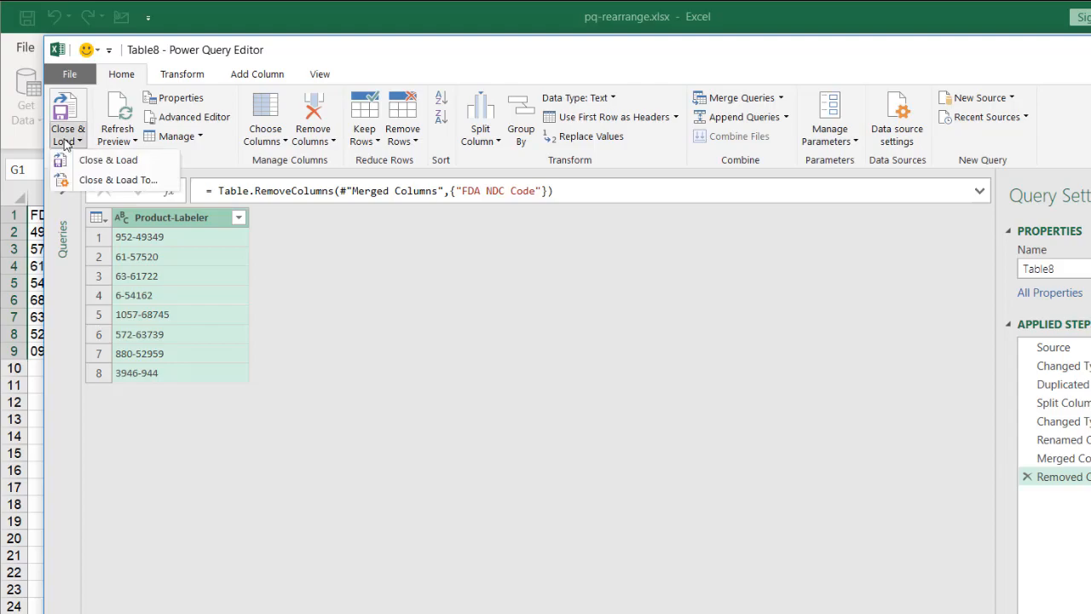
{"action": "left_click", "coordinate": [107, 159]}
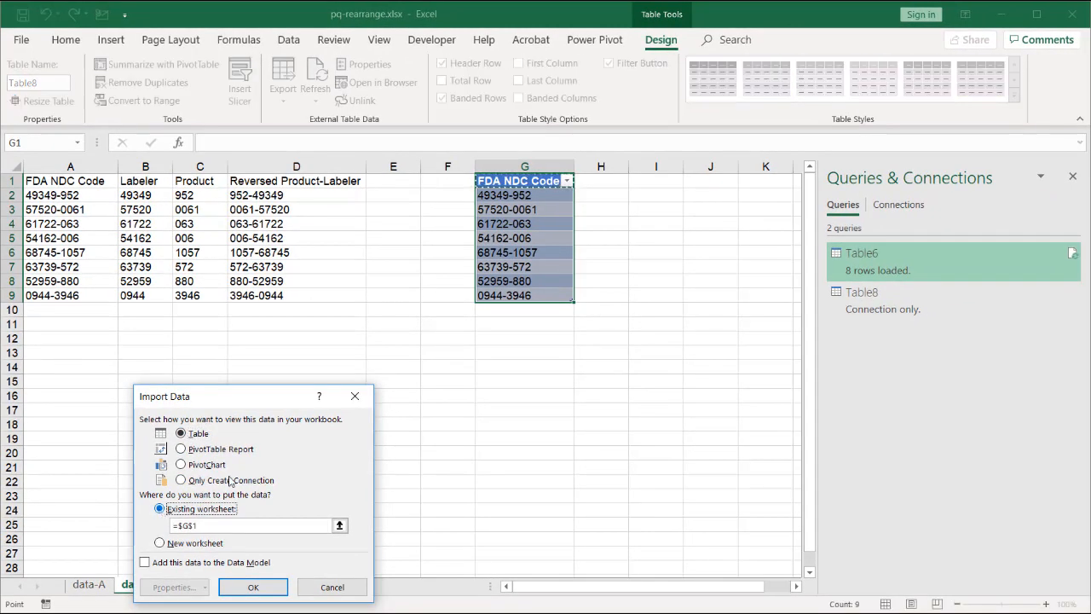
Step: Load the query as a table at H1 and select the empty cell below the last code
{"action": "left_click", "coordinate": [601, 180]}
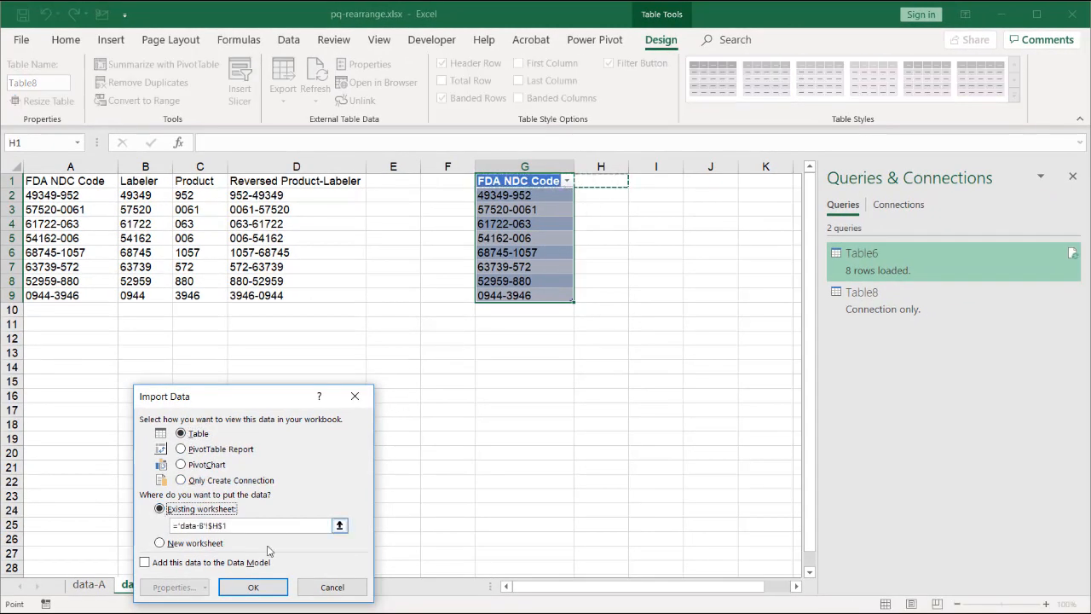
{"action": "left_click", "coordinate": [253, 587]}
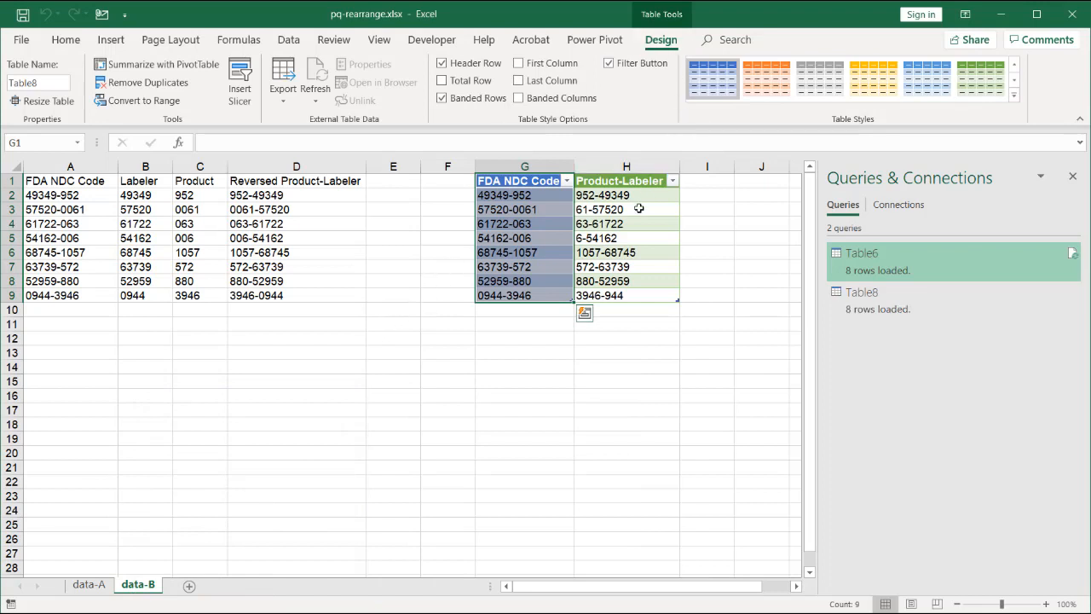
{"action": "left_click", "coordinate": [627, 281]}
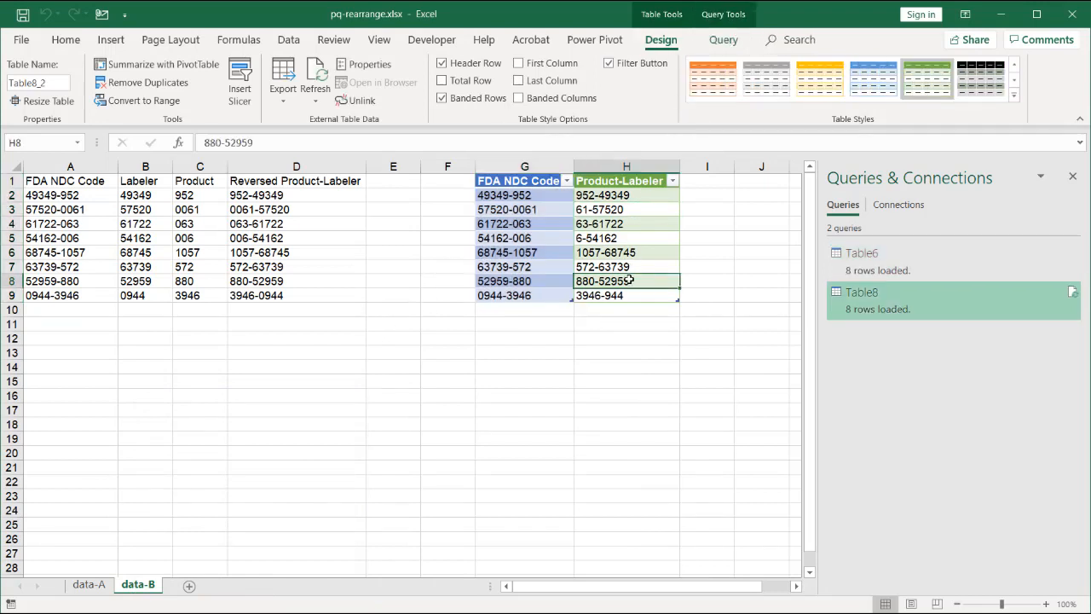
{"action": "mouse_move", "coordinate": [183, 498]}
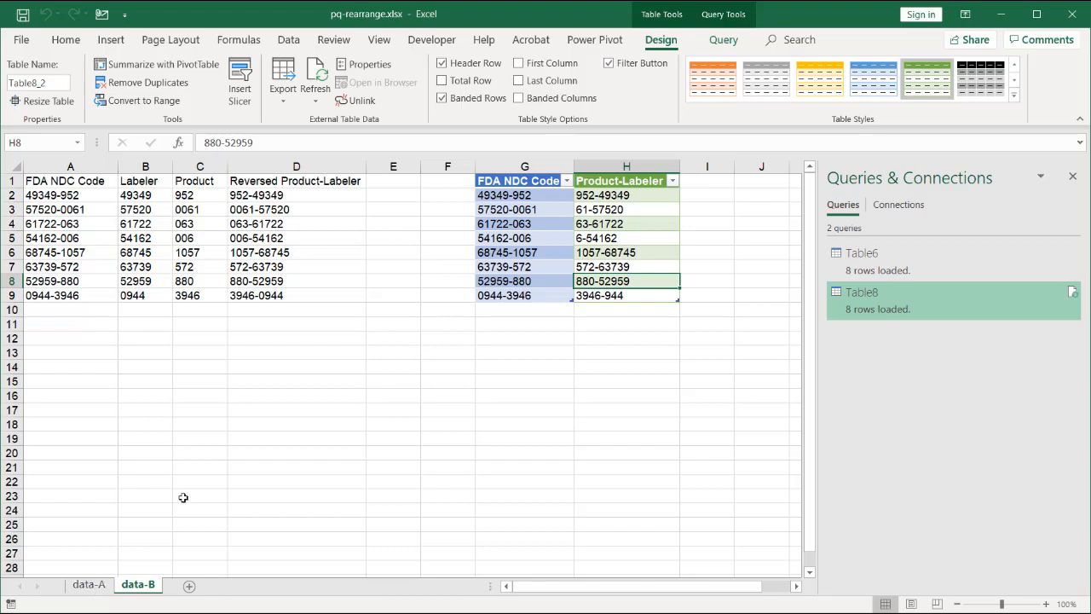
{"action": "left_click", "coordinate": [524, 308]}
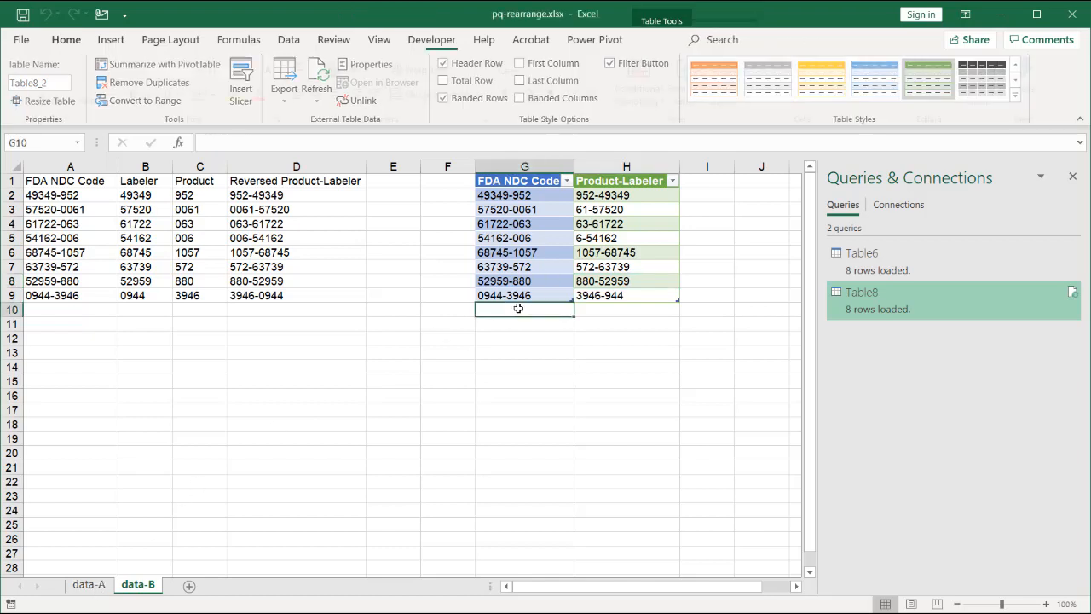
{"action": "left_click", "coordinate": [66, 39]}
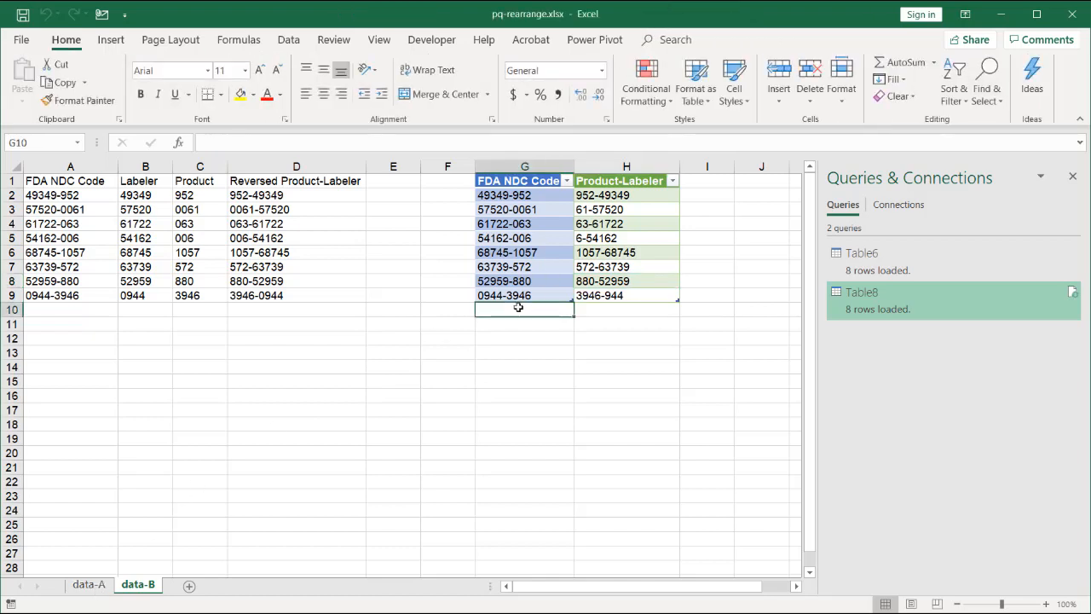
Step: Enter the new code 111-123 in row 10 and refresh to get 123-111
{"action": "type", "text": "111"}
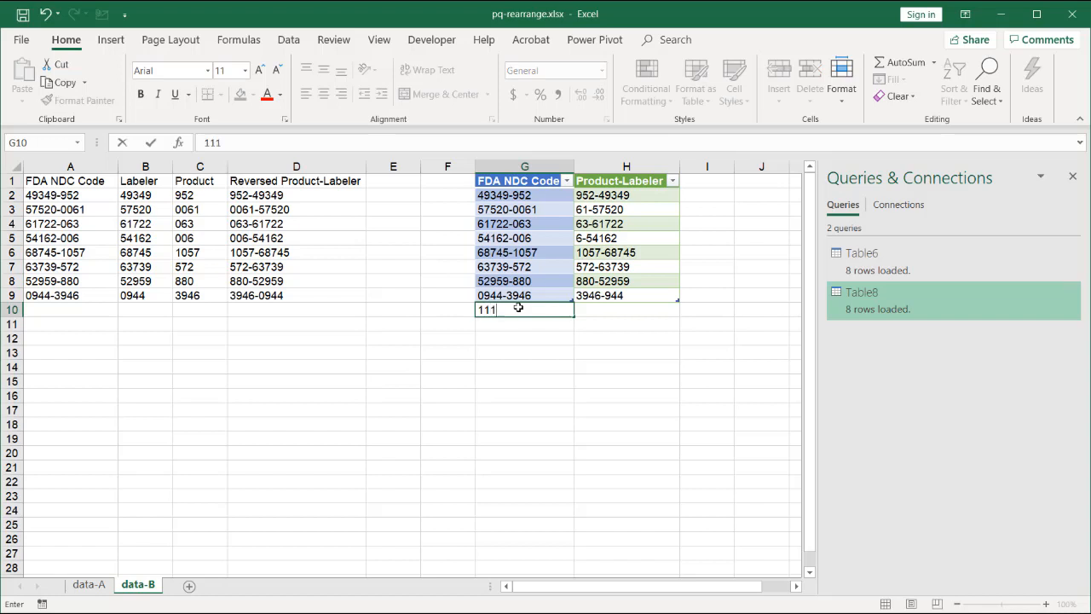
{"action": "type", "text": "-123"}
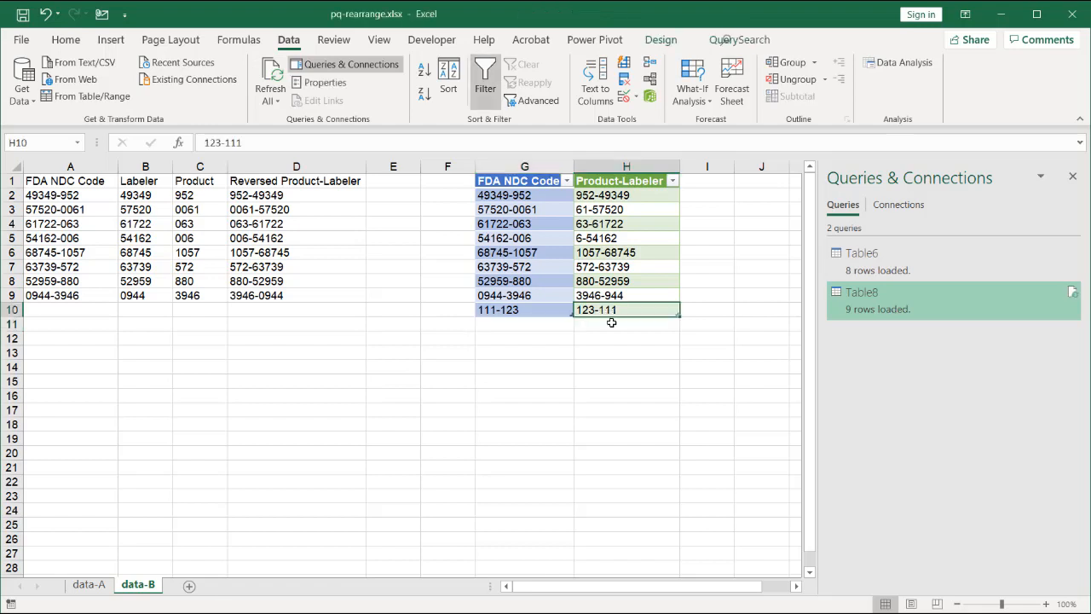
{"action": "left_click", "coordinate": [524, 309]}
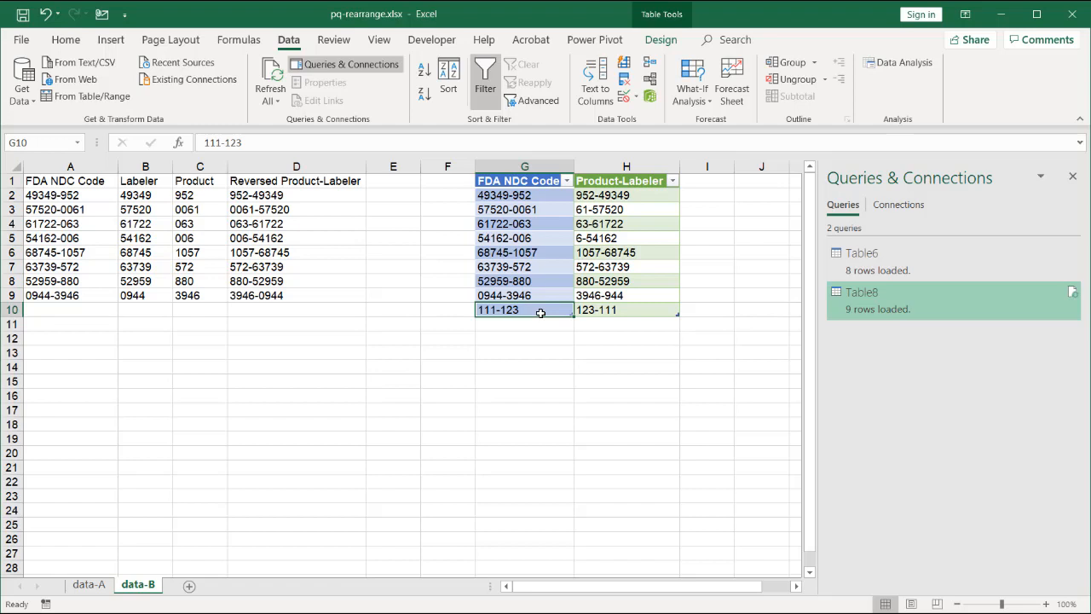
{"action": "left_click", "coordinate": [862, 252]}
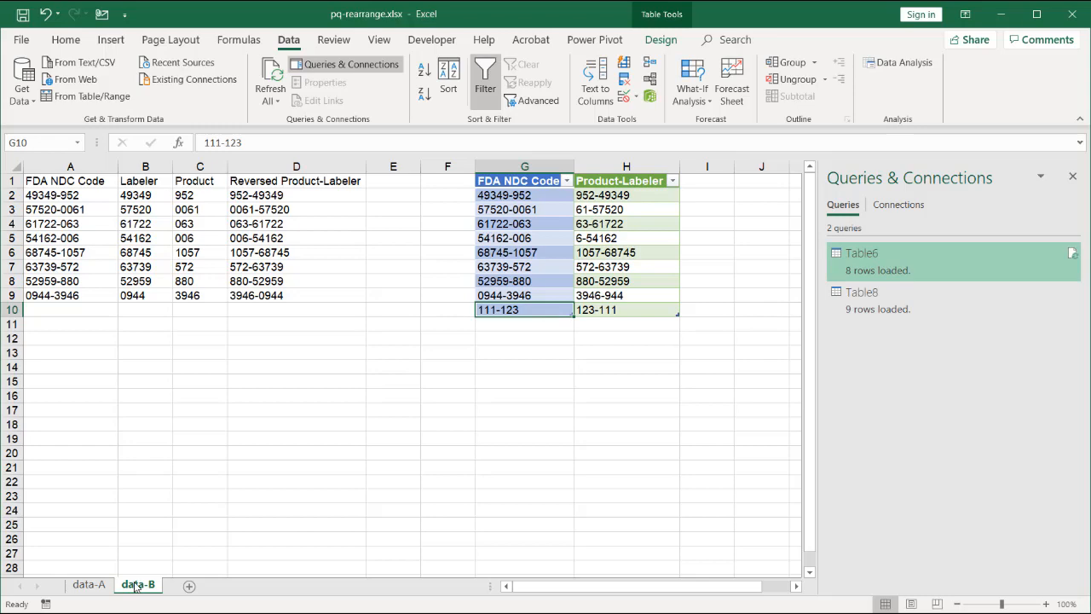
{"action": "left_click", "coordinate": [89, 585]}
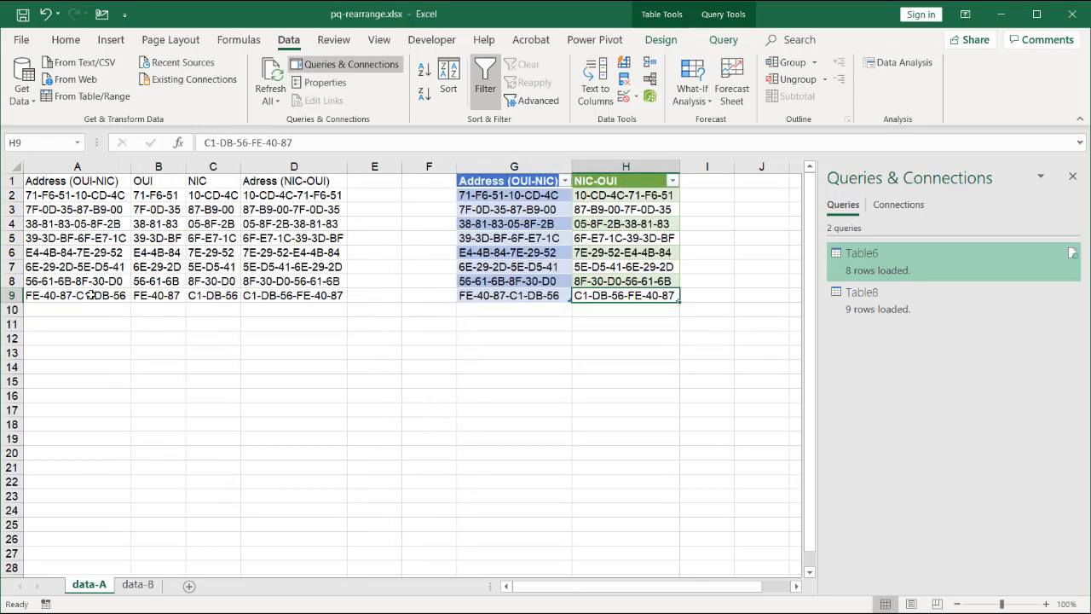
{"action": "left_click", "coordinate": [76, 181]}
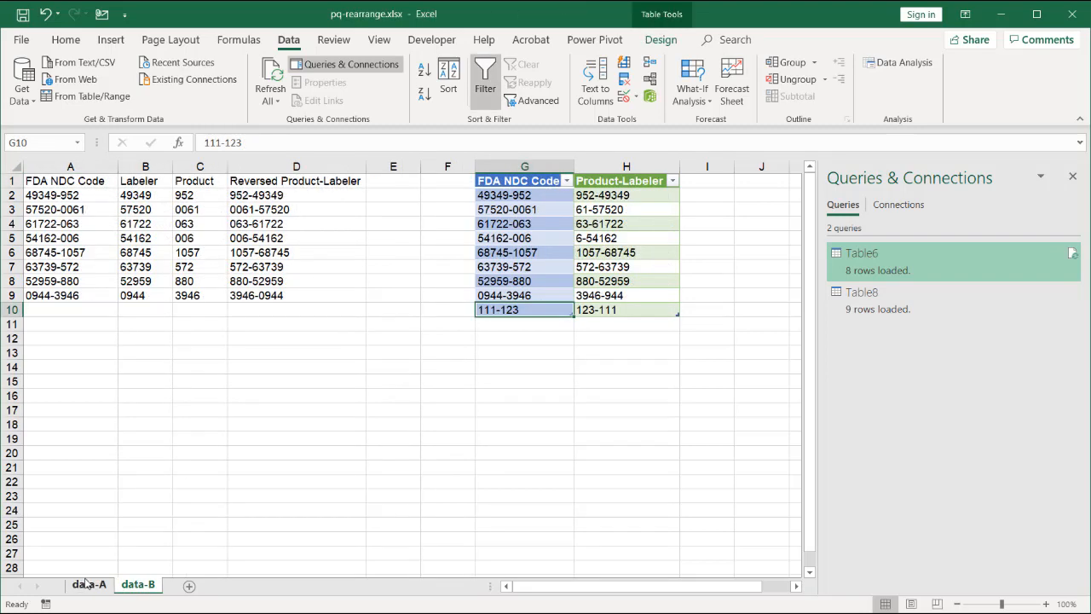
{"action": "left_click", "coordinate": [88, 584]}
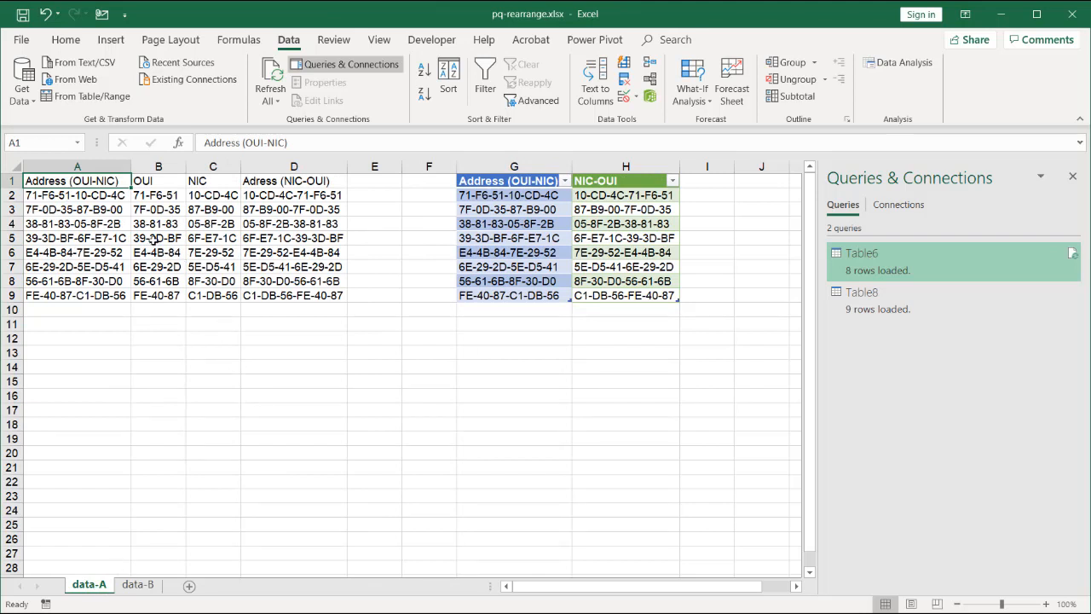
{"action": "left_click", "coordinate": [212, 238]}
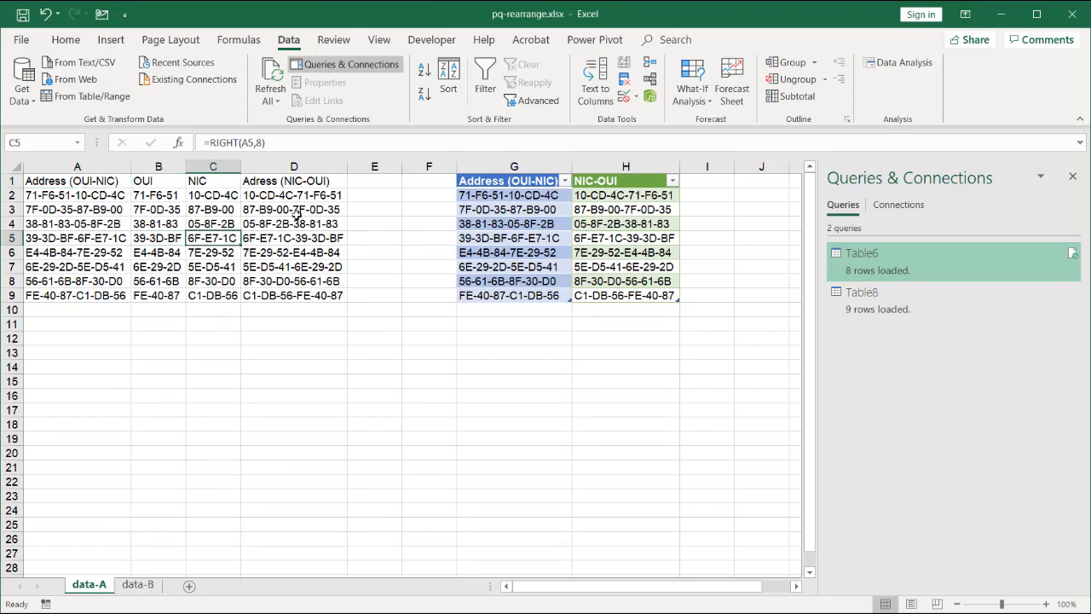
{"action": "left_click", "coordinate": [294, 209]}
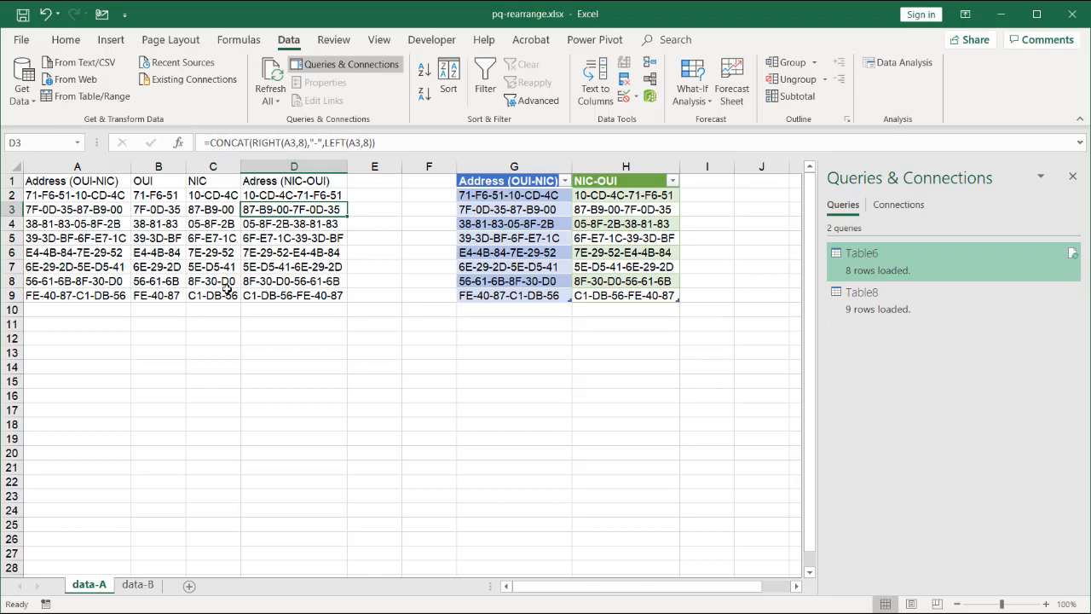
{"action": "mouse_move", "coordinate": [155, 573]}
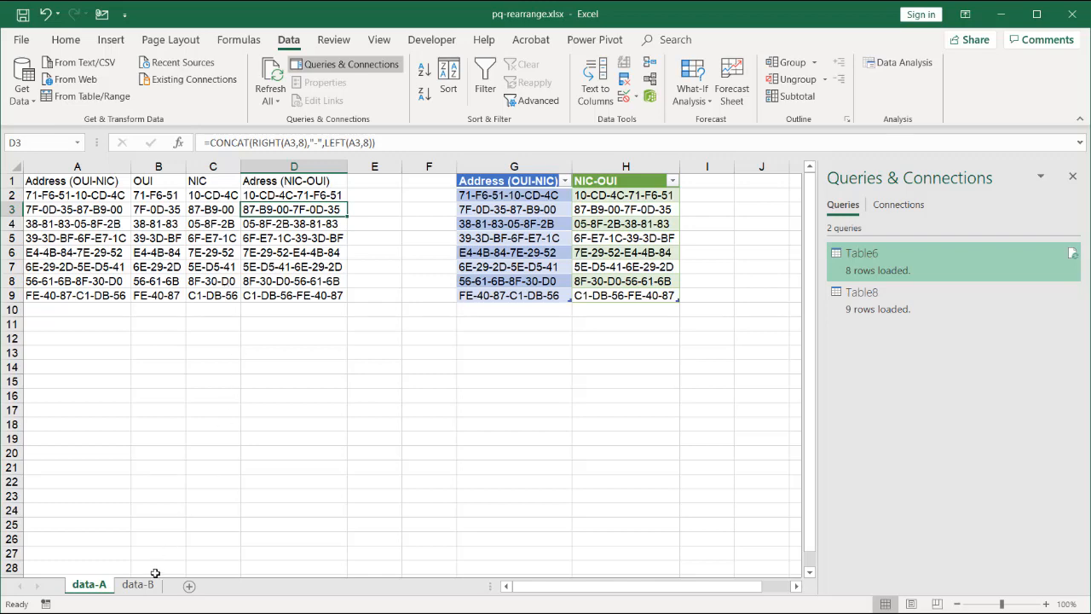
{"action": "left_click", "coordinate": [137, 585]}
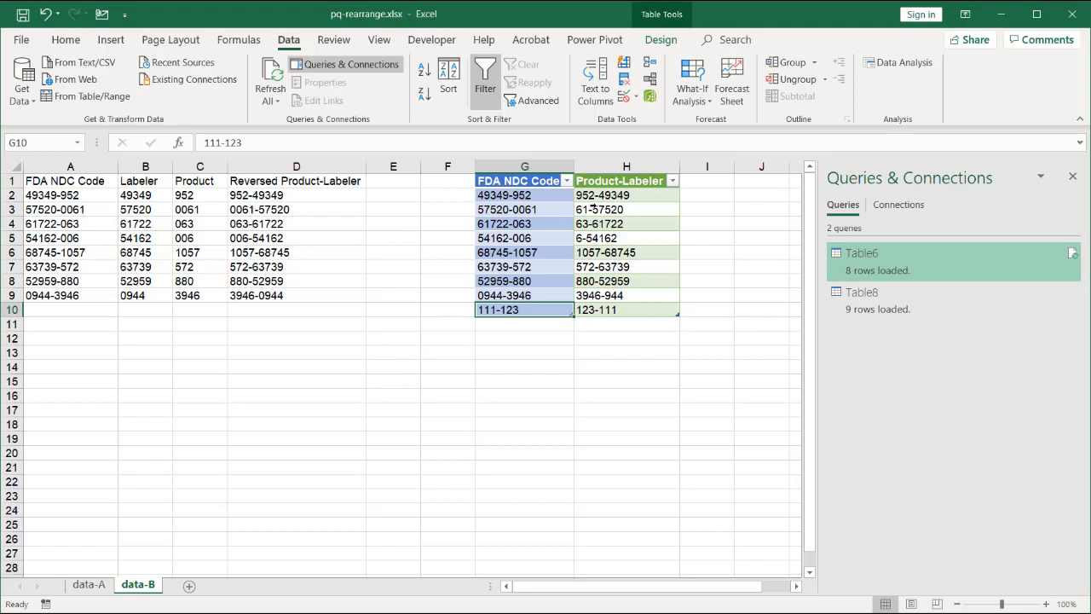
{"action": "left_click", "coordinate": [524, 224]}
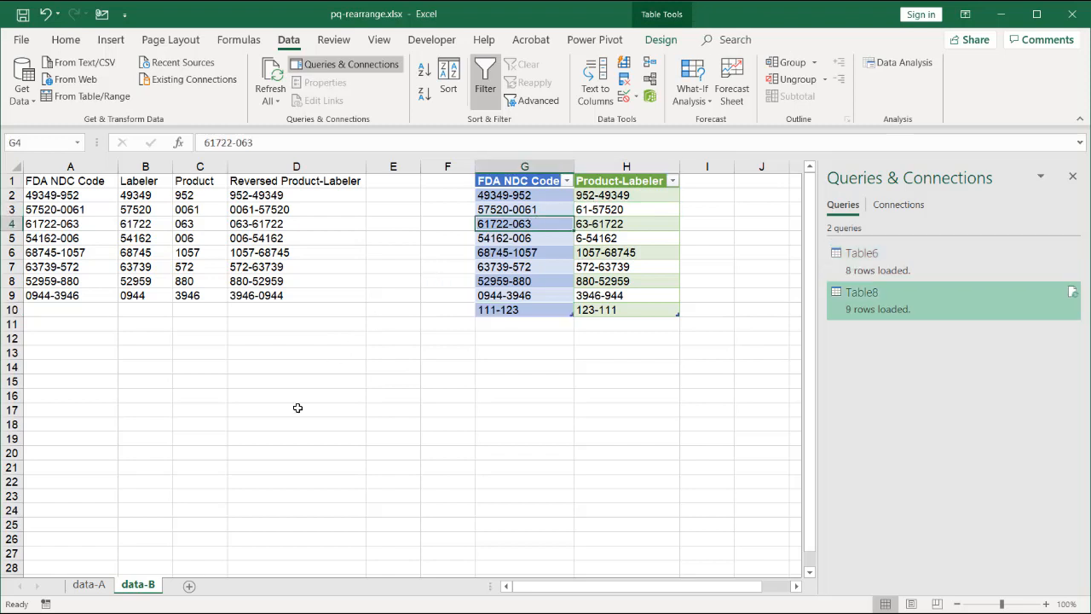
{"action": "left_click", "coordinate": [89, 584]}
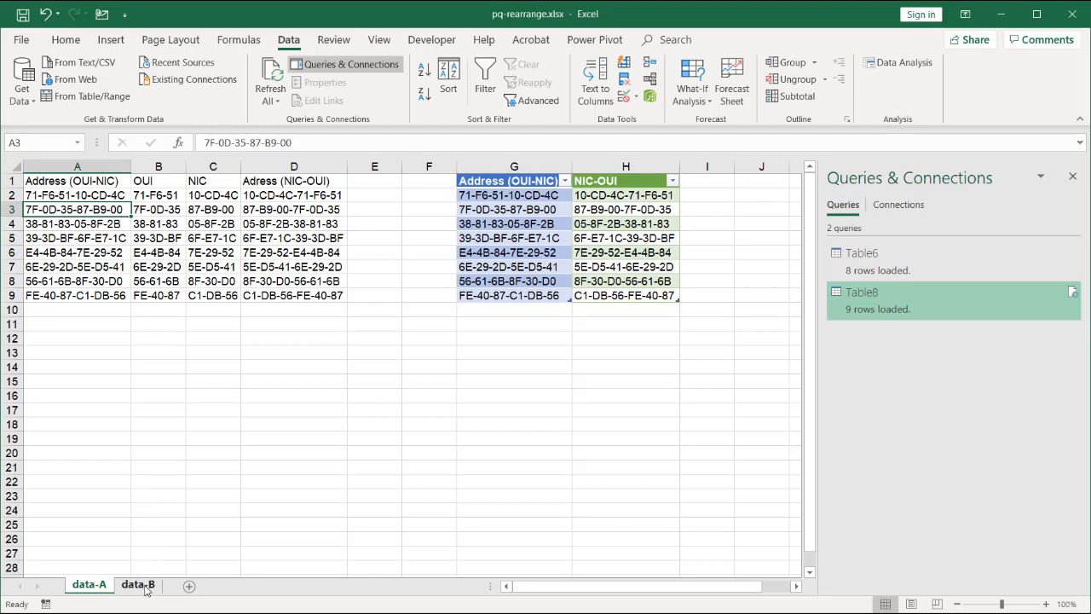
{"action": "left_click", "coordinate": [137, 585]}
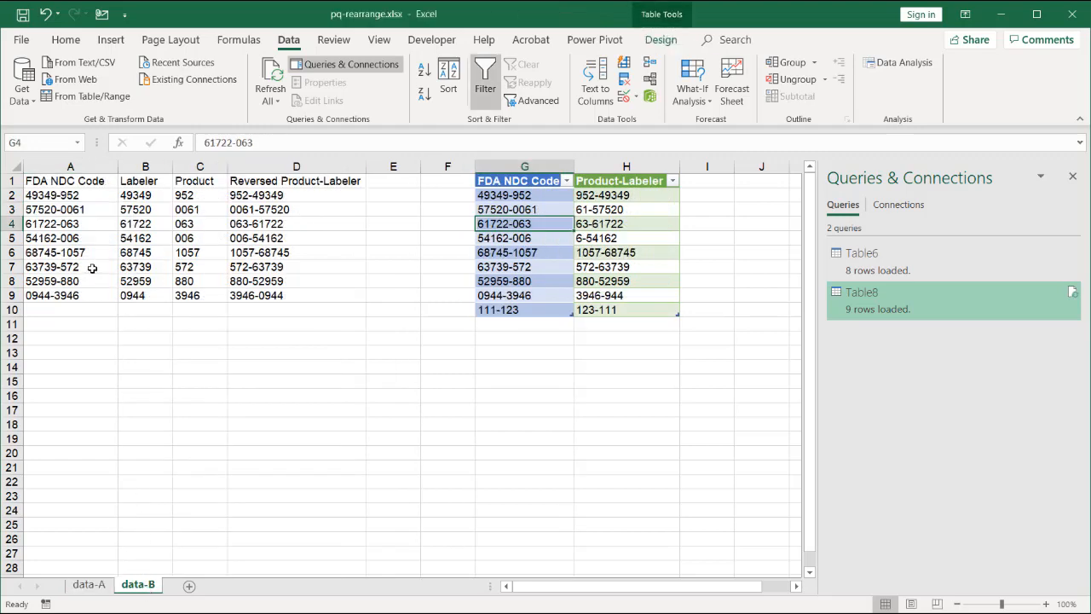